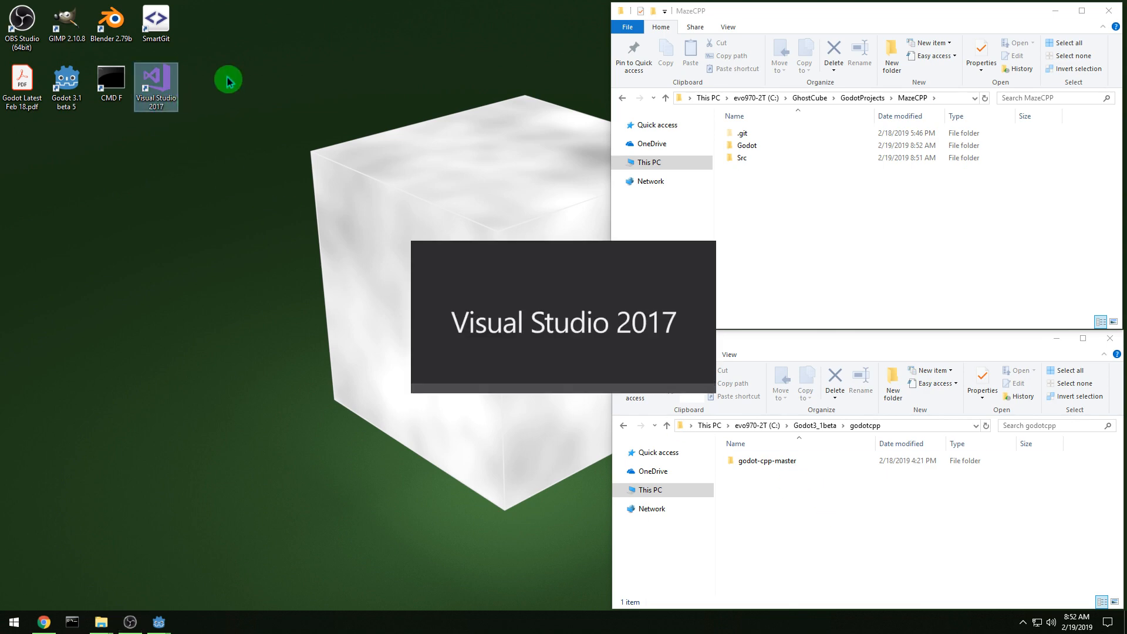
Step: Create a new Empty Project named MazeCPP in the Src folder via File > New > Project
{"action": "left_click", "coordinate": [15, 24]}
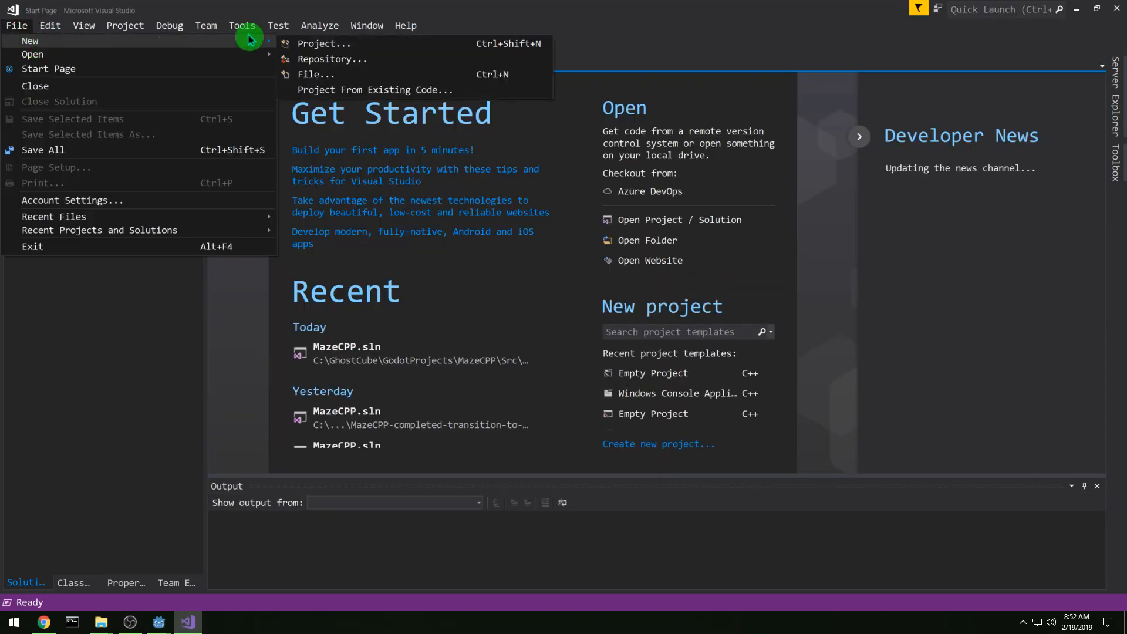
{"action": "left_click", "coordinate": [319, 25]}
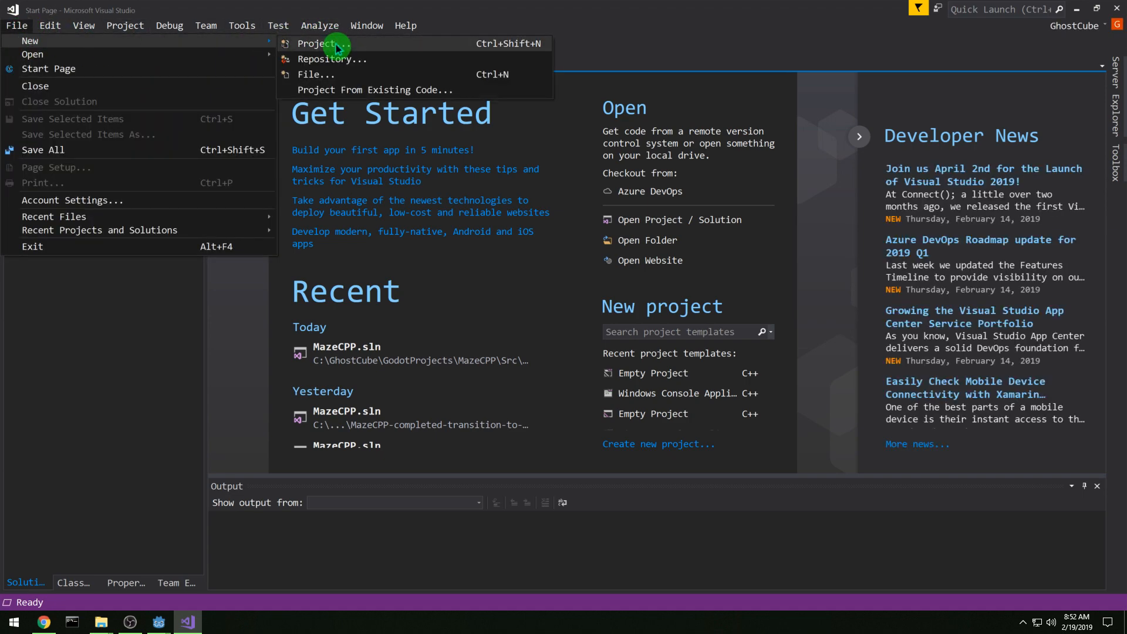
{"action": "left_click", "coordinate": [315, 43]}
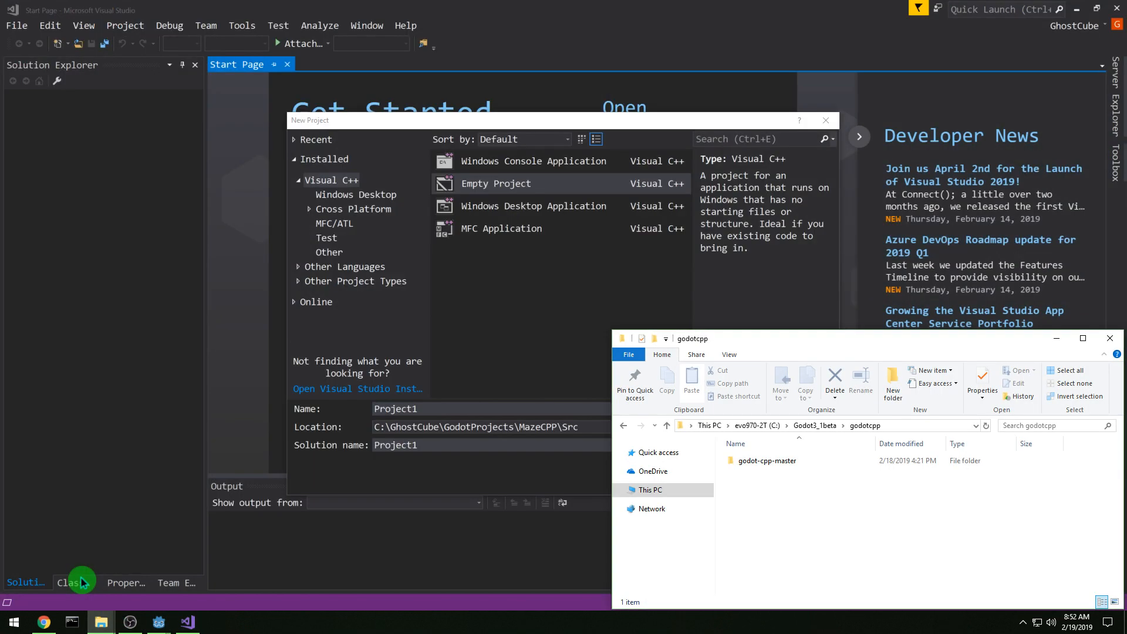
{"action": "mouse_move", "coordinate": [101, 622]}
{"action": "type", "text": "MazeCPP"}
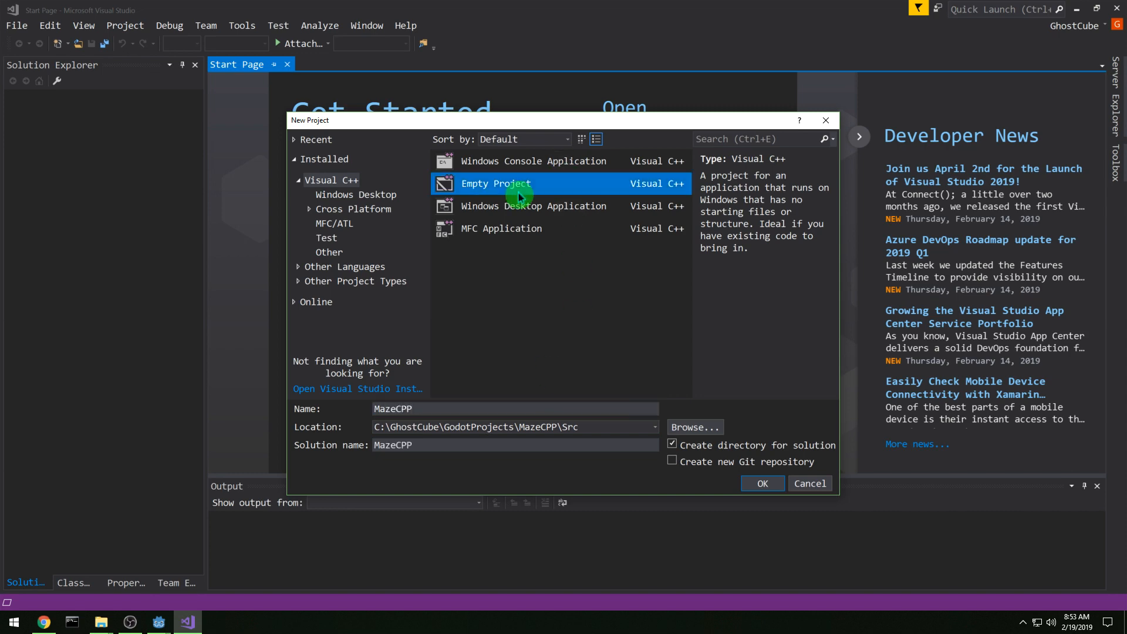
{"action": "left_click", "coordinate": [761, 483]}
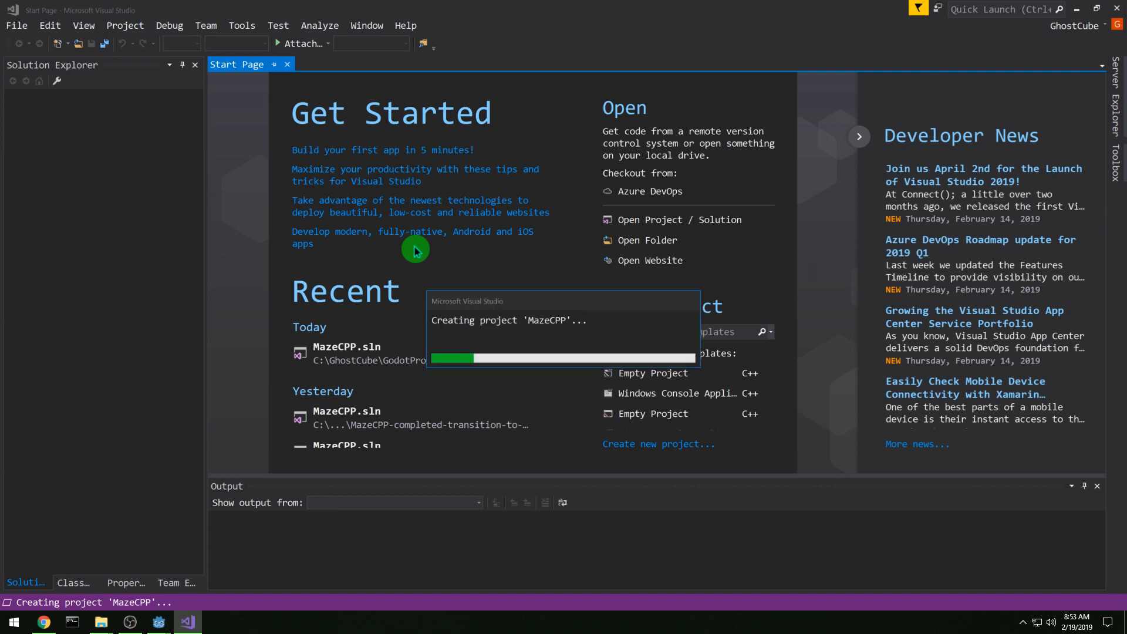
Step: Switch the build platform to x64 and bring up the MazeCPP project properties
{"action": "left_click", "coordinate": [264, 44]}
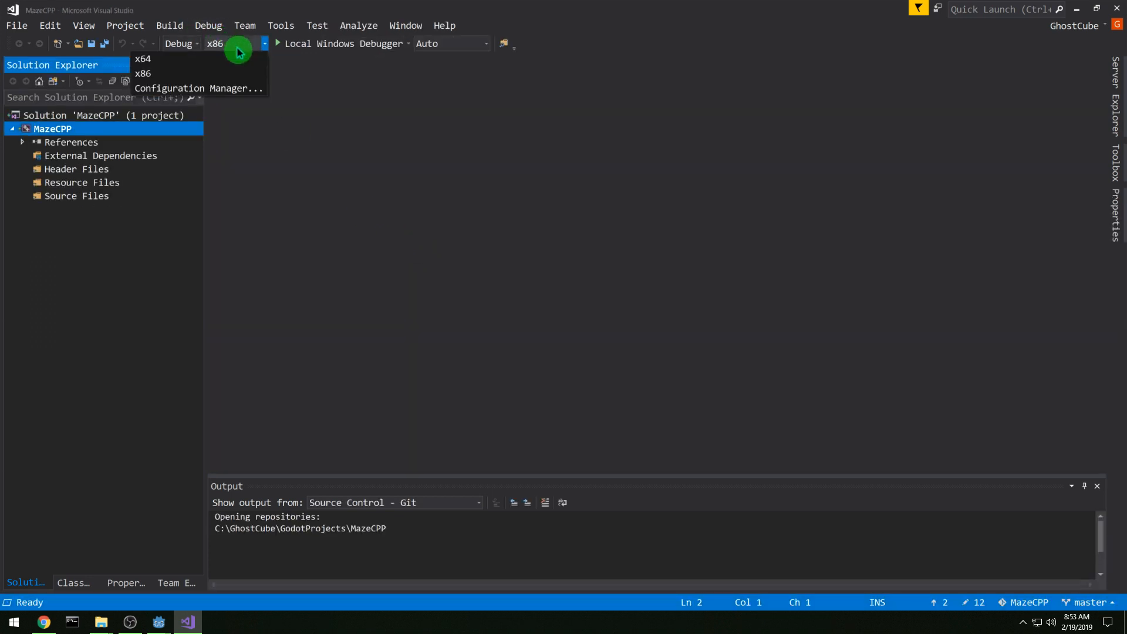
{"action": "left_click", "coordinate": [142, 58]}
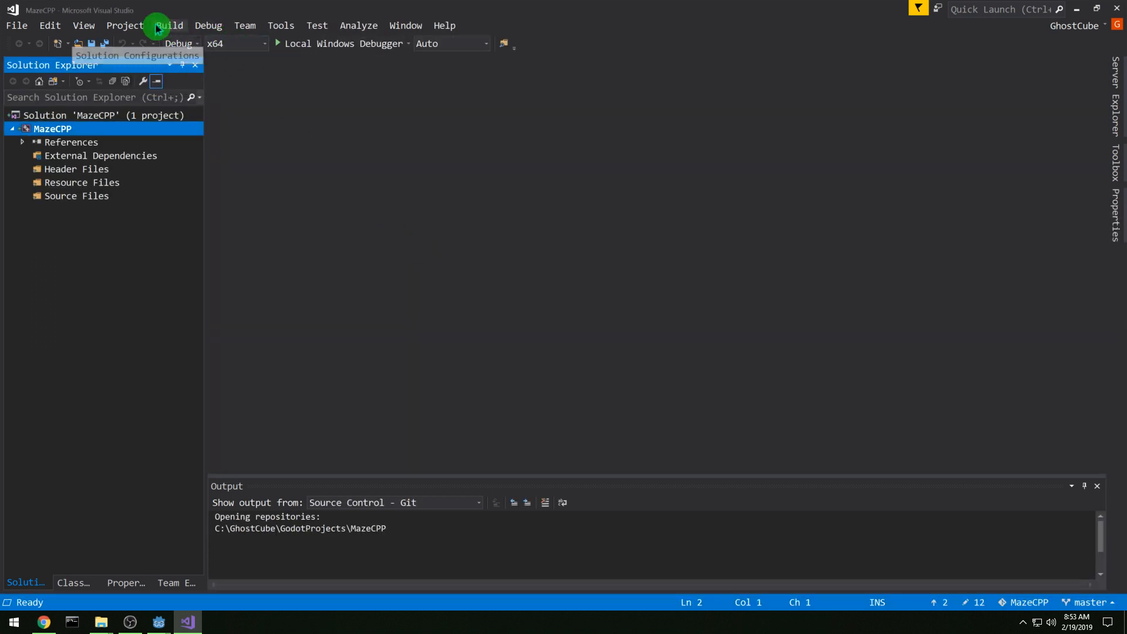
{"action": "left_click", "coordinate": [123, 25]}
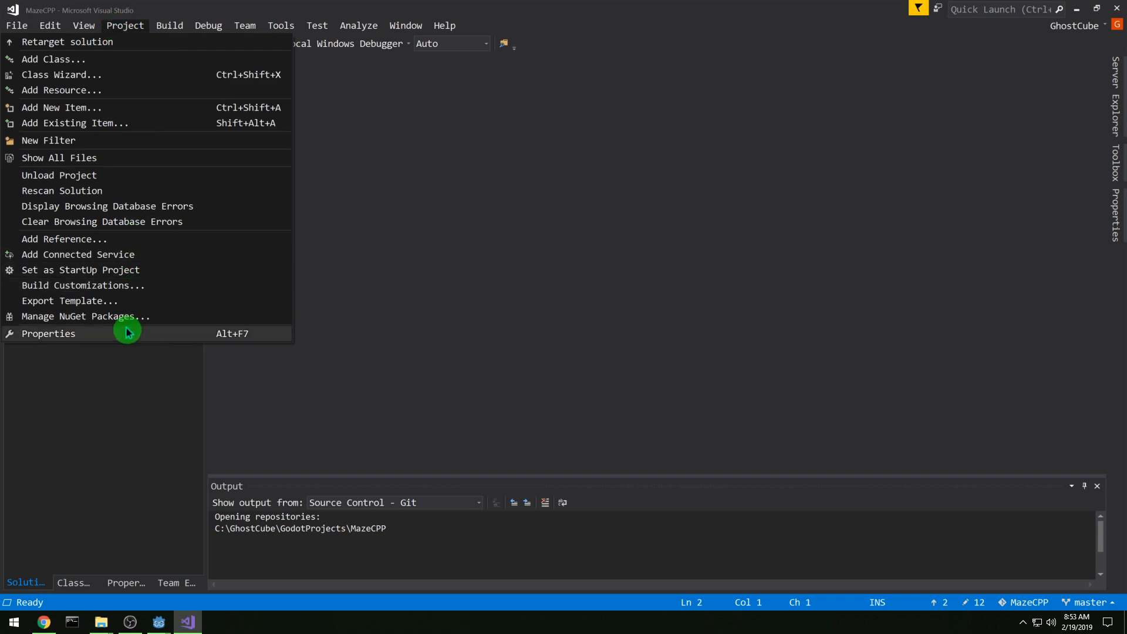
{"action": "left_click", "coordinate": [48, 332]}
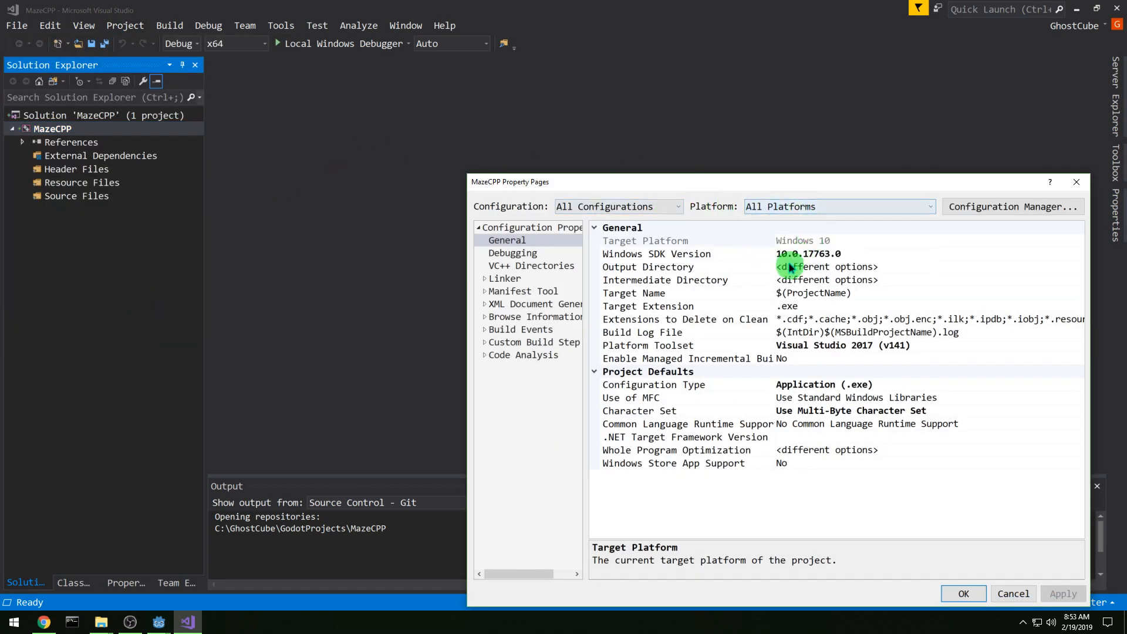
Step: Set Target Name to Lib$(ProjectName)-$(Platform)-$(Configuration)
{"action": "left_click", "coordinate": [634, 292]}
{"action": "type", "text": "Lib"}
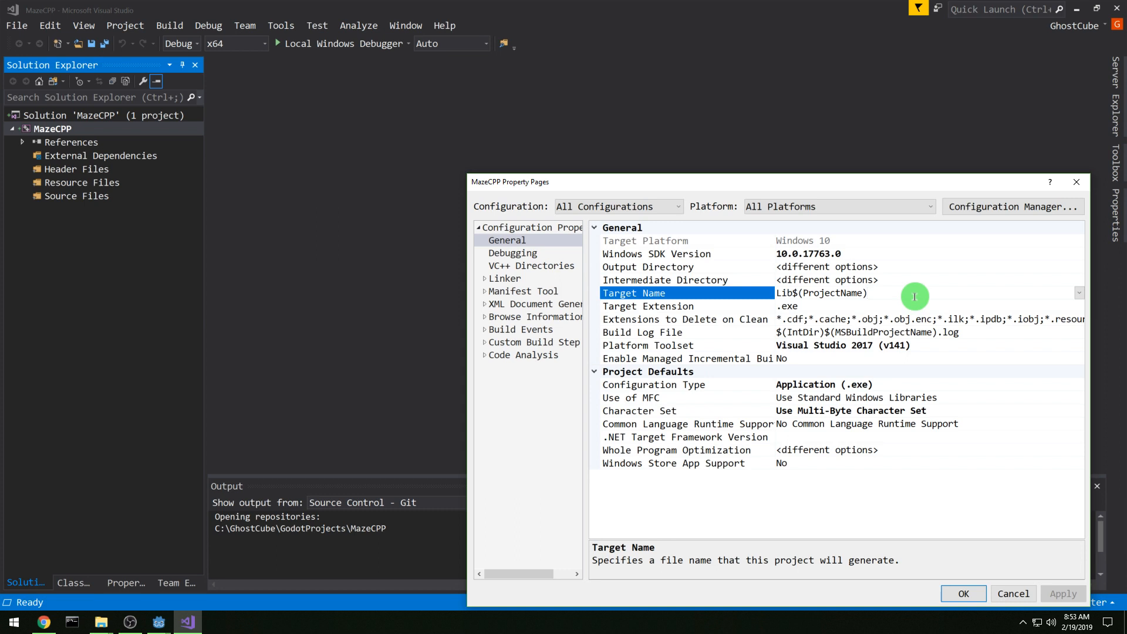
{"action": "type", "text": "-$(P"}
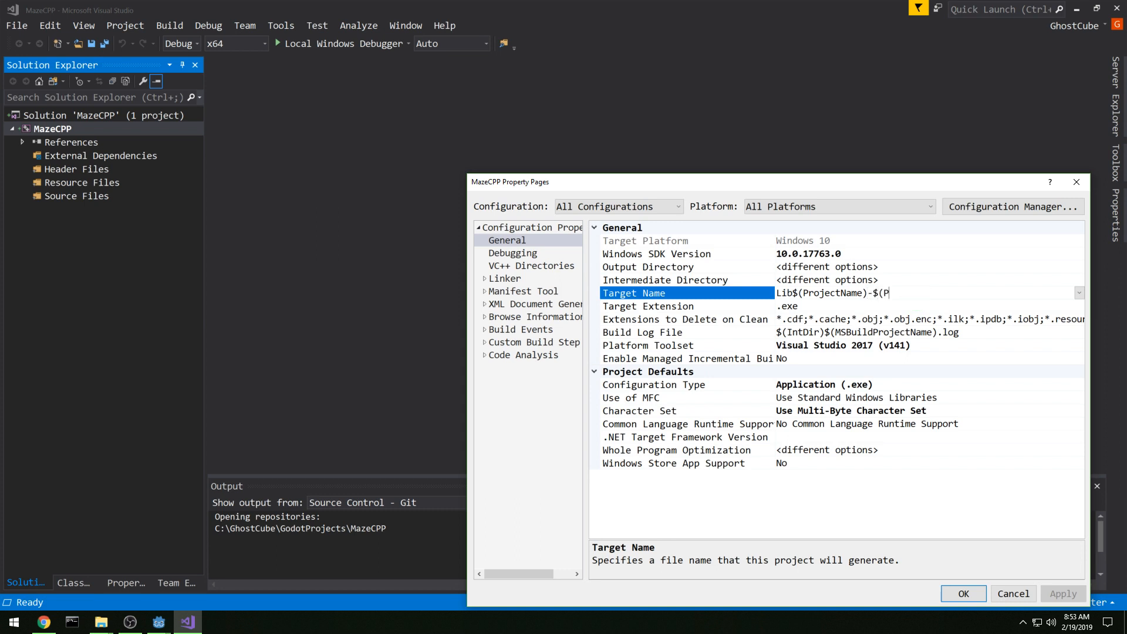
{"action": "type", "text": "latform)-$"}
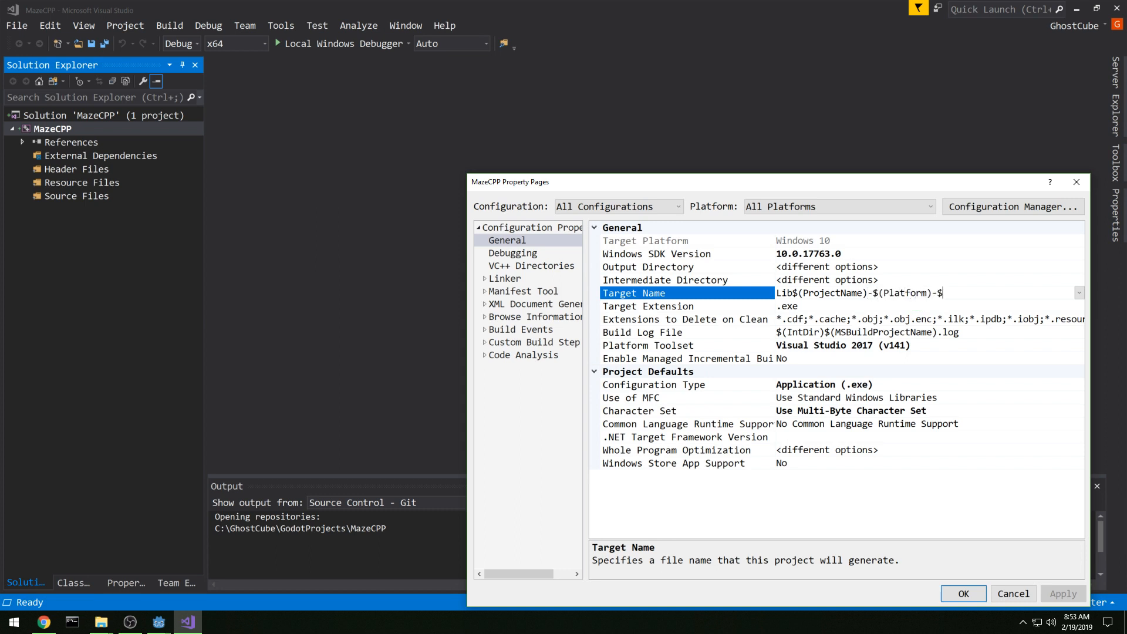
{"action": "type", "text": "(Configuration"}
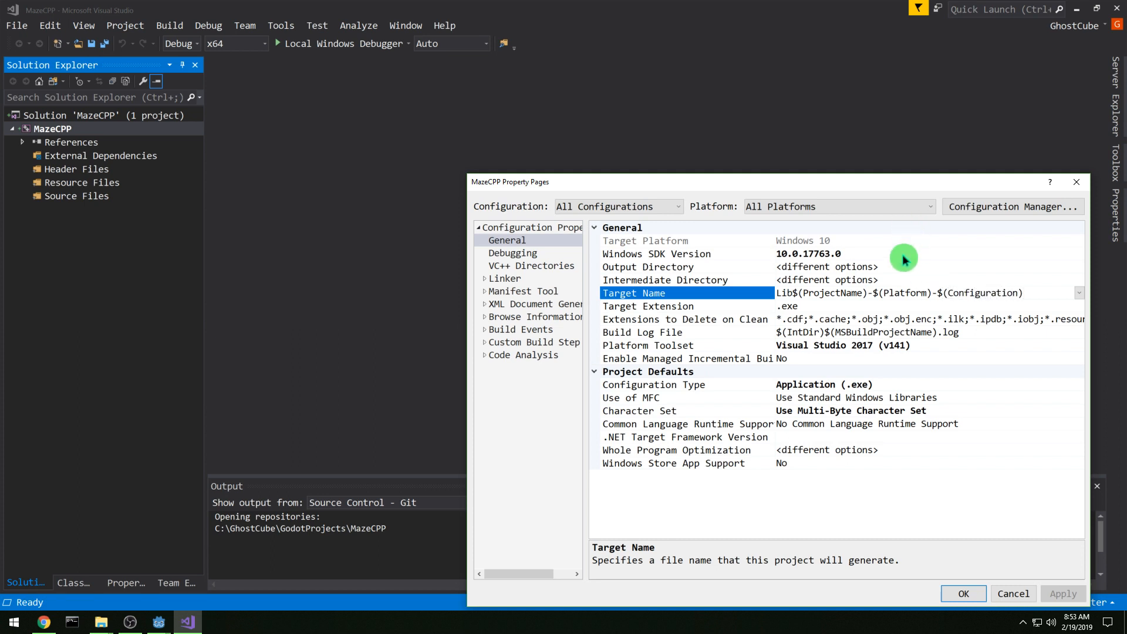
Step: Set Output Directory to the Godot folder and Configuration Type to Dynamic Library, then apply
{"action": "left_click", "coordinate": [647, 267]}
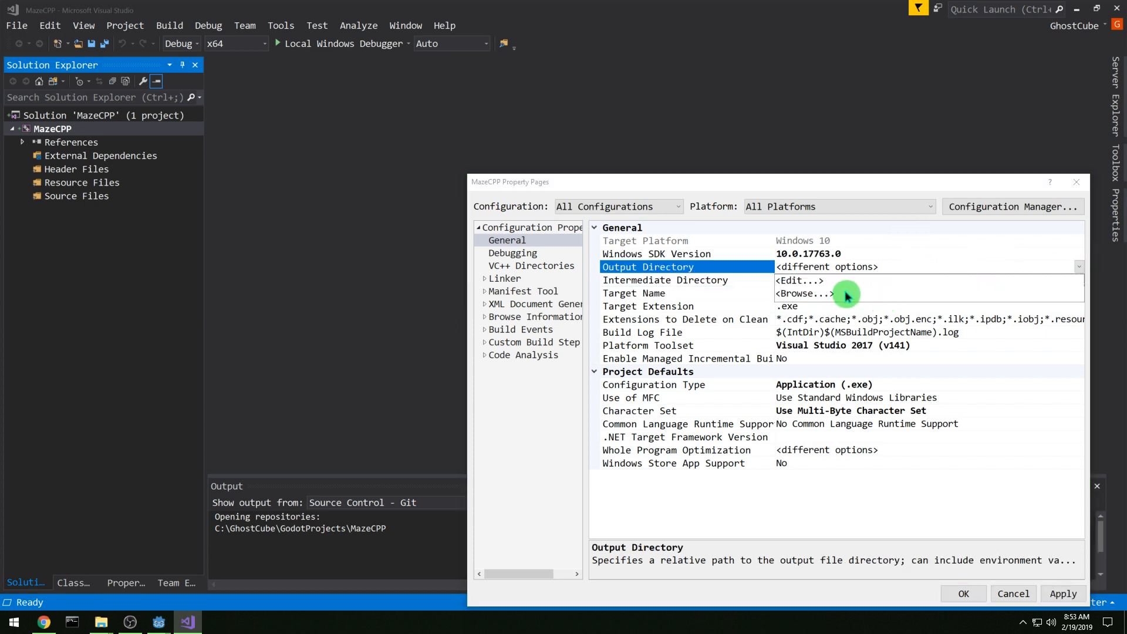
{"action": "left_click", "coordinate": [801, 293]}
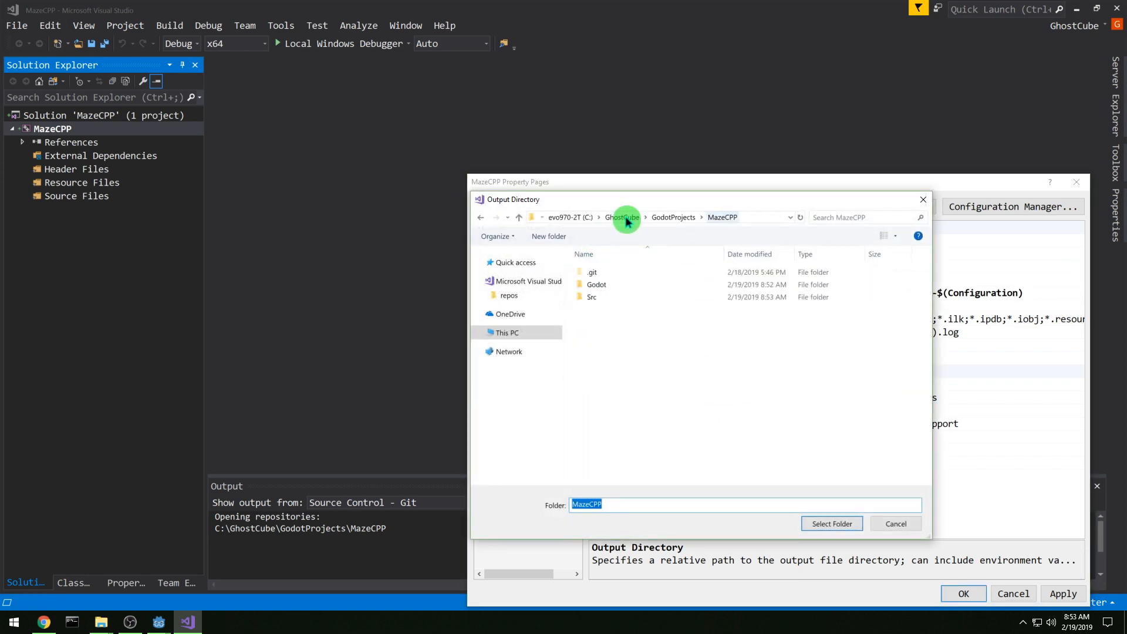
{"action": "double_click", "coordinate": [595, 284]}
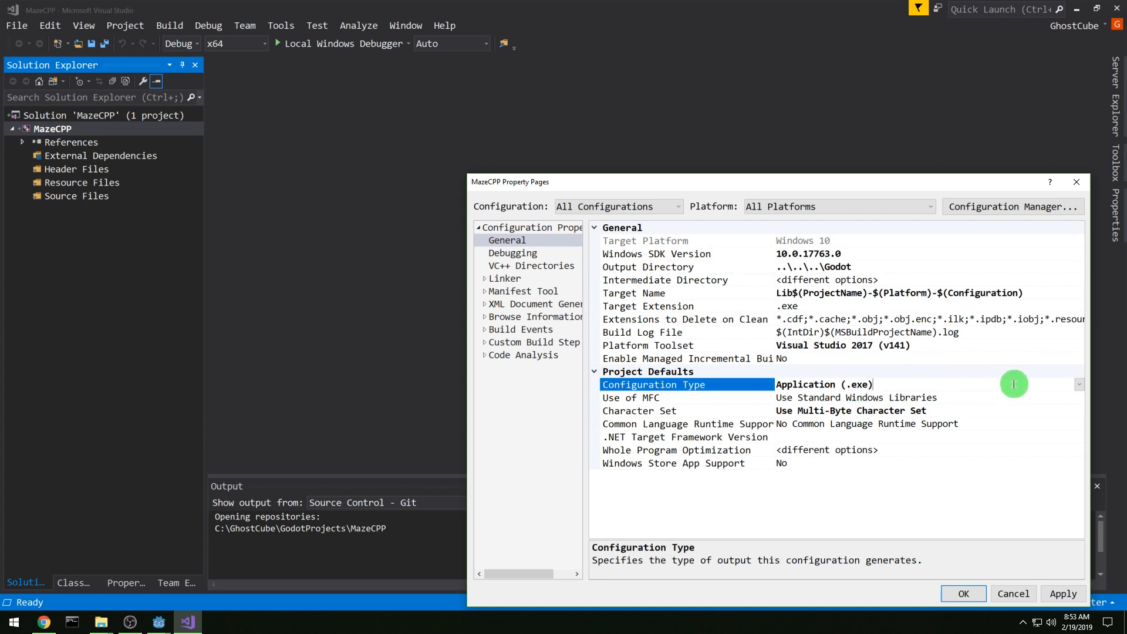
{"action": "left_click", "coordinate": [834, 384]}
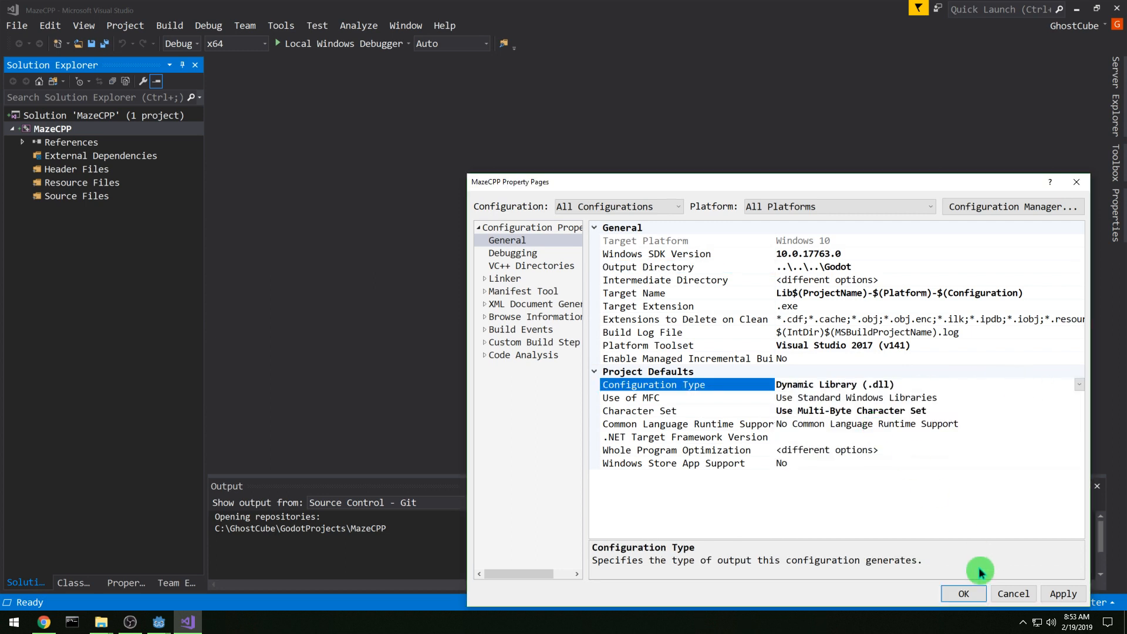
{"action": "left_click", "coordinate": [531, 266]}
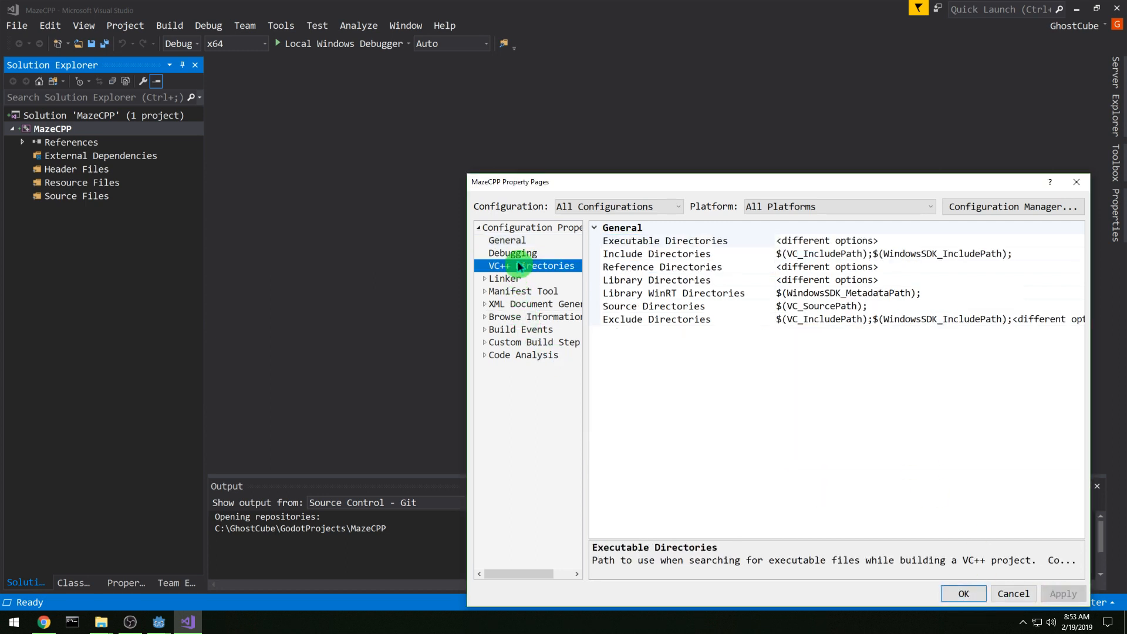
Step: Add the godot-cpp godot_headers, include and include\gen folders to Include Directories and apply
{"action": "left_click", "coordinate": [655, 254]}
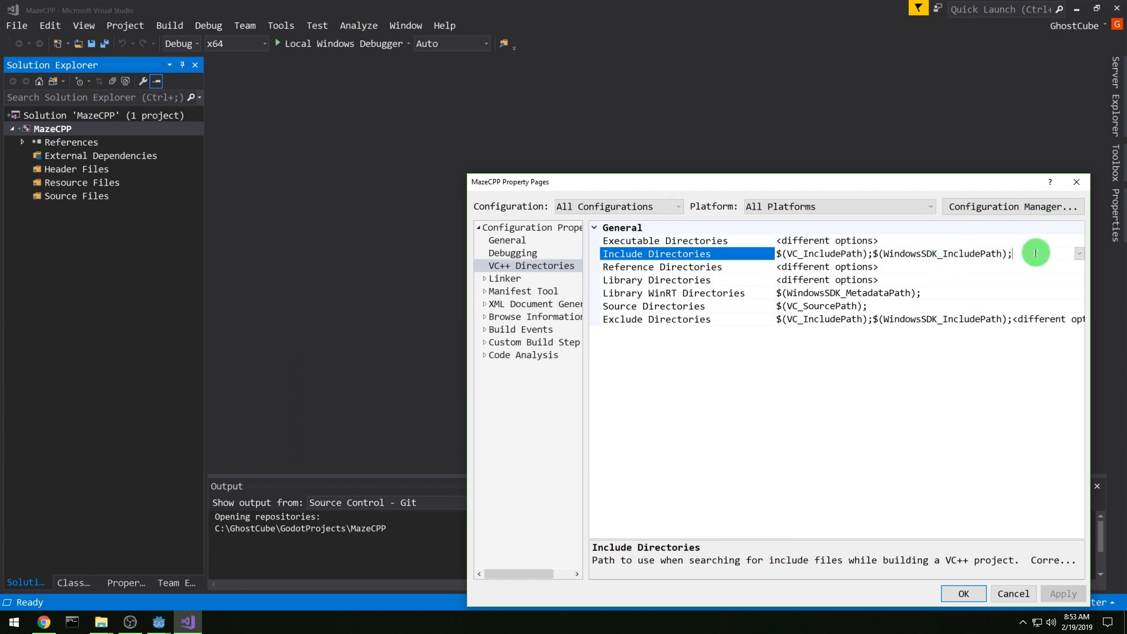
{"action": "left_click", "coordinate": [1078, 254]}
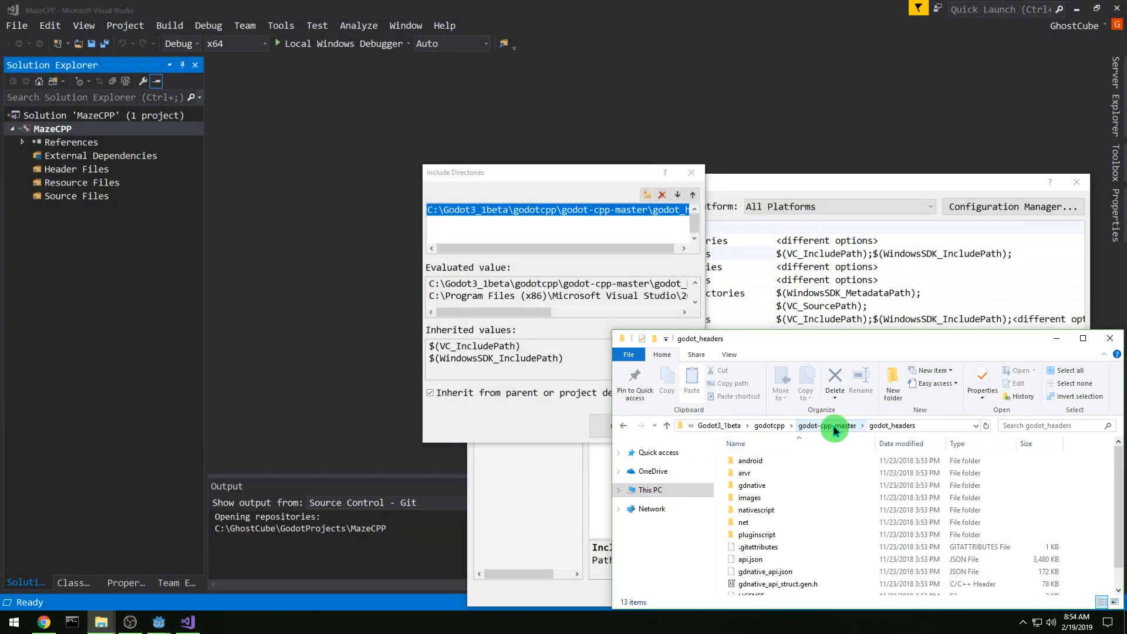
{"action": "left_click", "coordinate": [825, 425]}
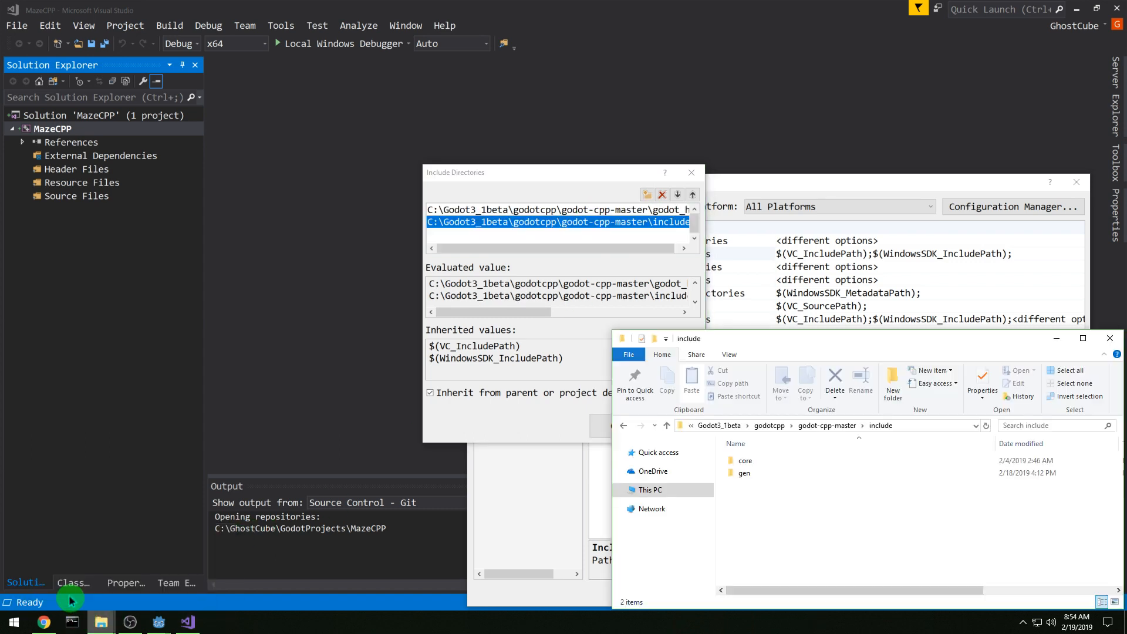
{"action": "left_click", "coordinate": [886, 425]}
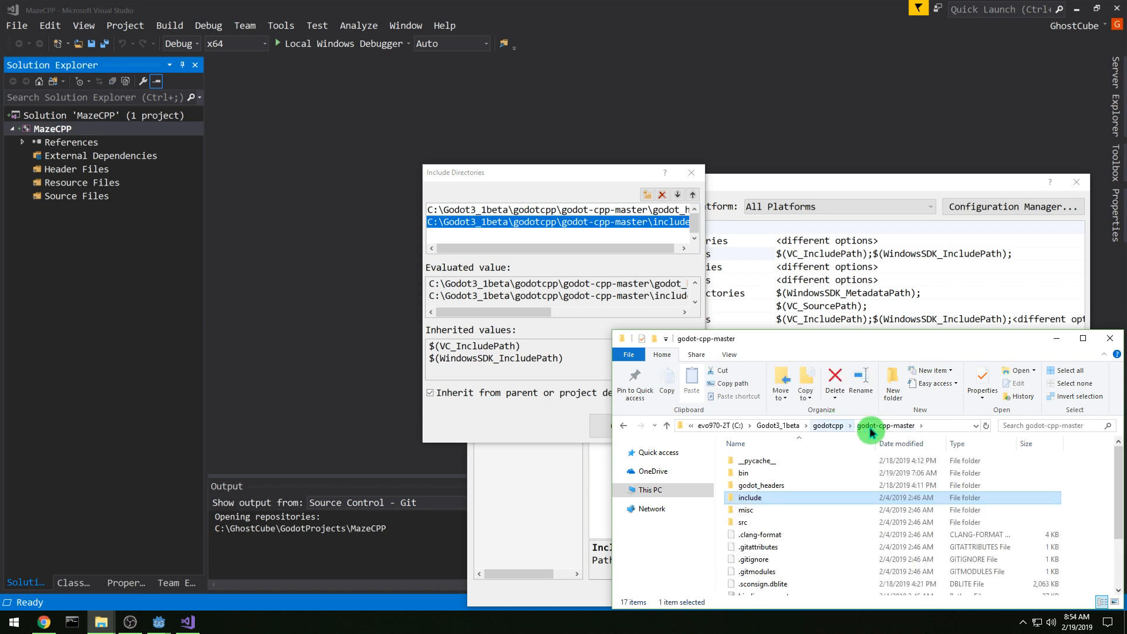
{"action": "double_click", "coordinate": [750, 497]}
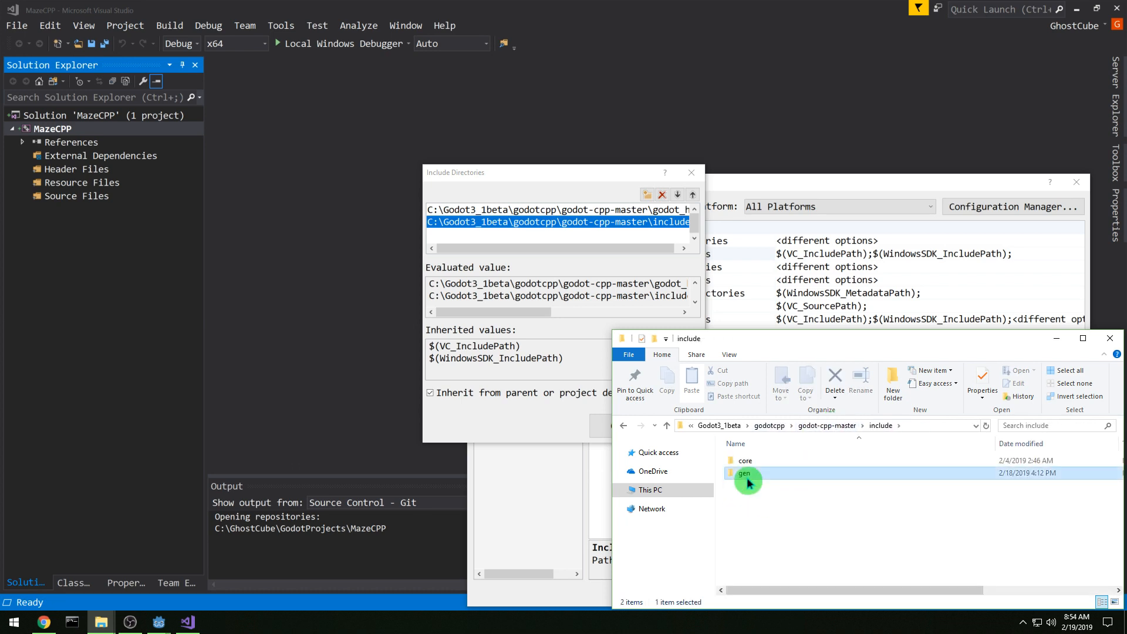
{"action": "double_click", "coordinate": [747, 473]}
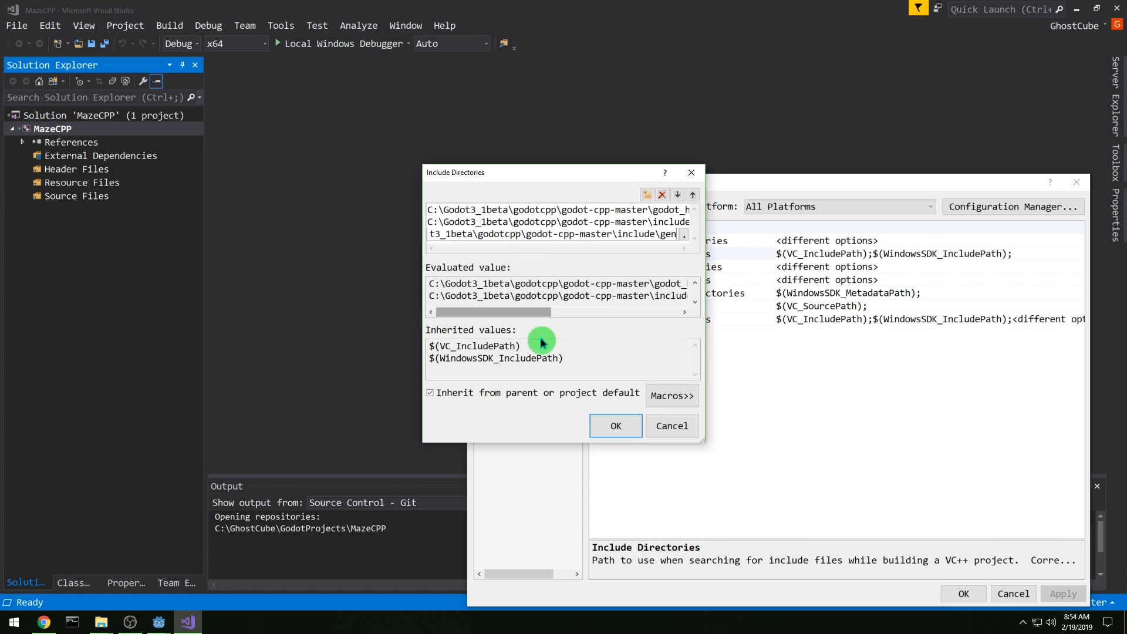
{"action": "left_click", "coordinate": [614, 425]}
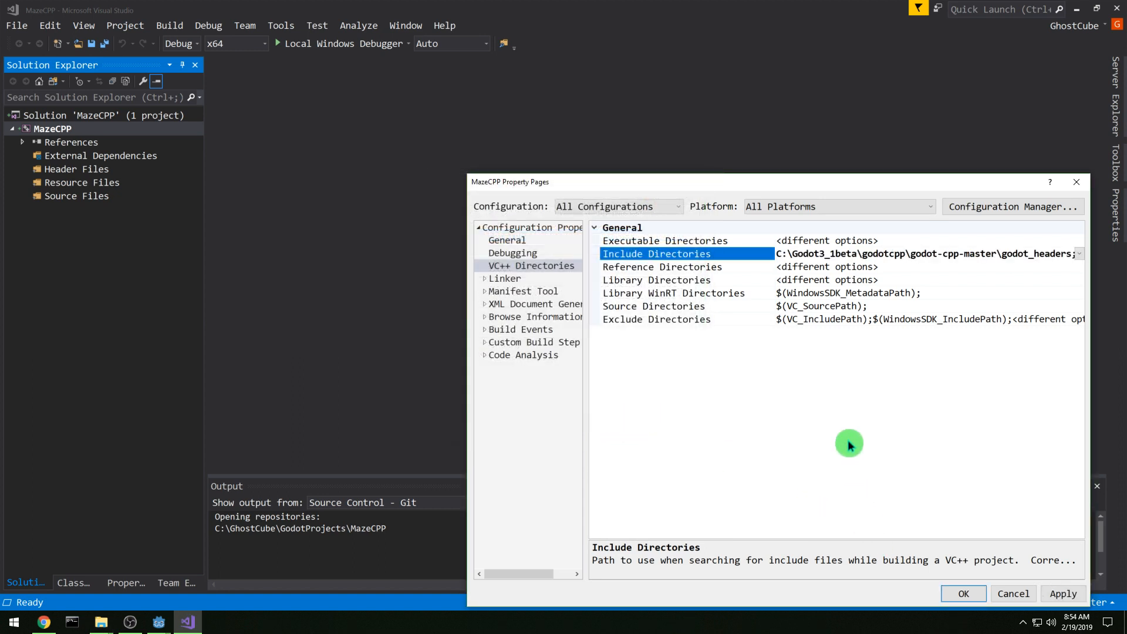
{"action": "left_click", "coordinate": [657, 280]}
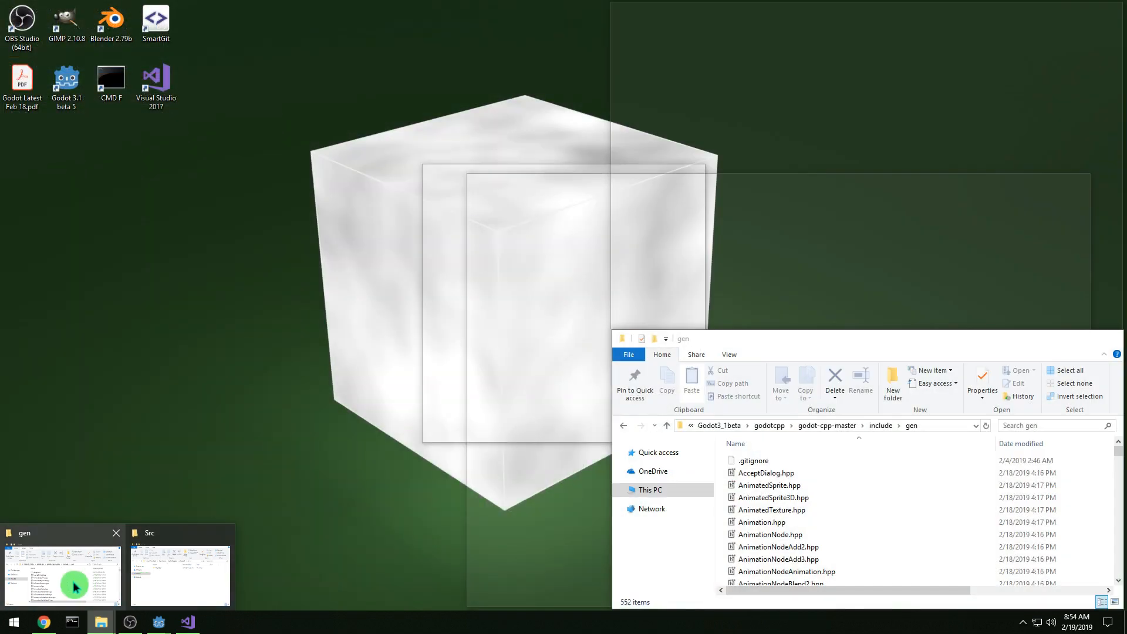
Step: Set Library Directories to the godot-cpp-master bin folder and expand the Linker settings
{"action": "left_click", "coordinate": [826, 425]}
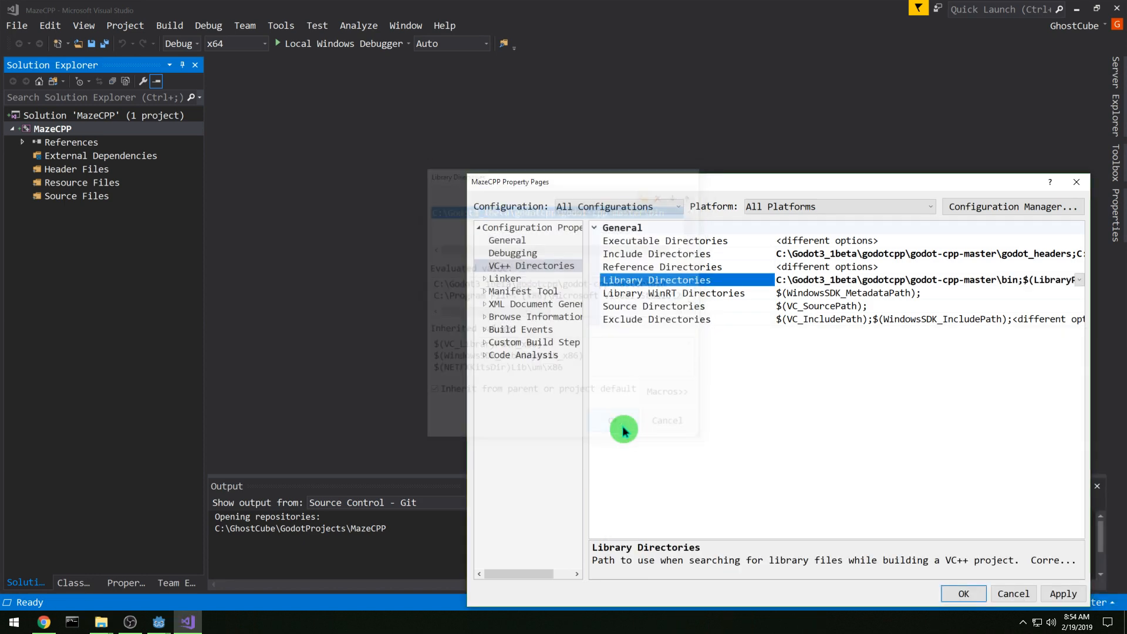
{"action": "left_click", "coordinate": [485, 278]}
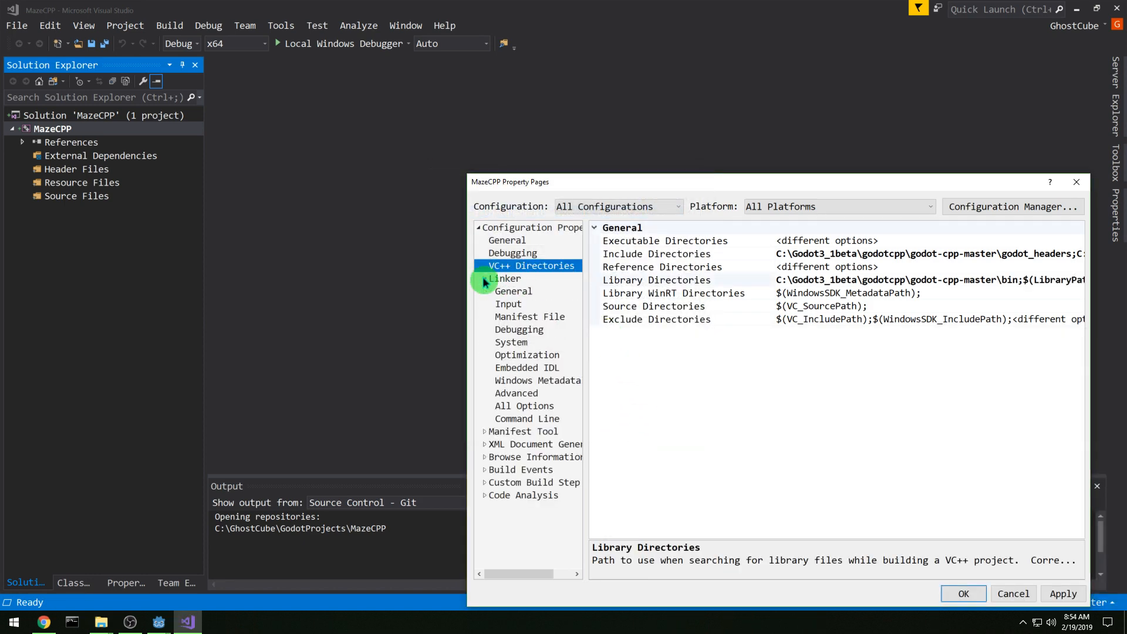
Step: Enter libgodot-cpp.windows.$(Platform).$(Configuration).lib as a Linker Input additional dependency
{"action": "left_click", "coordinate": [509, 303]}
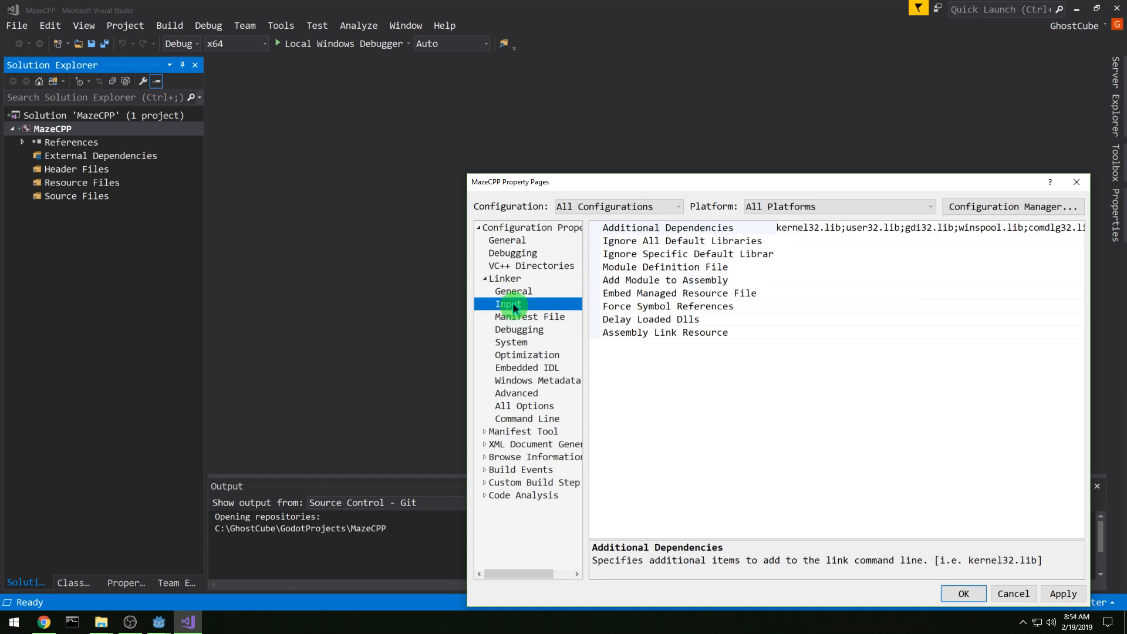
{"action": "left_click", "coordinate": [668, 227]}
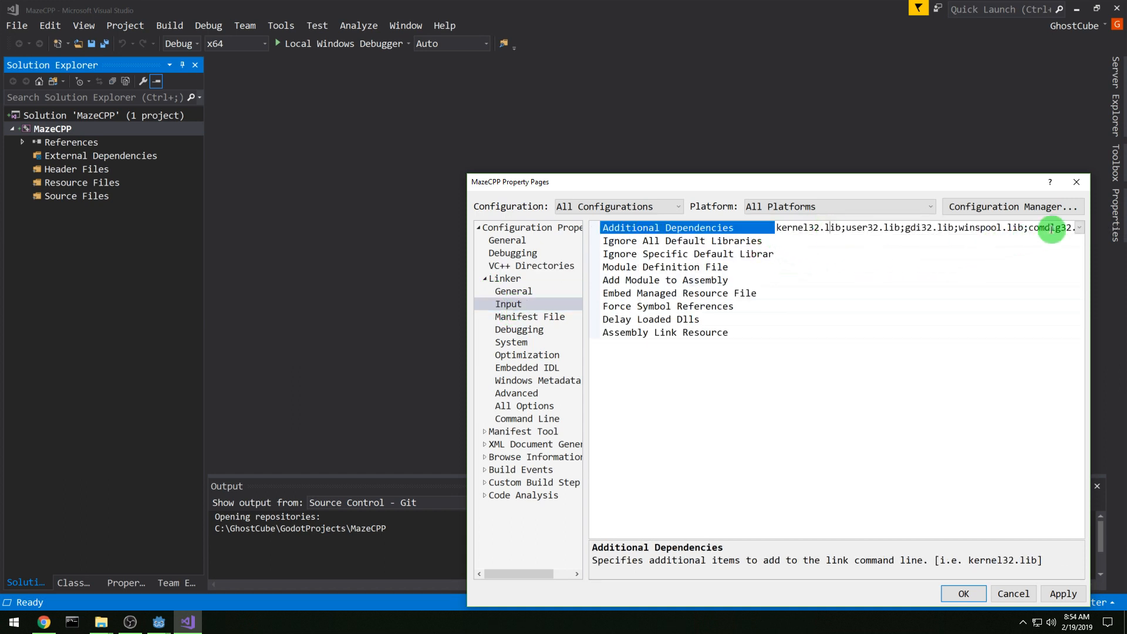
{"action": "left_click", "coordinate": [1078, 227]}
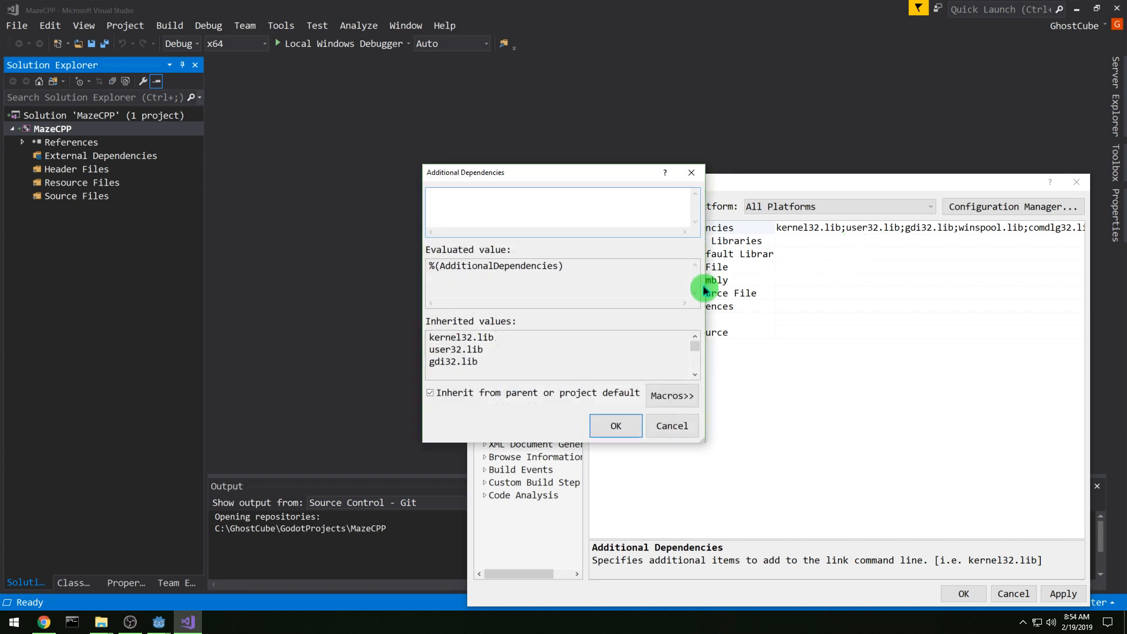
{"action": "type", "text": "libgodot-"}
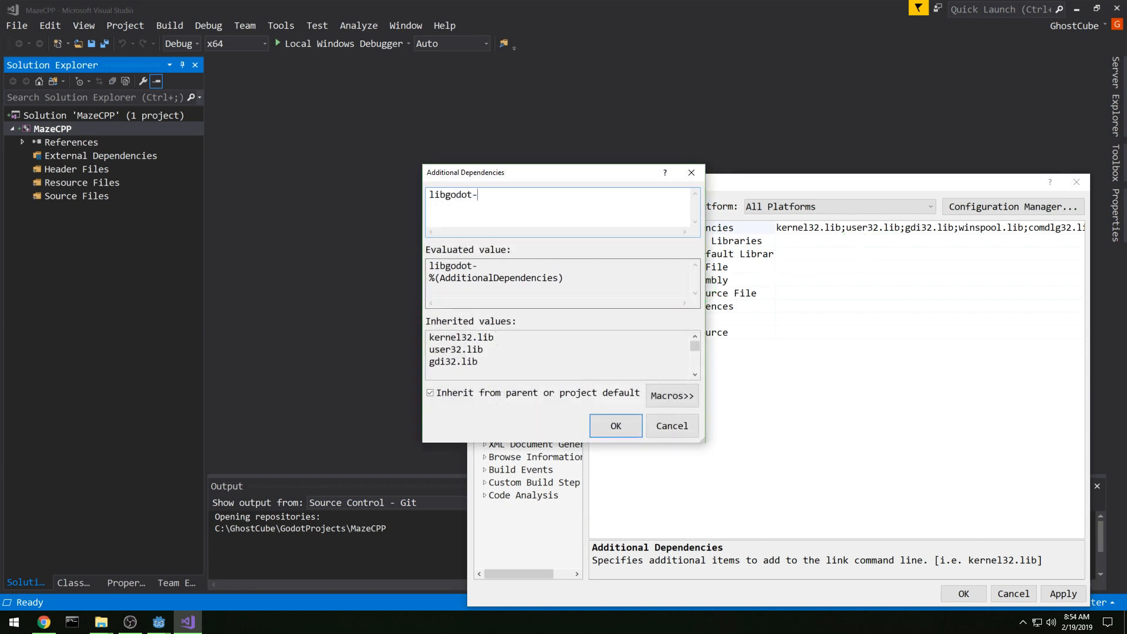
{"action": "type", "text": "cpp."}
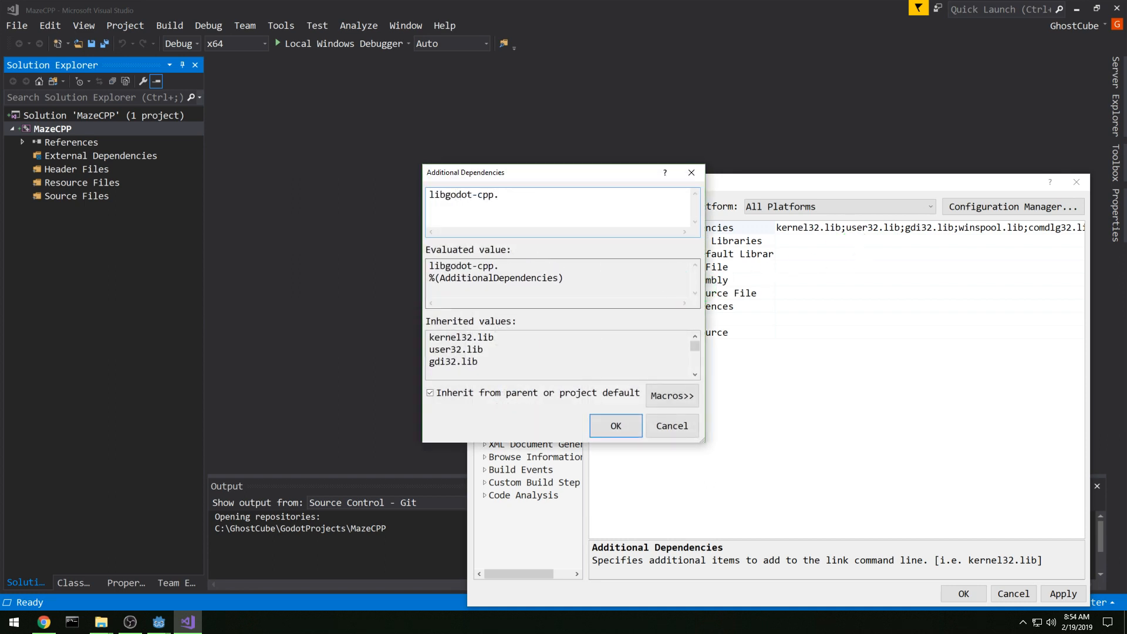
{"action": "type", "text": "w"}
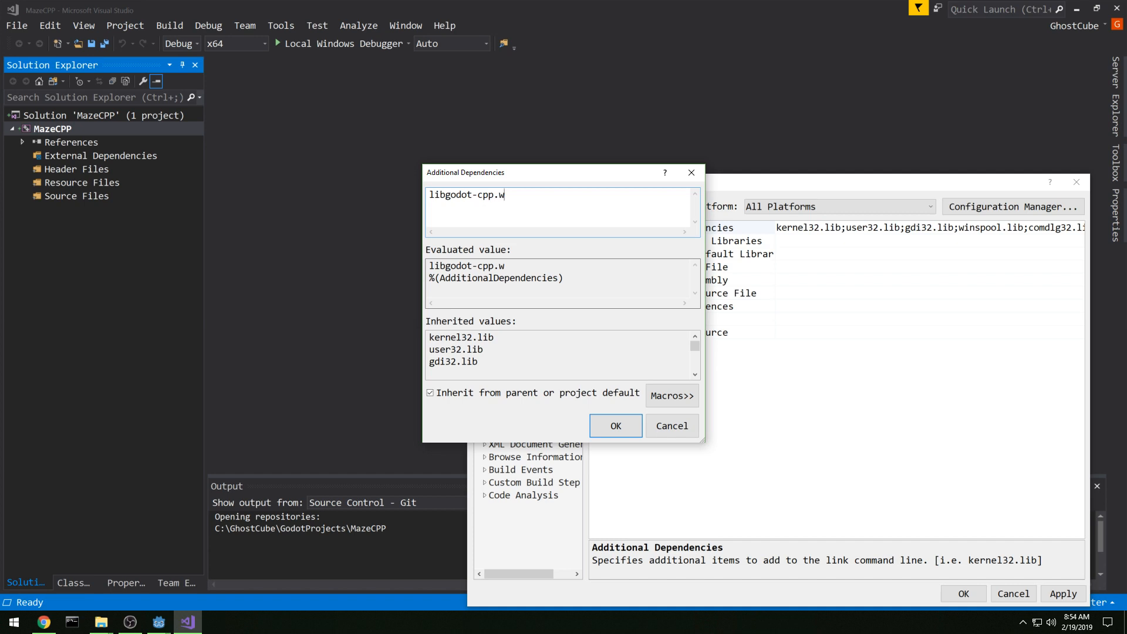
{"action": "type", "text": "indows.$("}
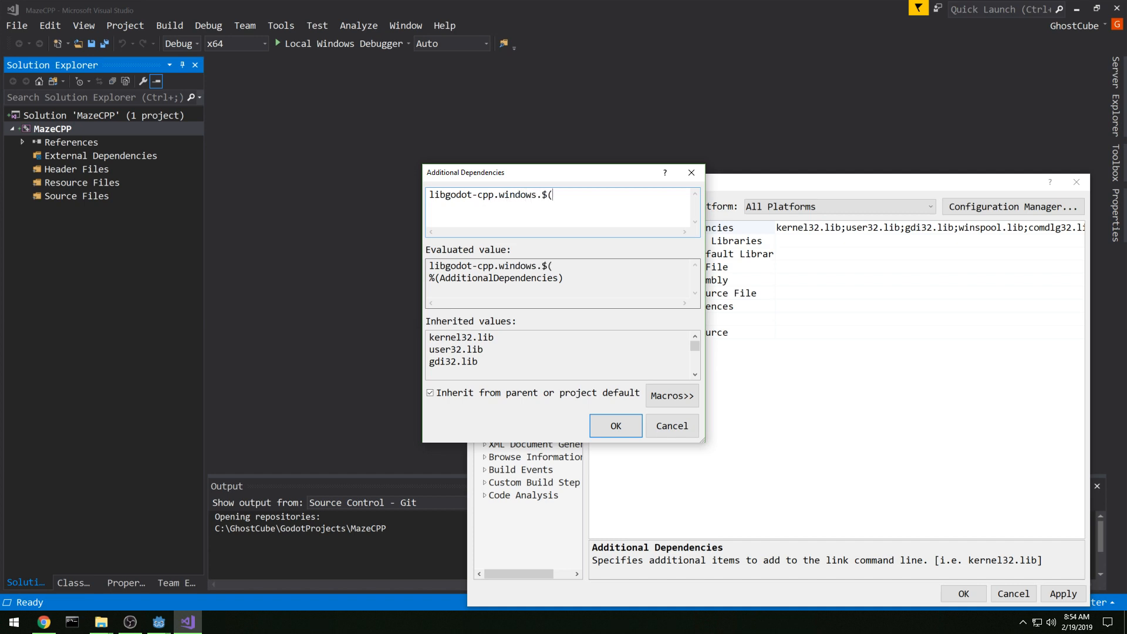
{"action": "type", "text": "Platform)."}
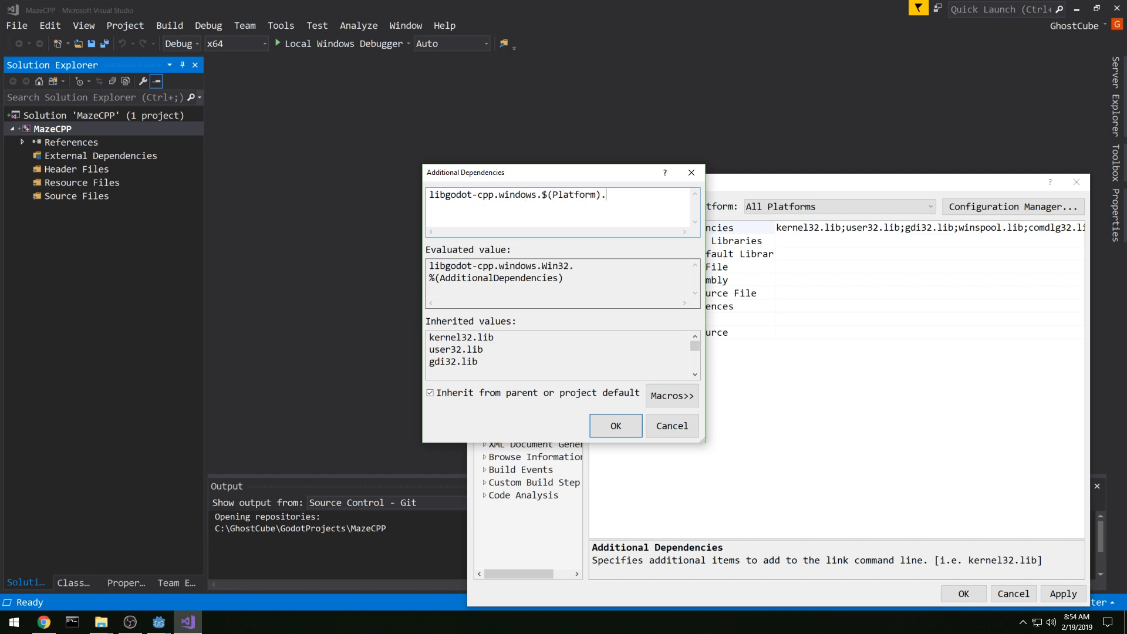
{"action": "type", "text": "$(Configuration).lib"}
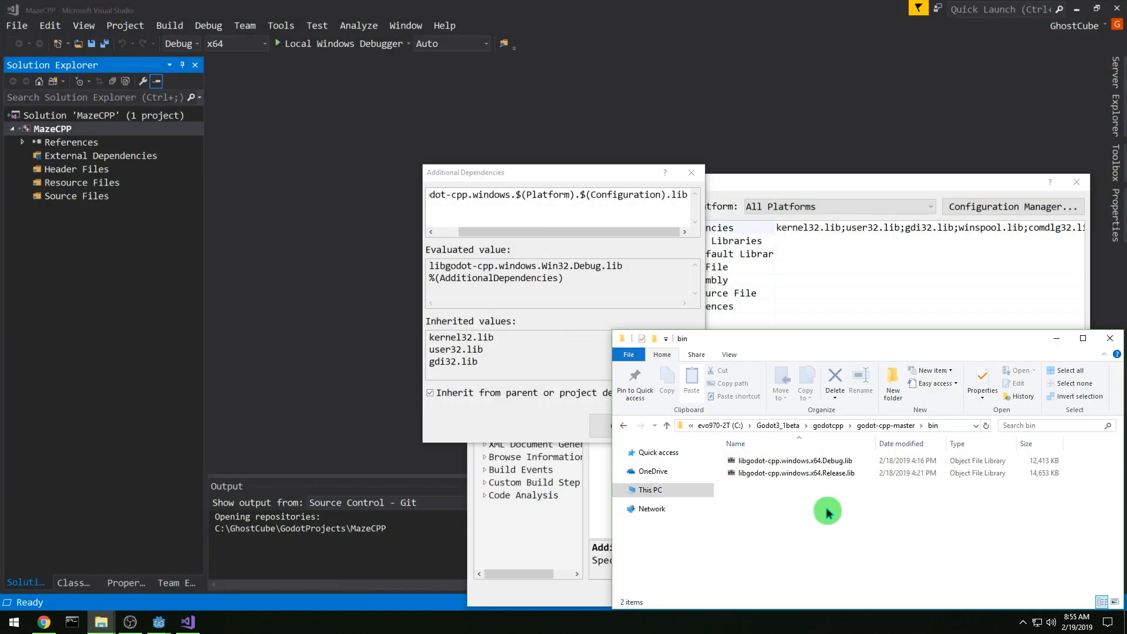
Step: Check the built godot-cpp library file names, then confirm the dependency and close the property pages
{"action": "left_click", "coordinate": [795, 460]}
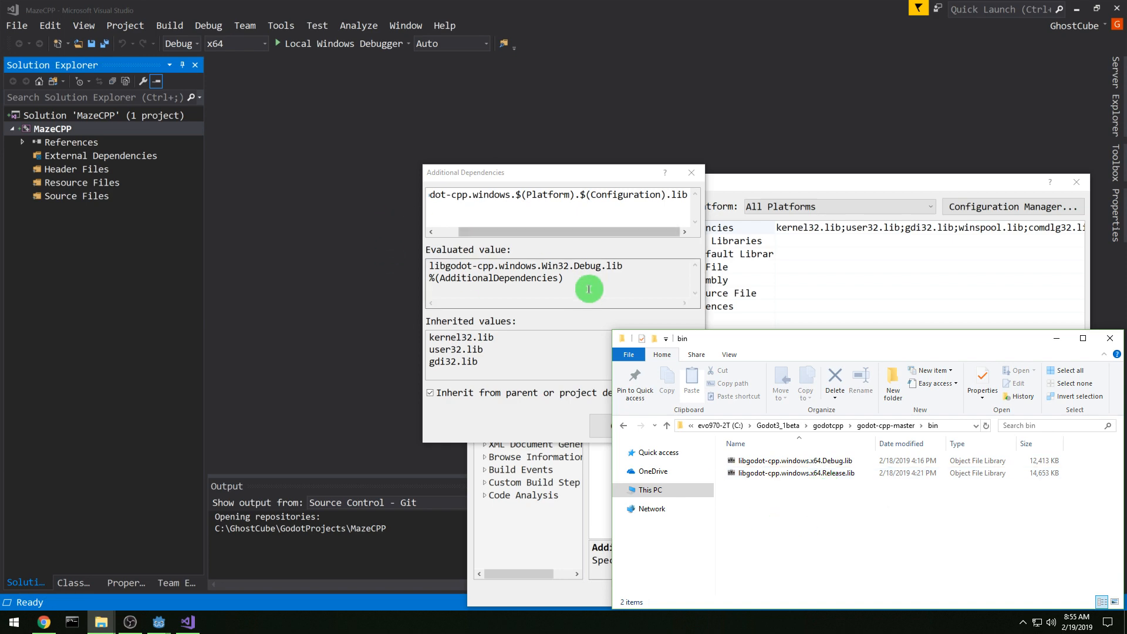
{"action": "left_click", "coordinate": [614, 425]}
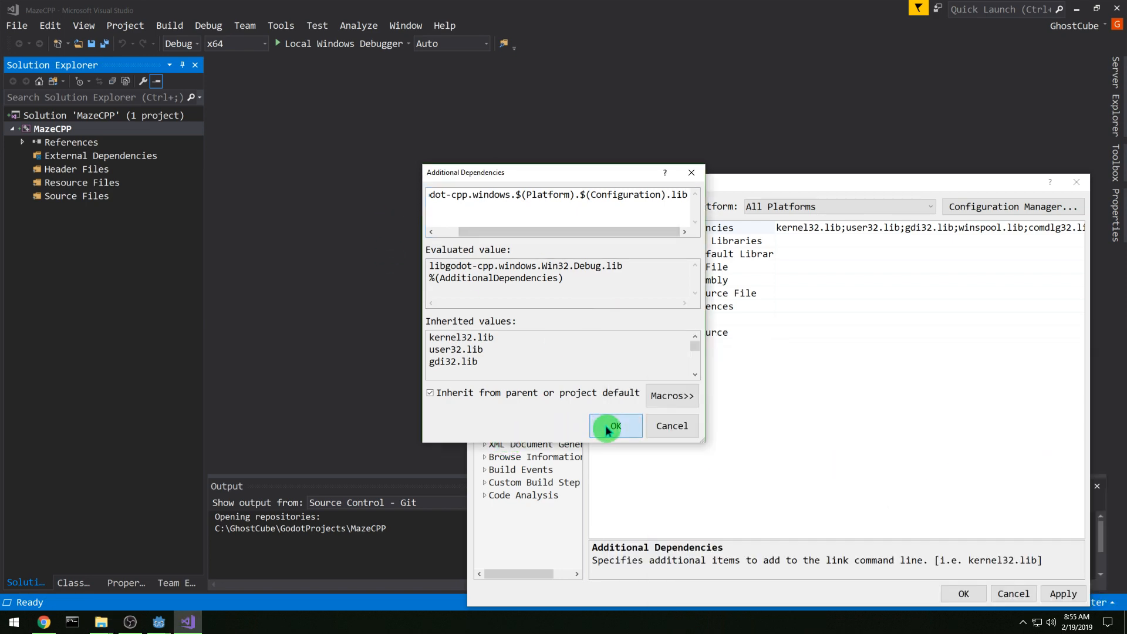
{"action": "left_click", "coordinate": [614, 425]}
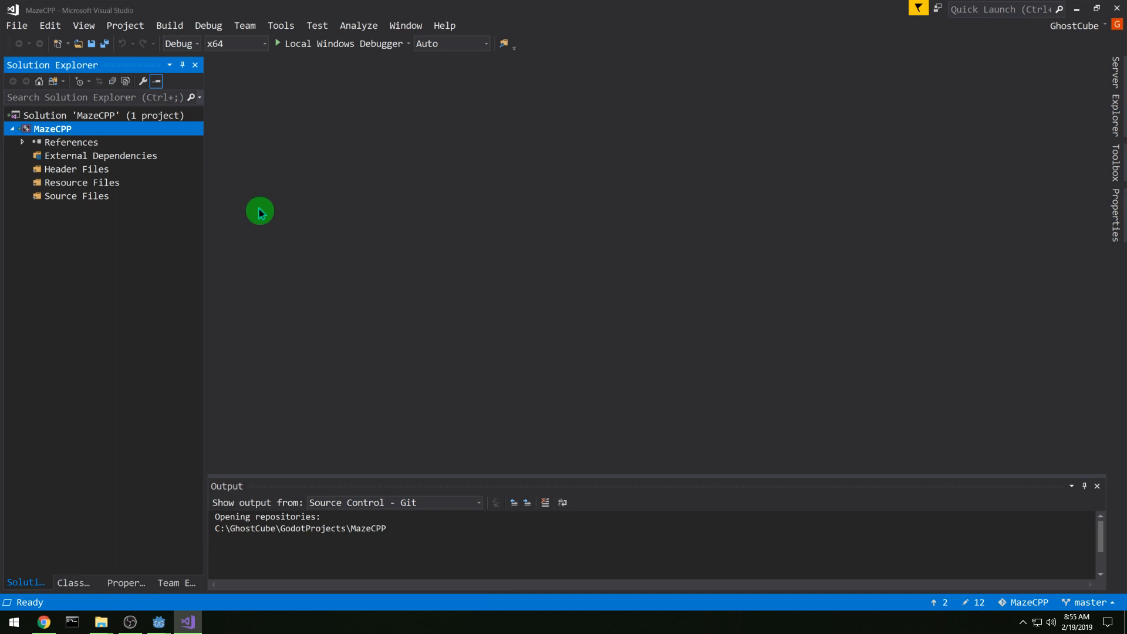
Step: Add new Player.cpp and Root.cpp files under Source Files
{"action": "right_click", "coordinate": [76, 196]}
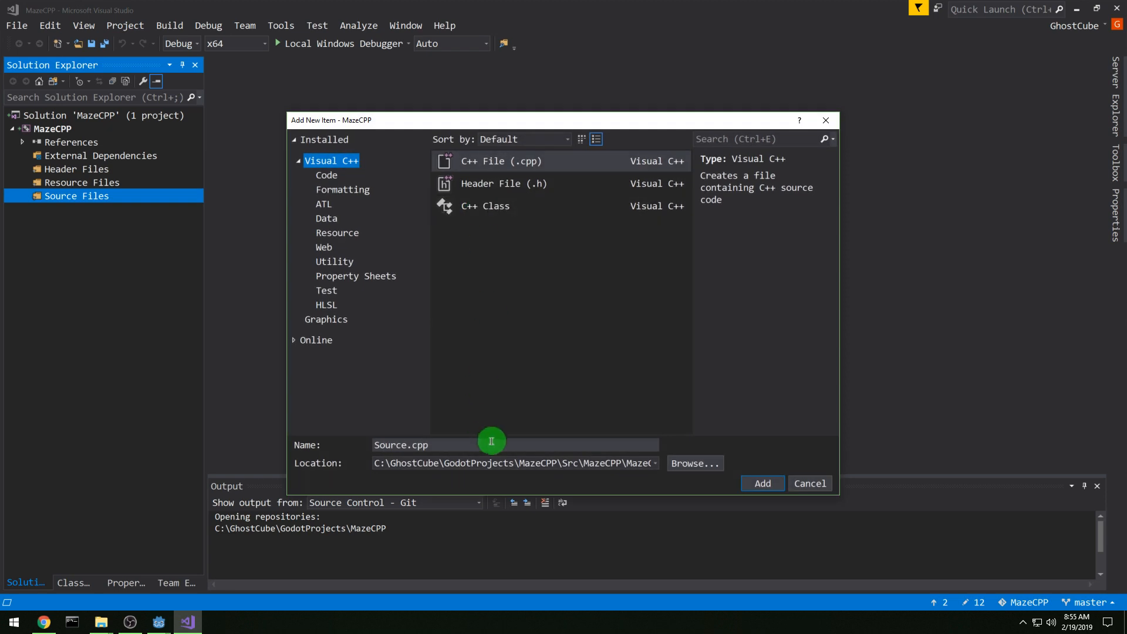
{"action": "type", "text": "Pal"}
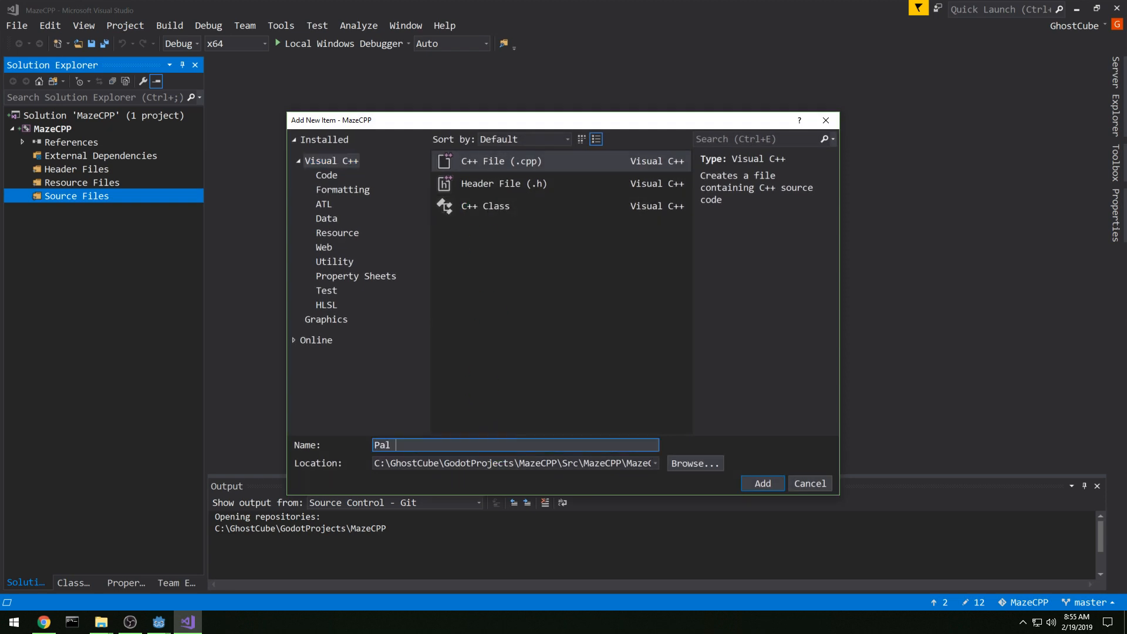
{"action": "left_click", "coordinate": [762, 482]}
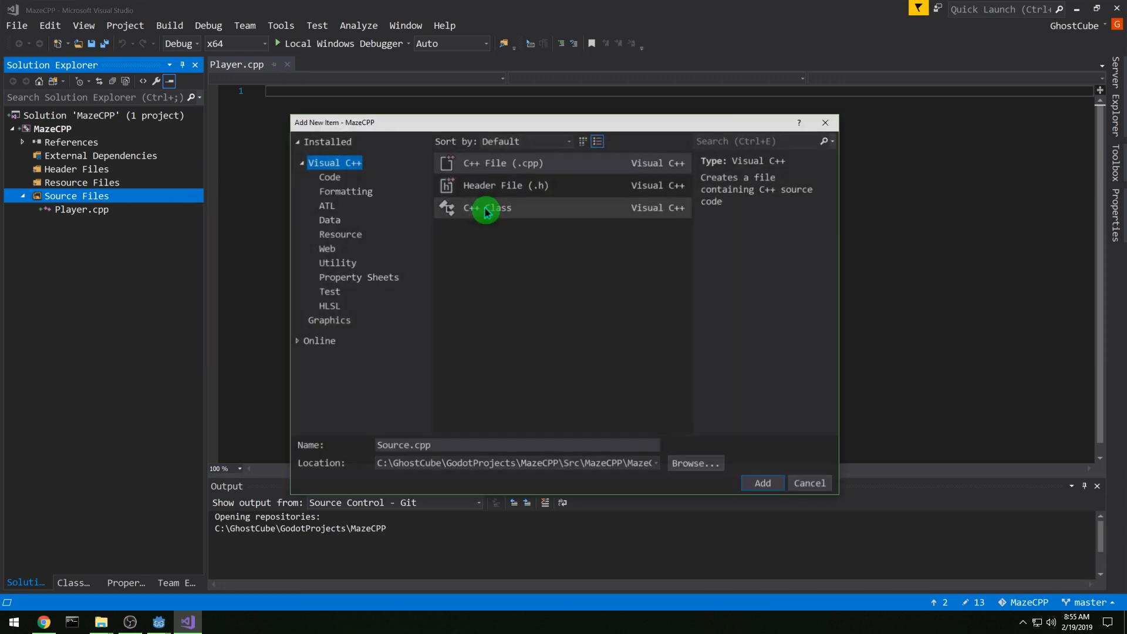
{"action": "type", "text": "Root"}
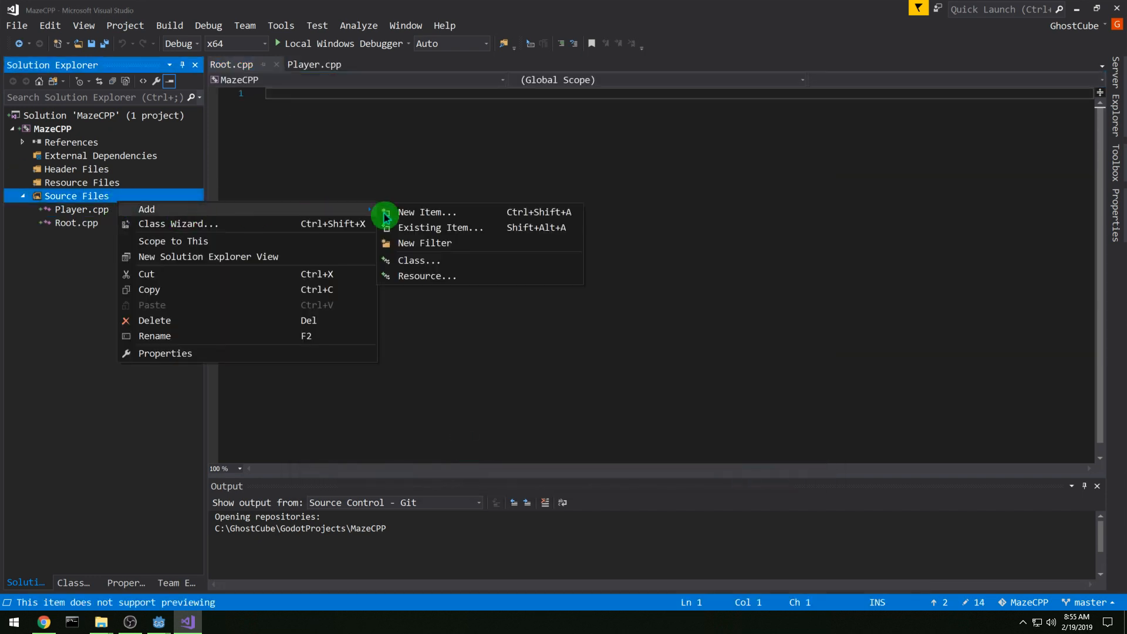
Step: Add a new GodotLibrary.cpp source file and start adding to Header Files
{"action": "left_click", "coordinate": [425, 211]}
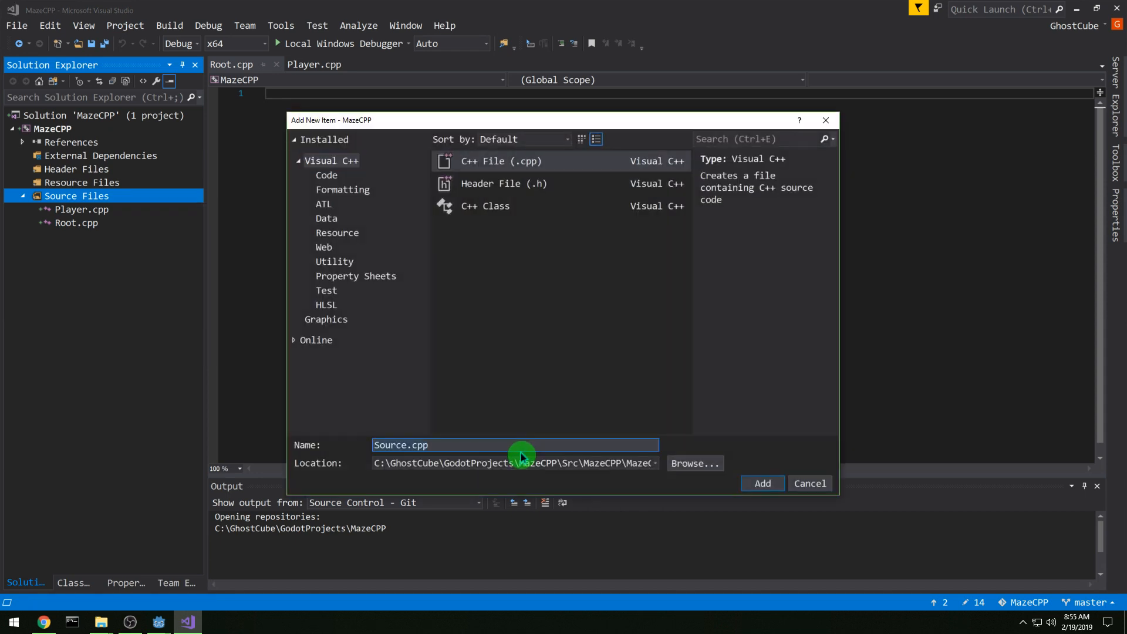
{"action": "type", "text": "GodotLibrary"}
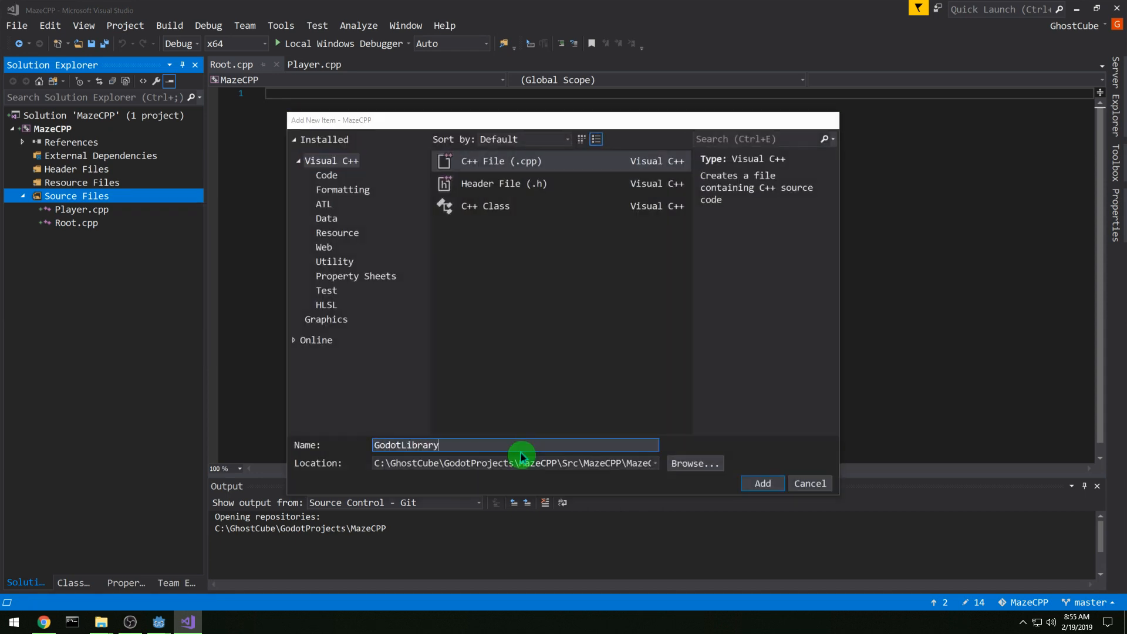
{"action": "right_click", "coordinate": [75, 169]}
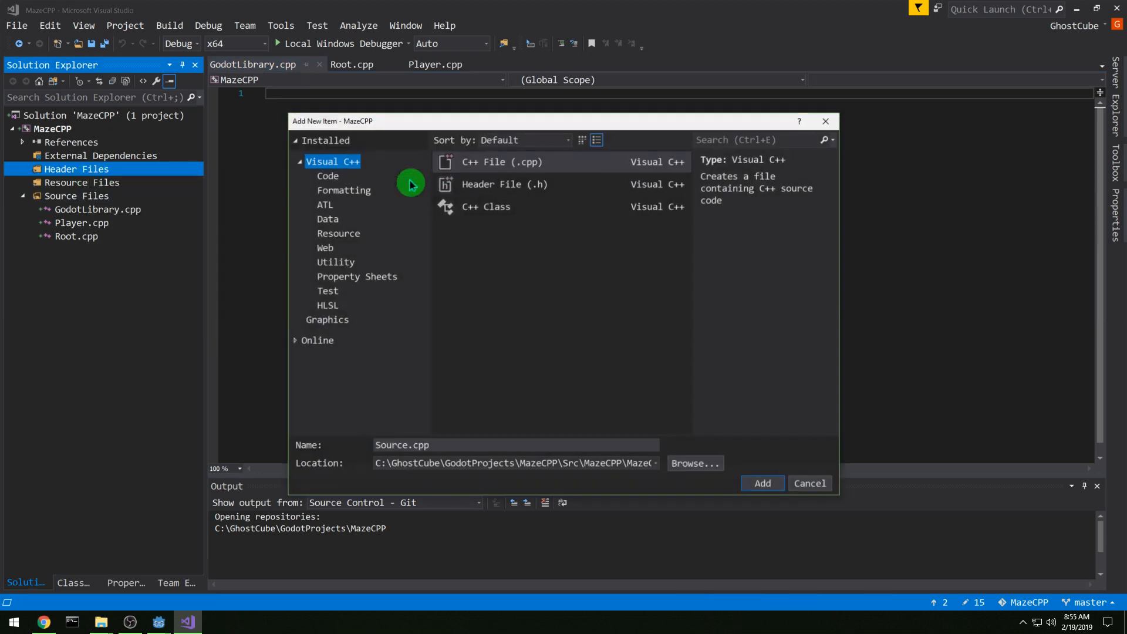
Step: Create Player.h and Root.h header files under Header Files
{"action": "left_click", "coordinate": [503, 184]}
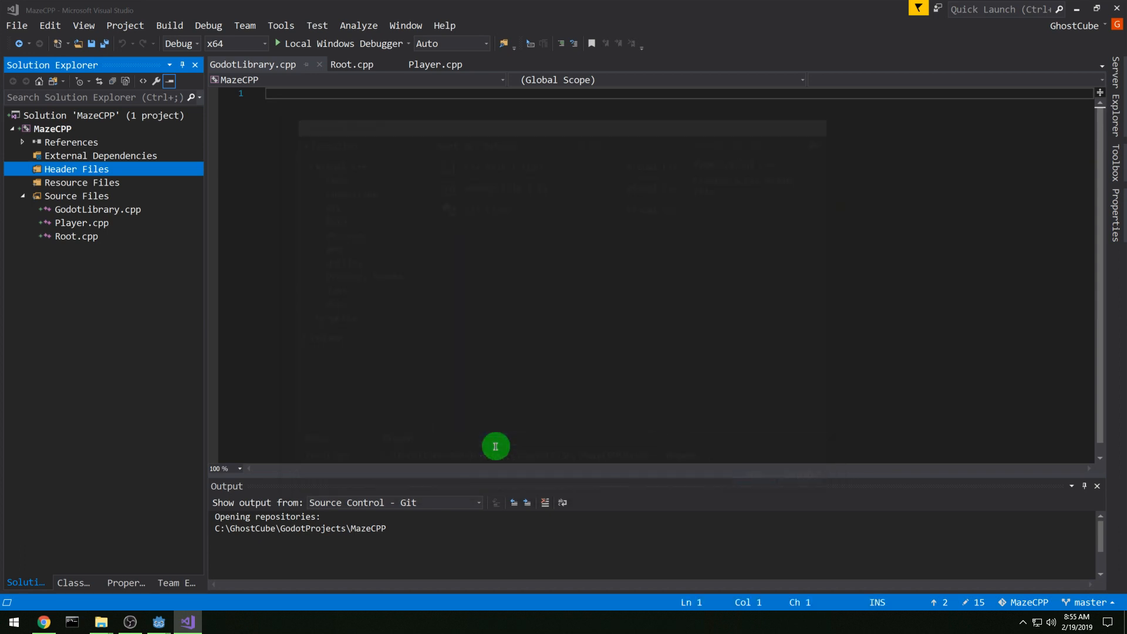
{"action": "right_click", "coordinate": [76, 169]}
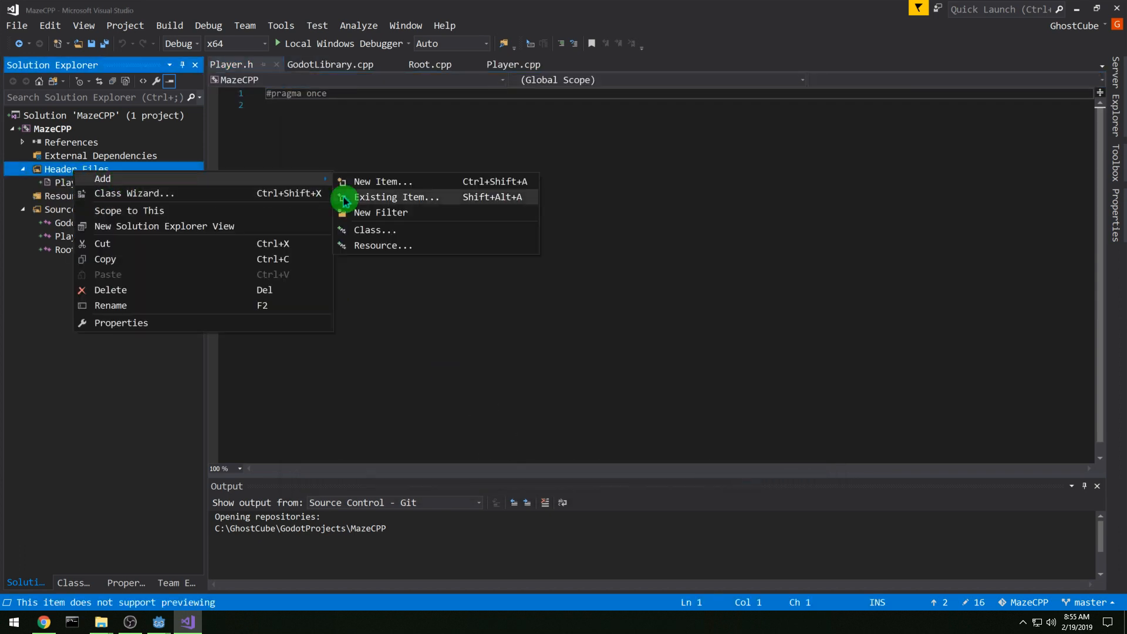
{"action": "left_click", "coordinate": [382, 181]}
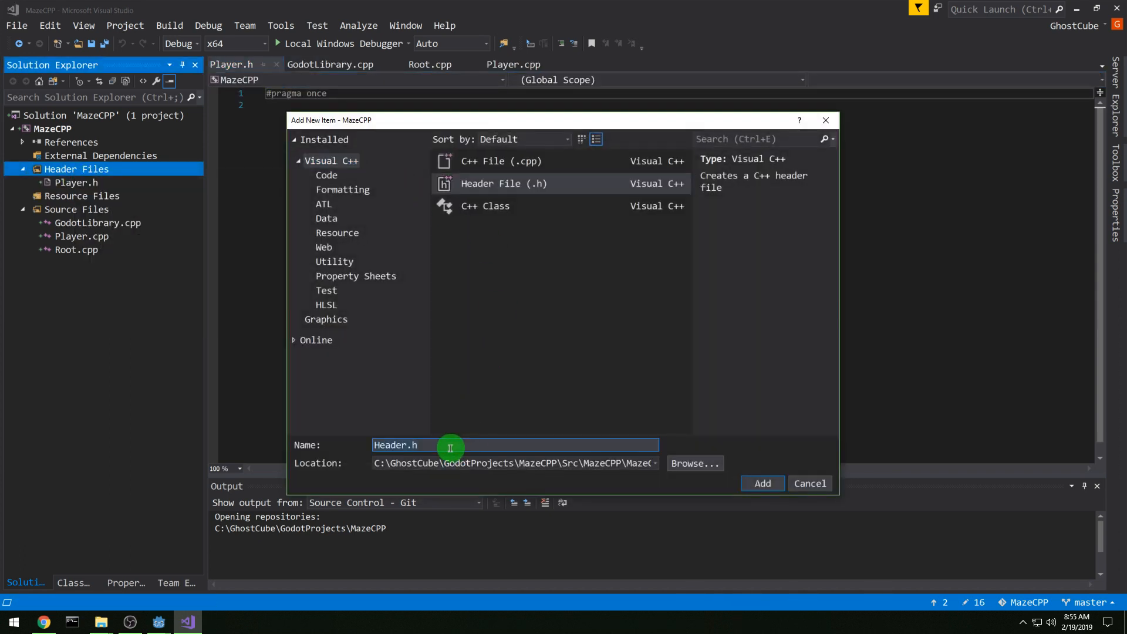
{"action": "left_click", "coordinate": [761, 482]}
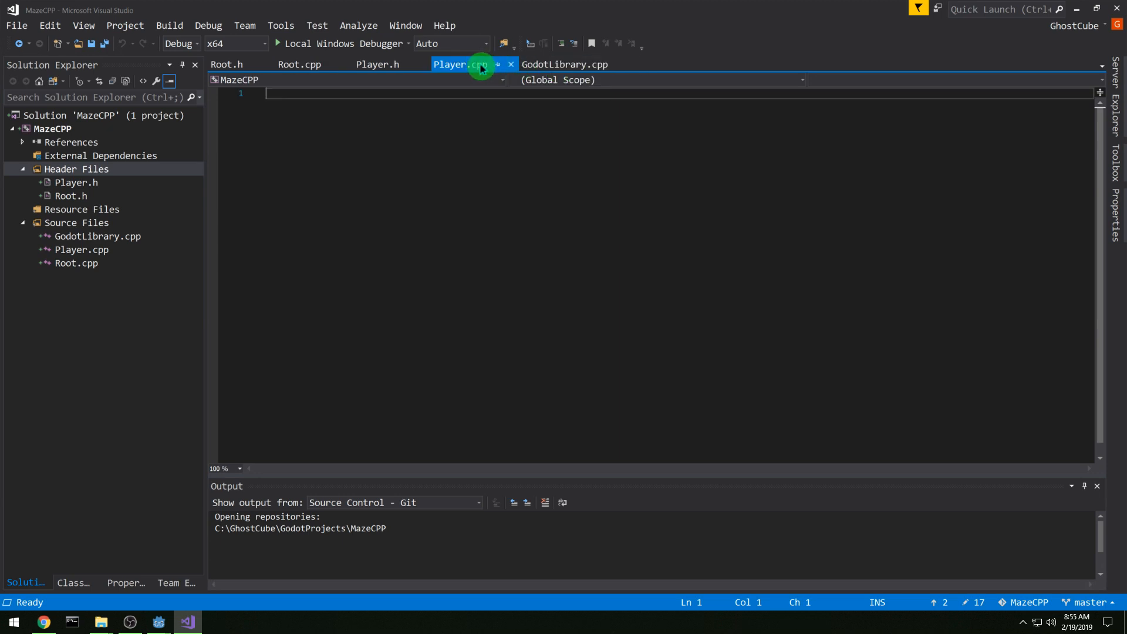
Step: In Player.h include core/Godot.hpp, KinematicBody2D.hpp and Input.hpp after #pragma once
{"action": "left_click", "coordinate": [375, 64]}
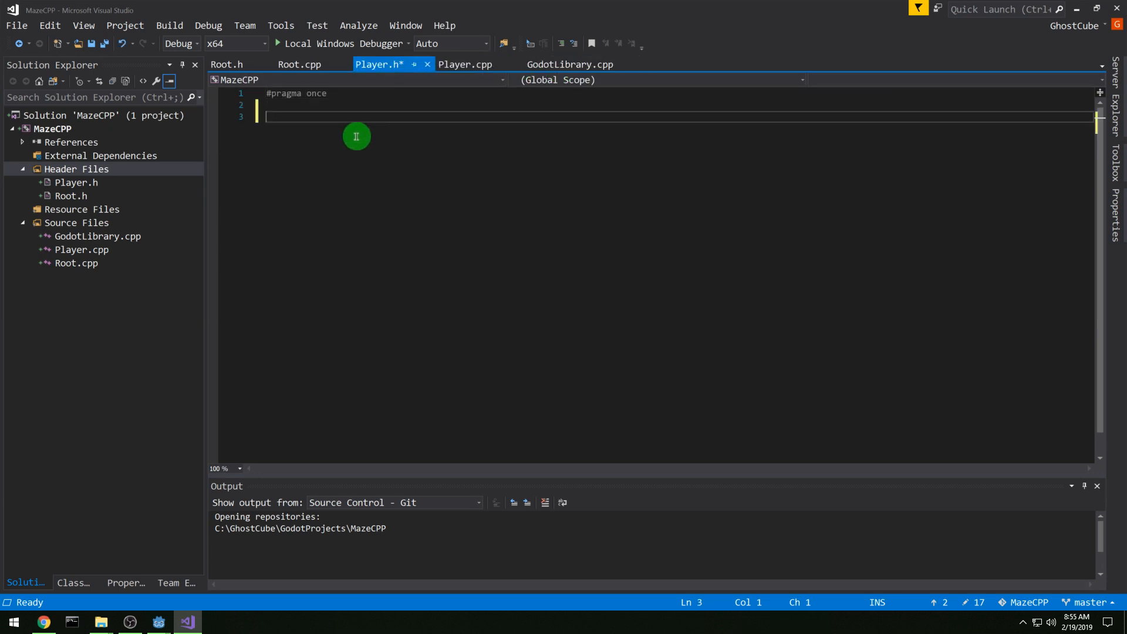
{"action": "type", "text": "#include"}
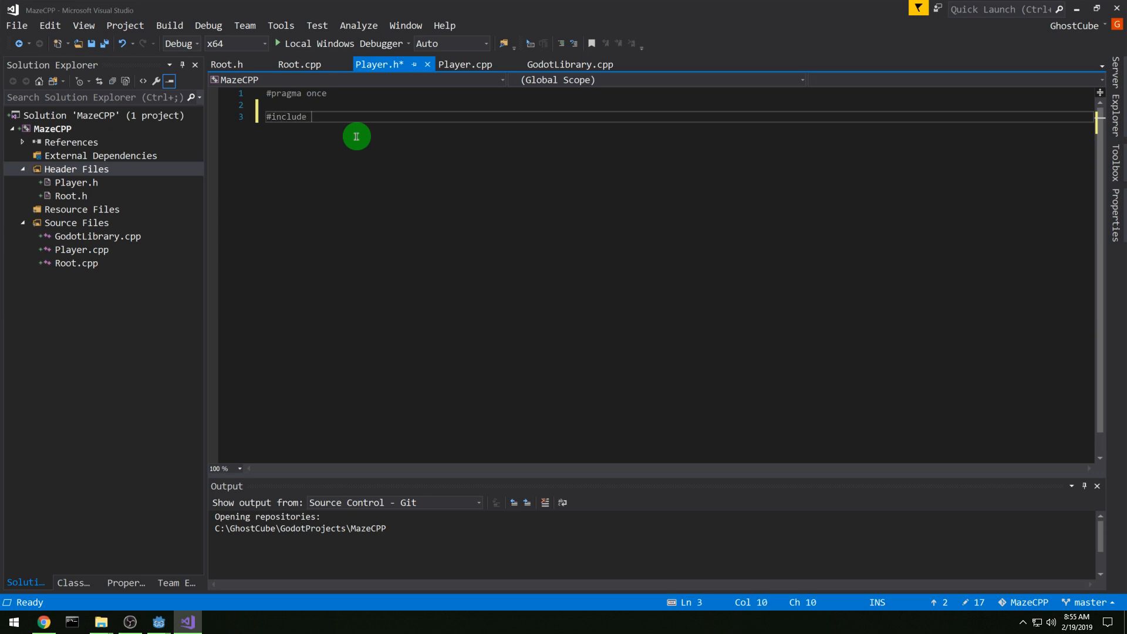
{"action": "type", "text": "<core/>"}
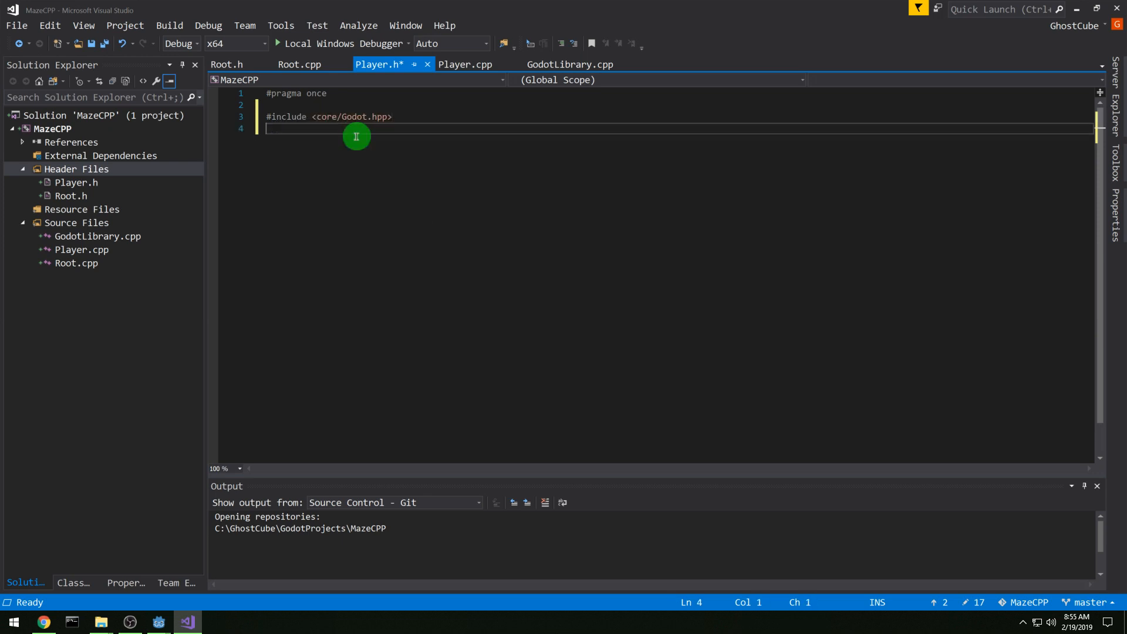
{"action": "type", "text": "#include <Kinem>"}
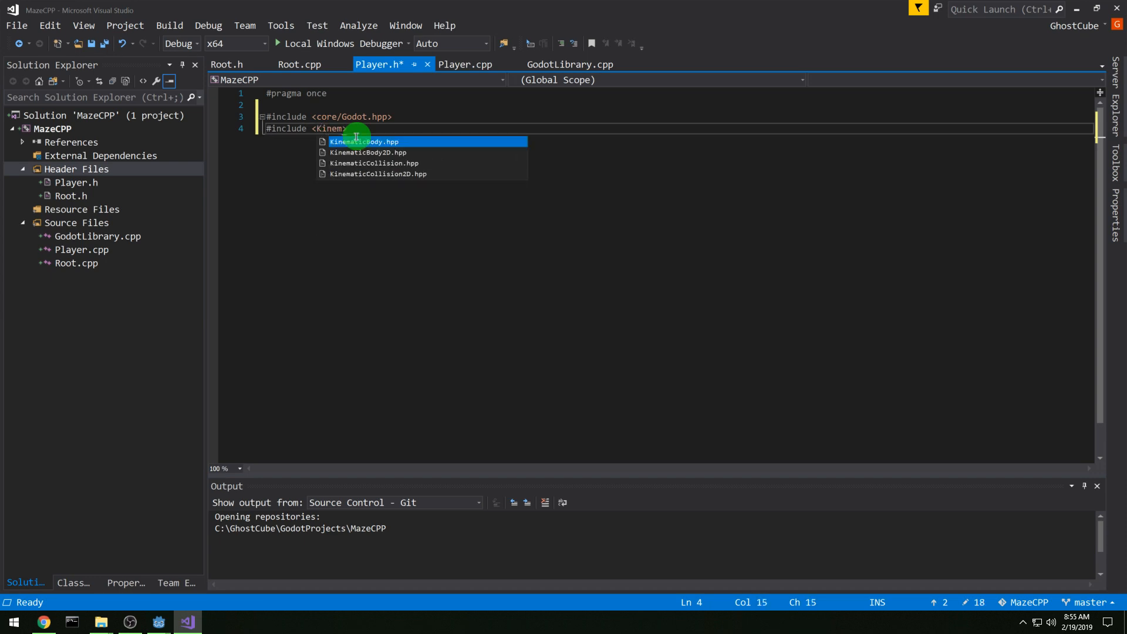
{"action": "type", "text": "Body2D.hpp"}
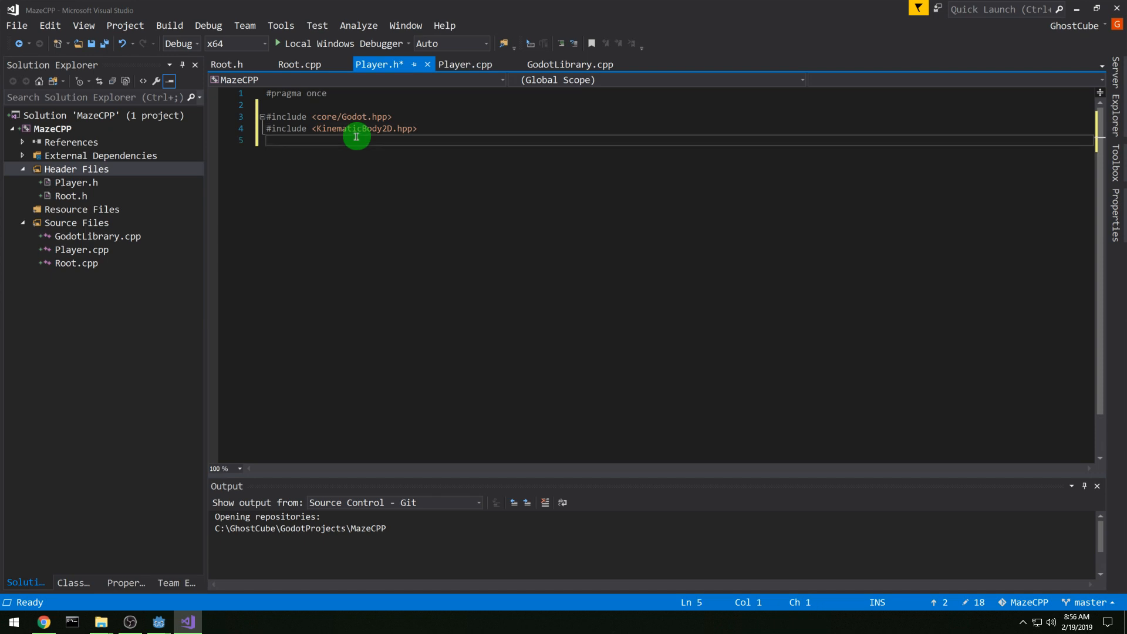
{"action": "type", "text": "#include <Input>"}
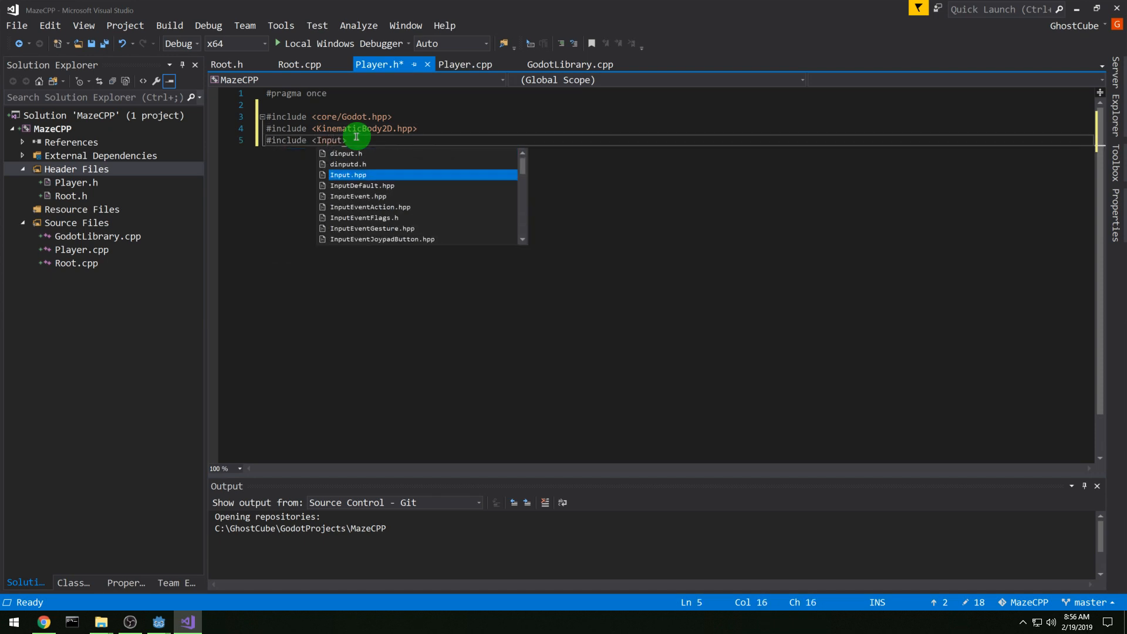
{"action": "key", "text": "tab"}
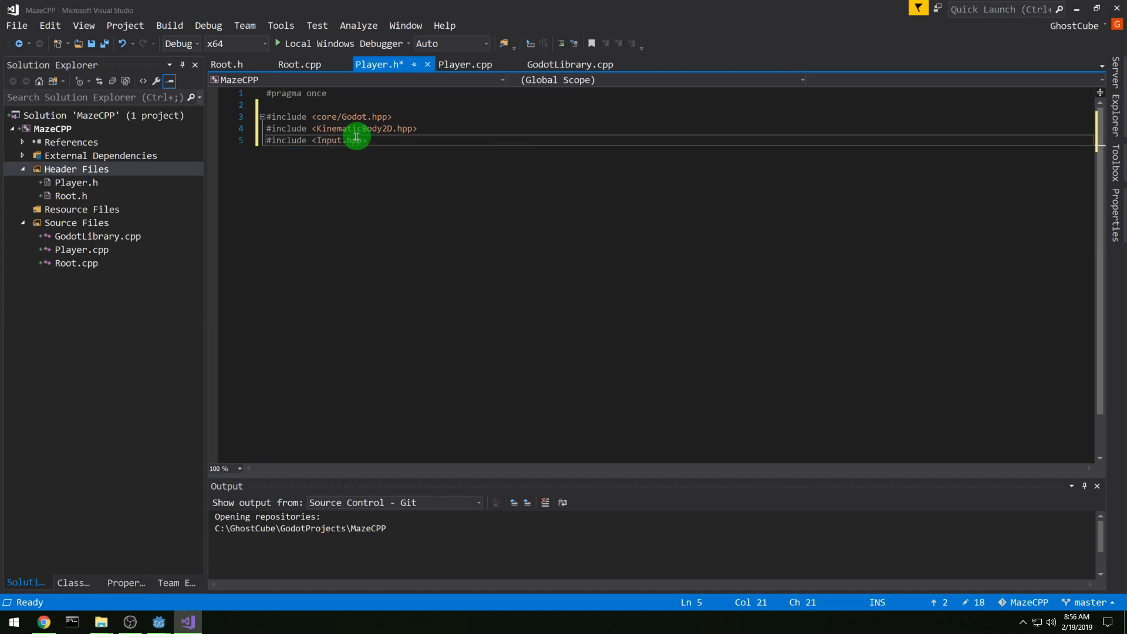
{"action": "key", "text": "enter"}
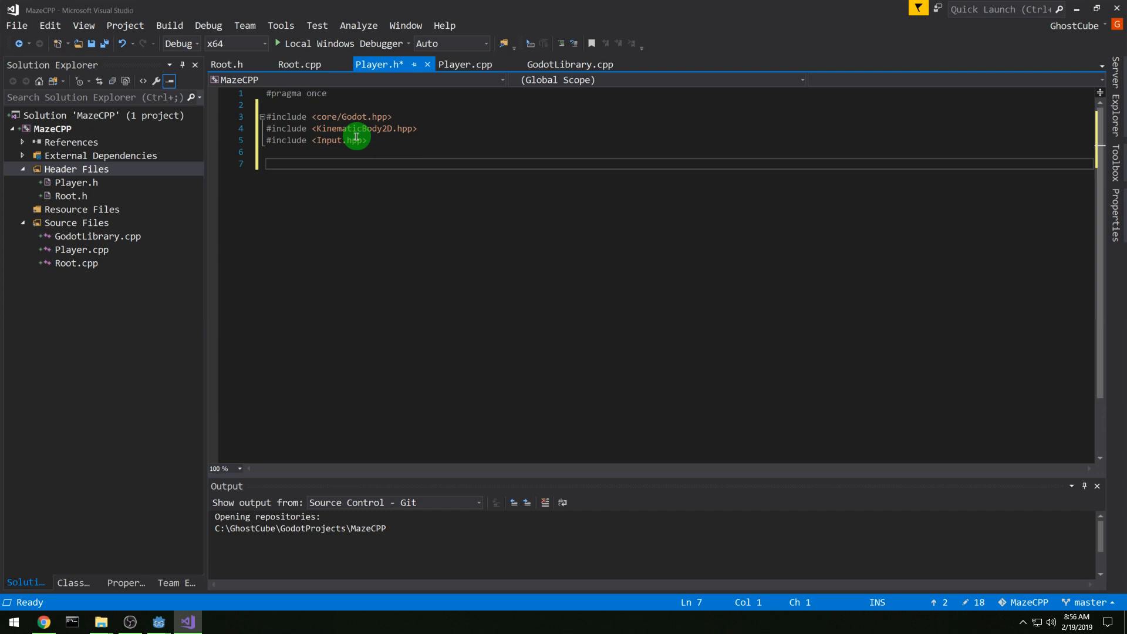
Step: Declare class Player : public KinematicBody2D in namespace godot with GODOT_CLASS and private Vector2 motion
{"action": "type", "text": "namespace g"}
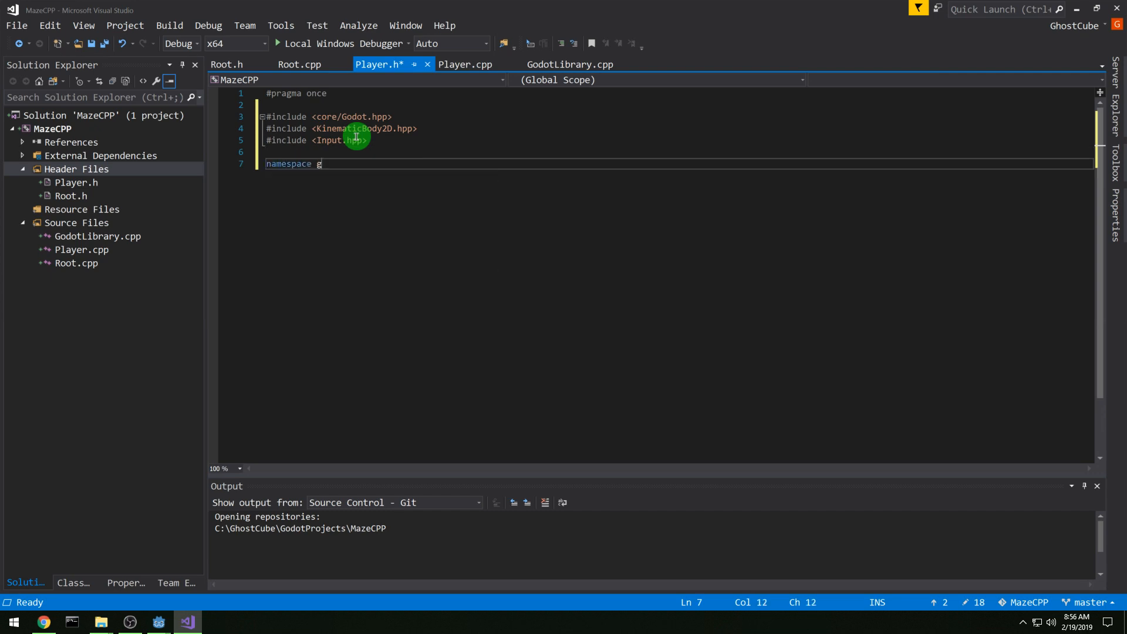
{"action": "type", "text": "odot {"}
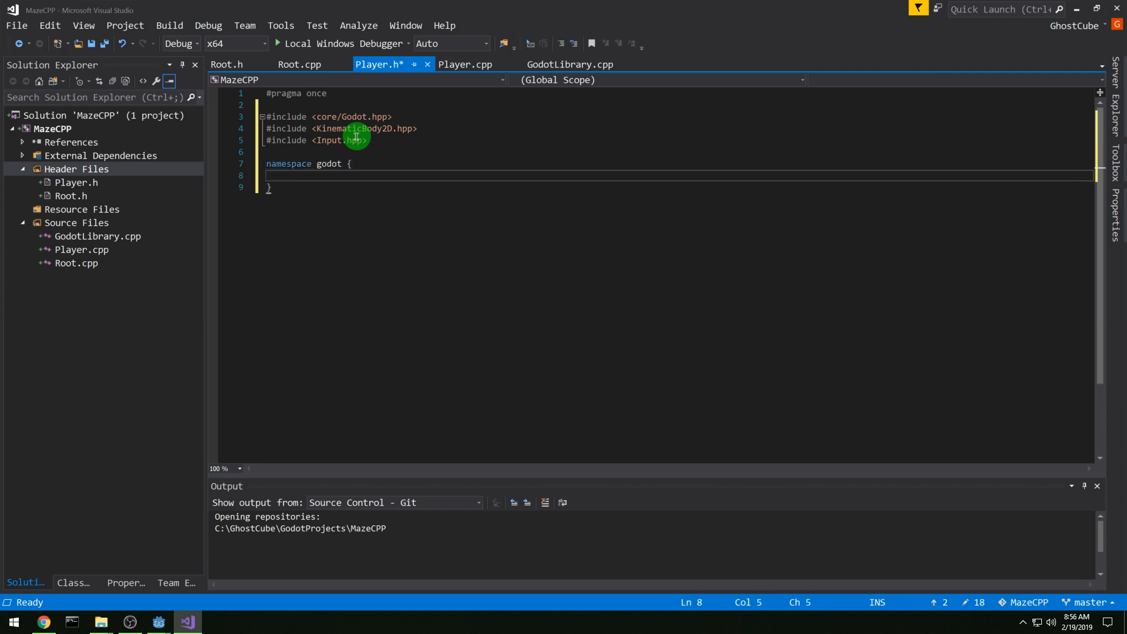
{"action": "type", "text": "class Player : p"}
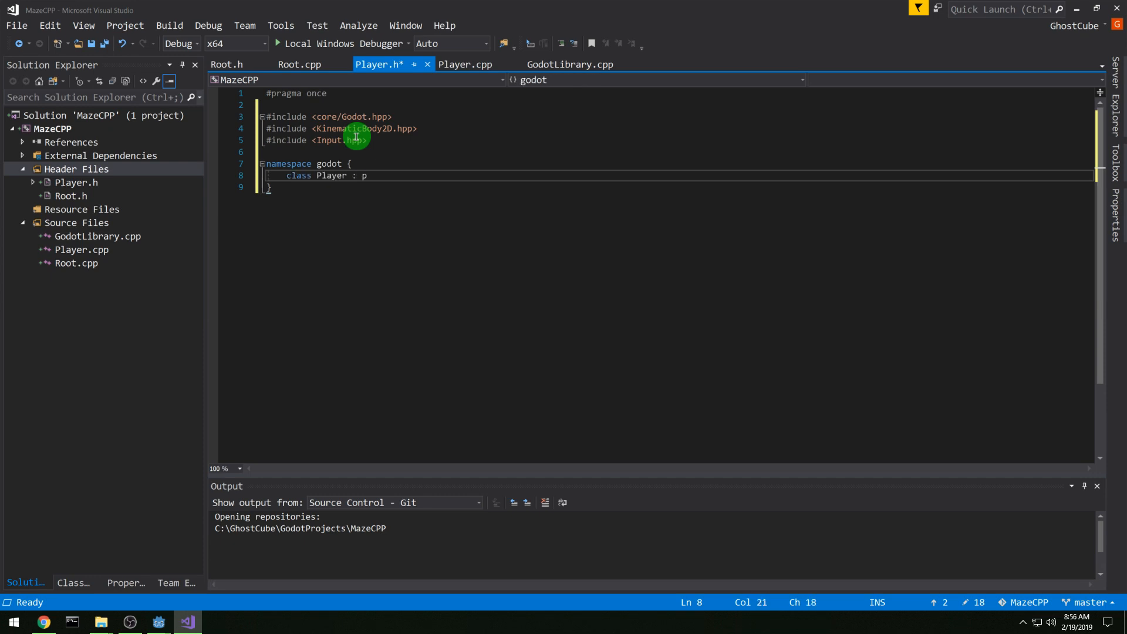
{"action": "type", "text": "ublic KinematicBody2D {"}
{"action": "type", "text": "GODOT_CLASS("}
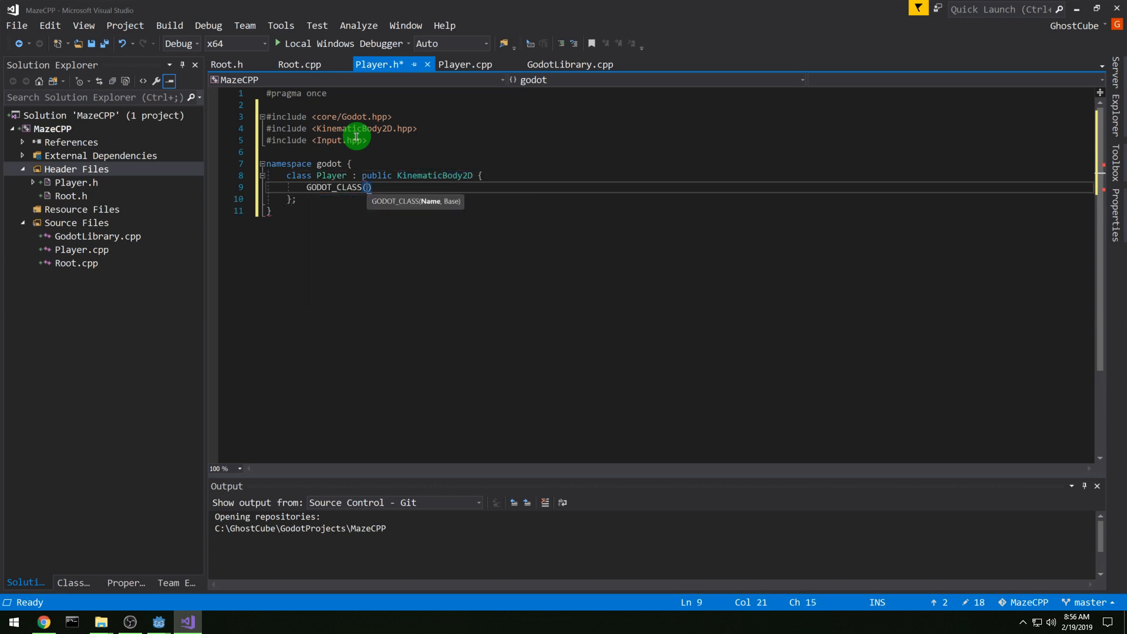
{"action": "type", "text": "Player, KinematicBody2D"}
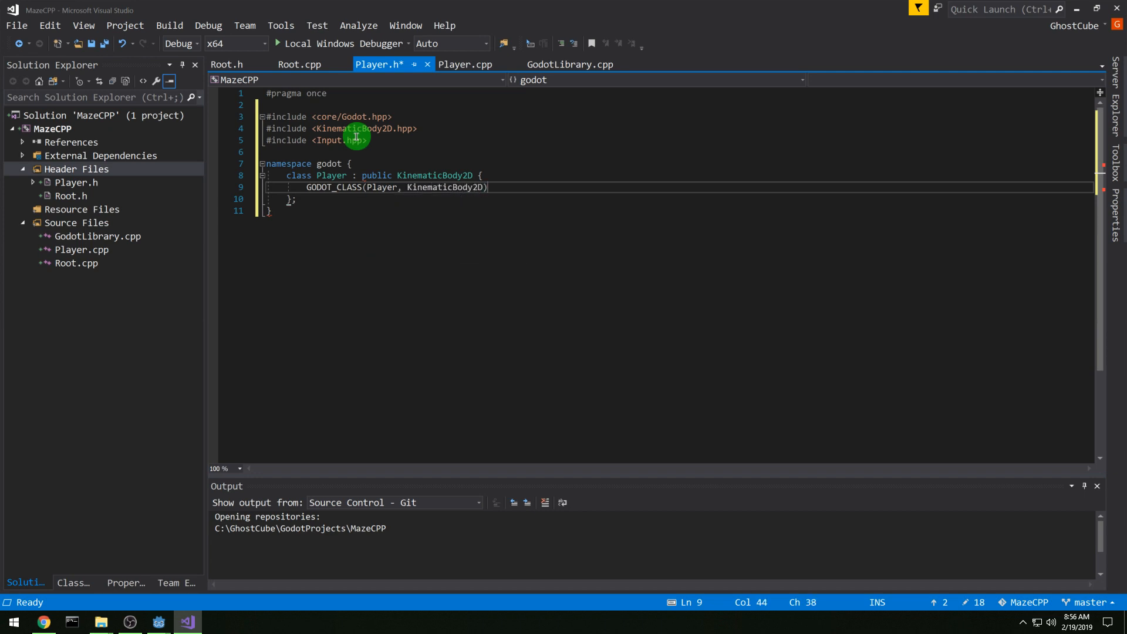
{"action": "type", "text": "private:"}
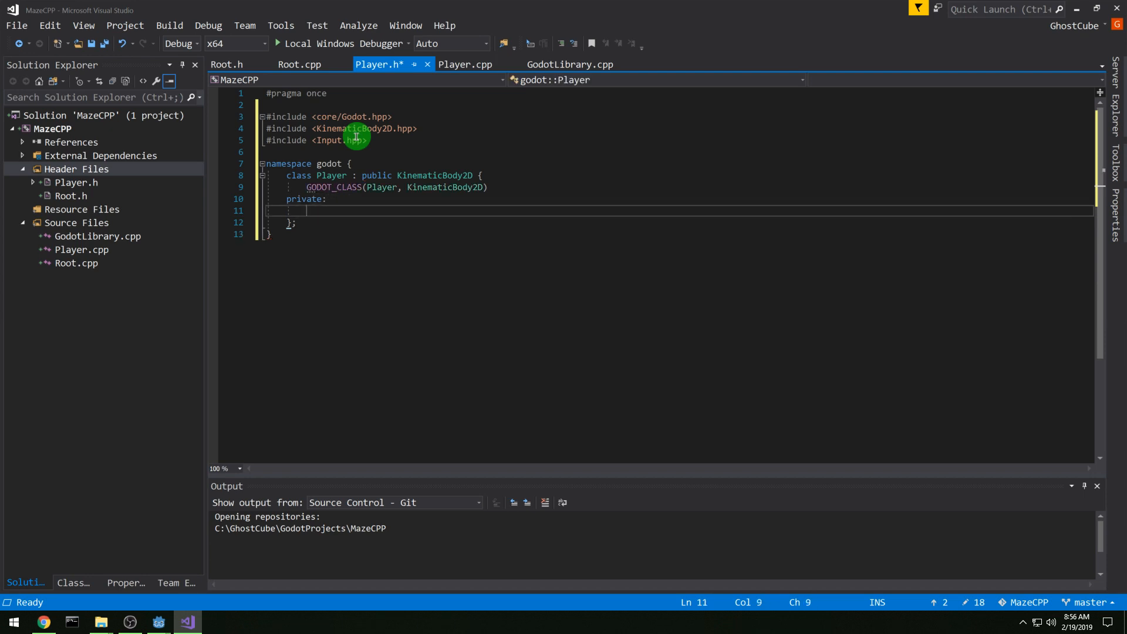
{"action": "type", "text": "Vector2 motion;"}
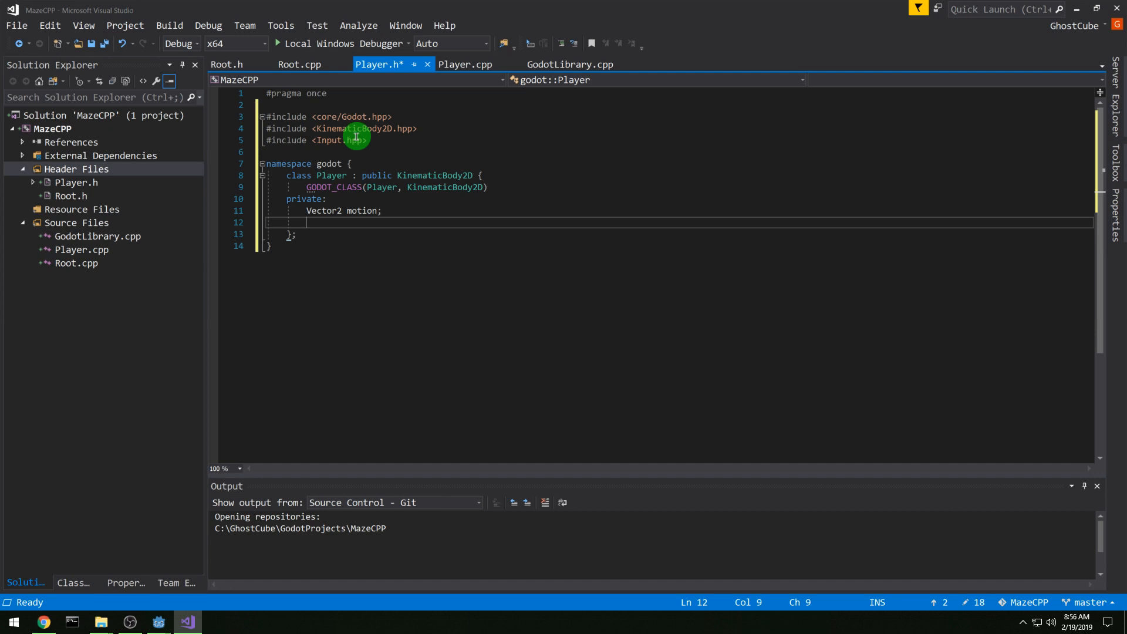
Step: Declare public const int SPEED = 300, static _register_methods(), _init() and _process(float delta)
{"action": "type", "text": "public:"}
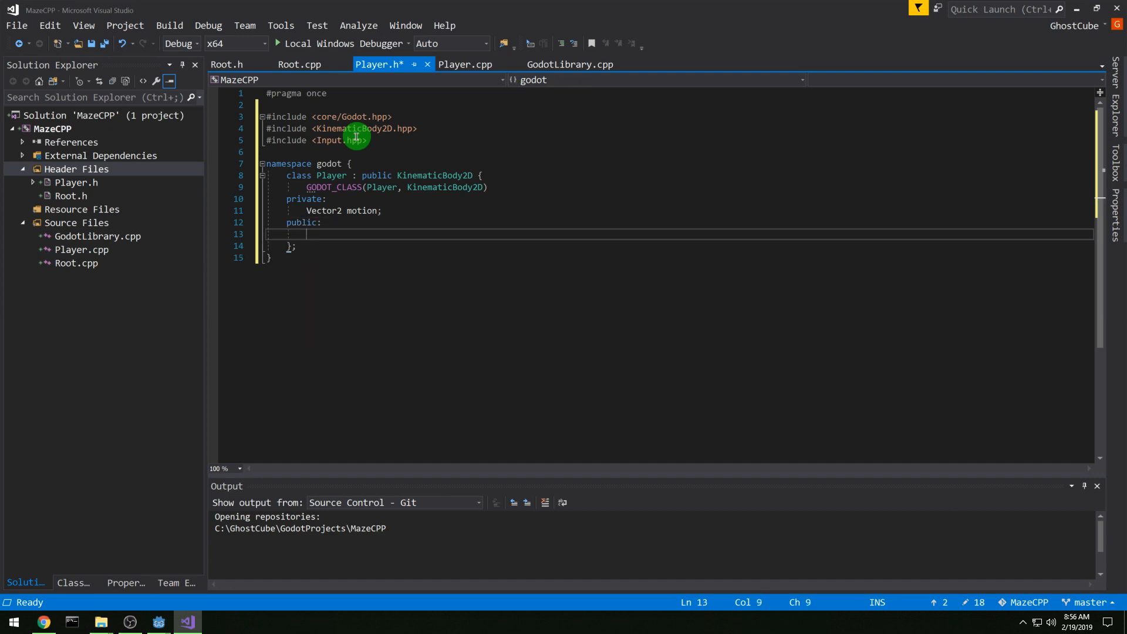
{"action": "type", "text": "const int"}
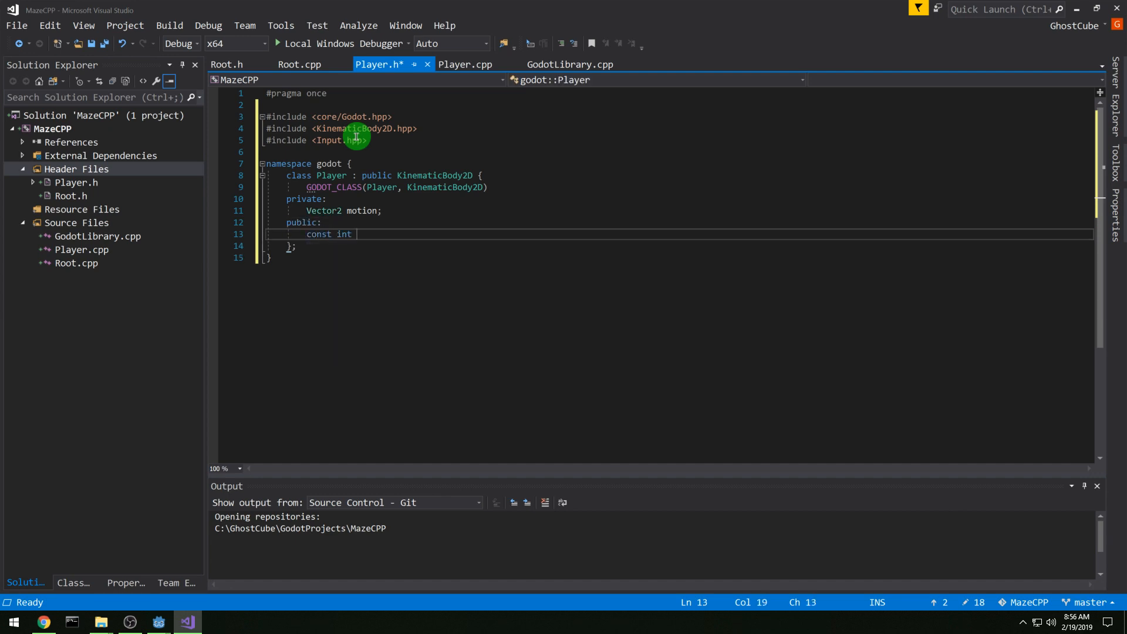
{"action": "type", "text": "SPEED = 3"}
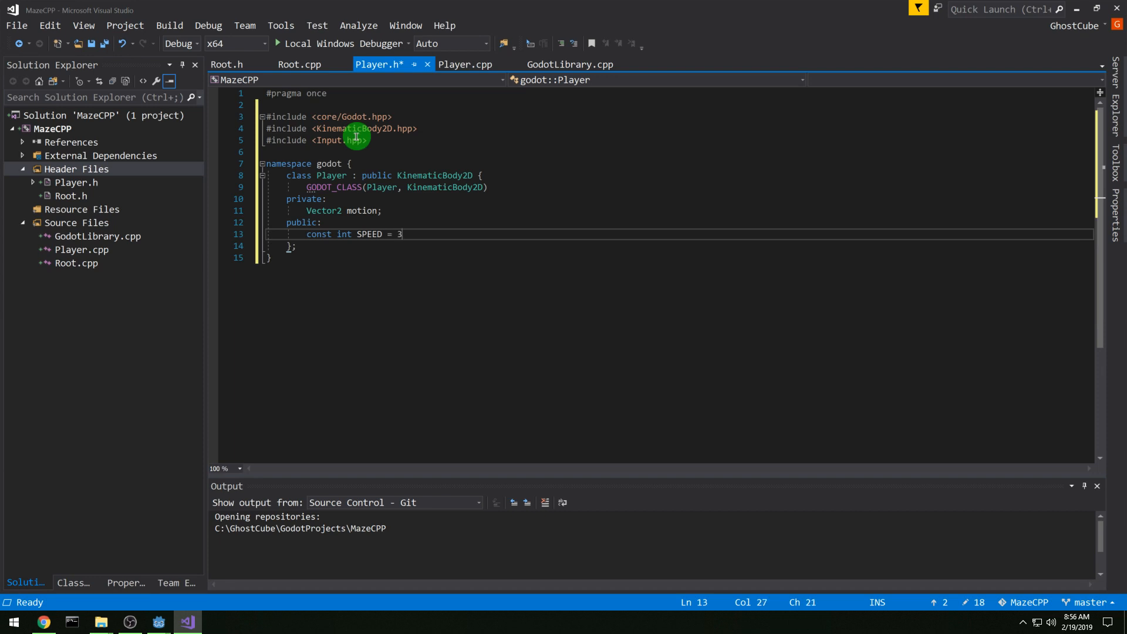
{"action": "type", "text": "00;"}
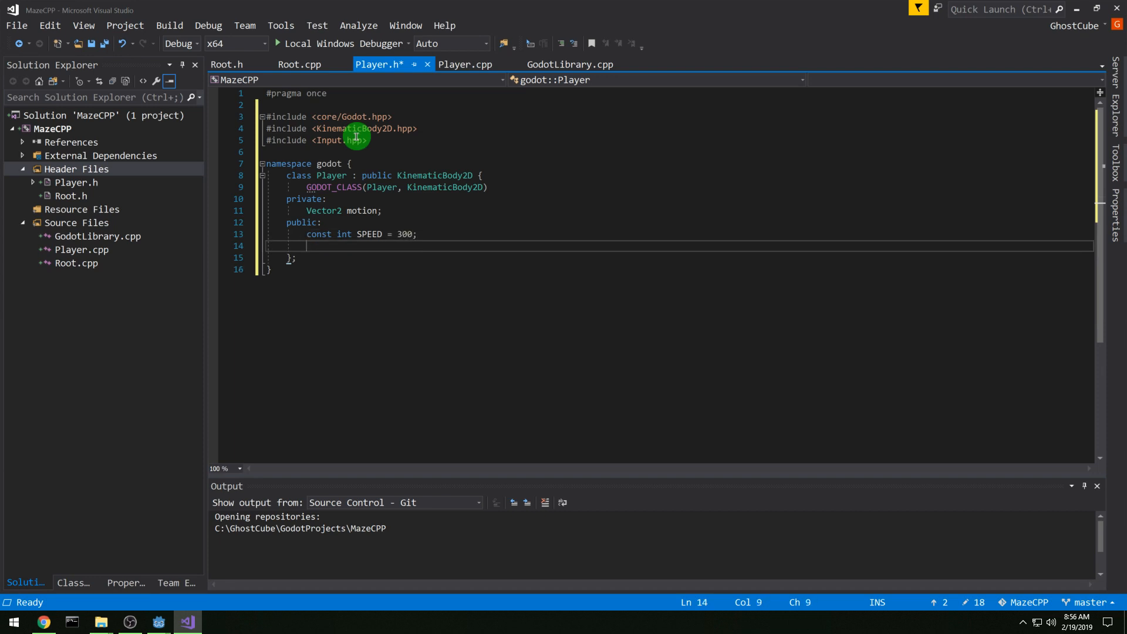
{"action": "type", "text": "static void _regi"}
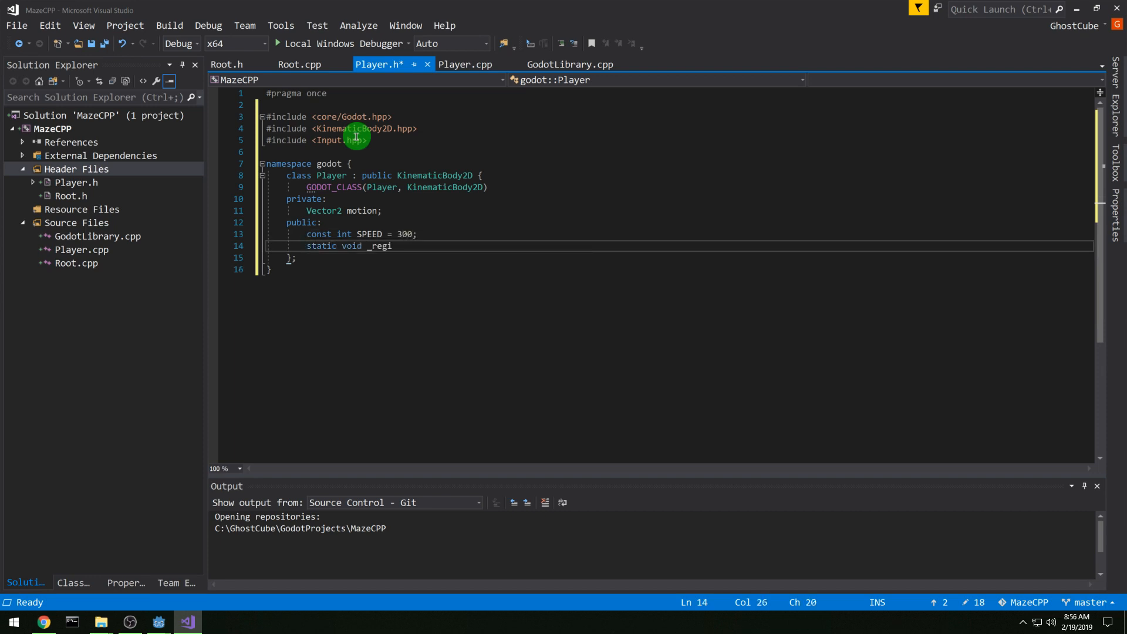
{"action": "type", "text": "ster_methods();"}
{"action": "type", "text": "in"}
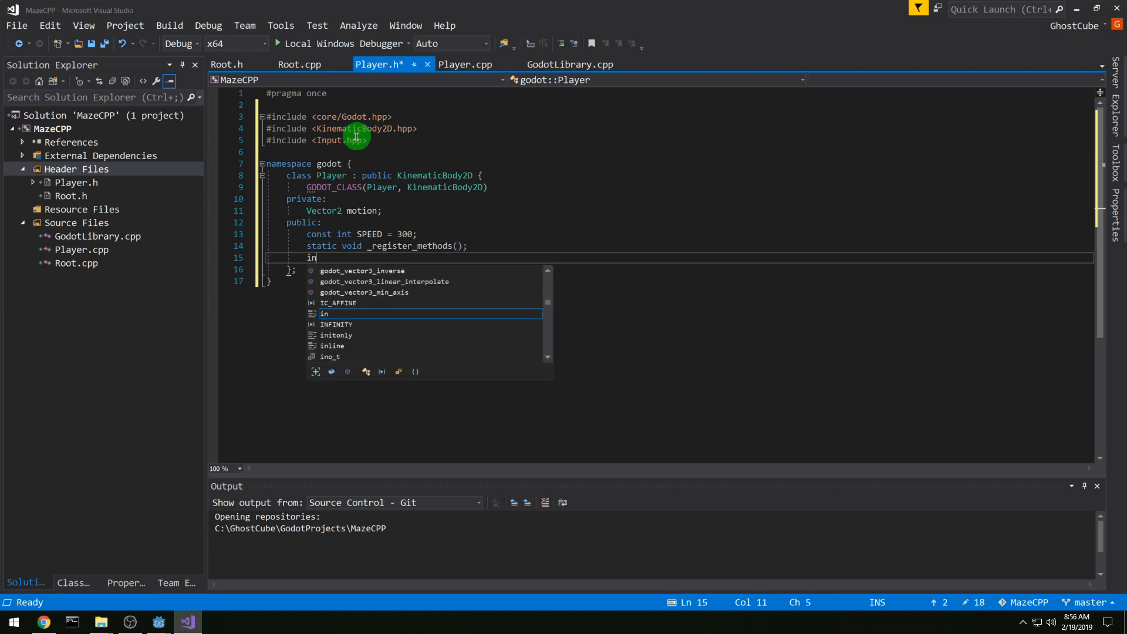
{"action": "type", "text": "void _i"}
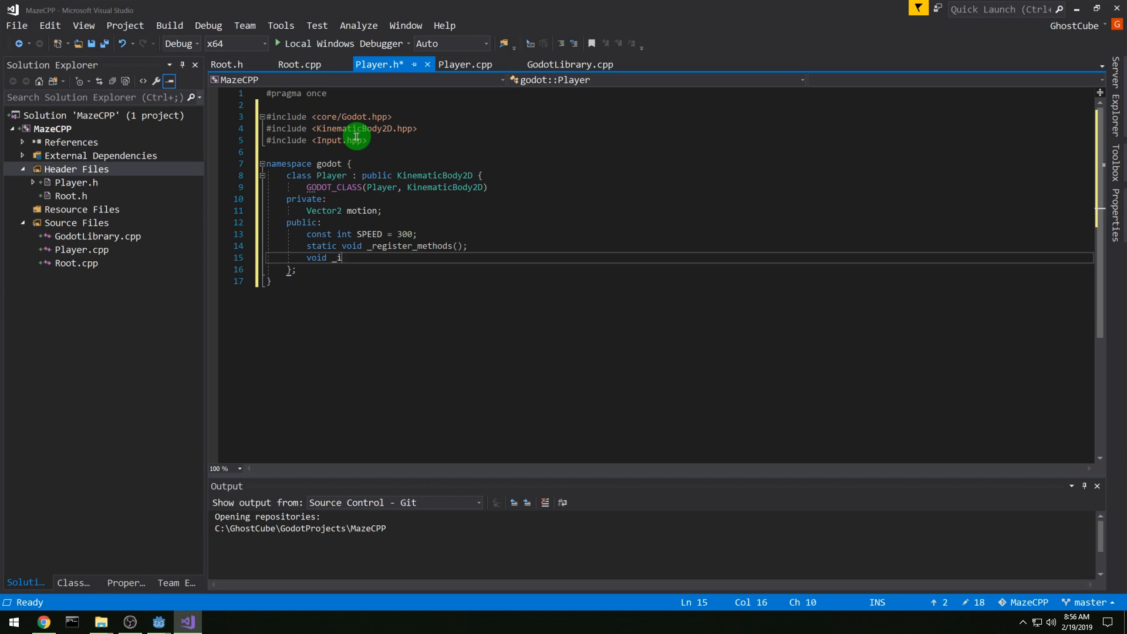
{"action": "type", "text": "nit();"}
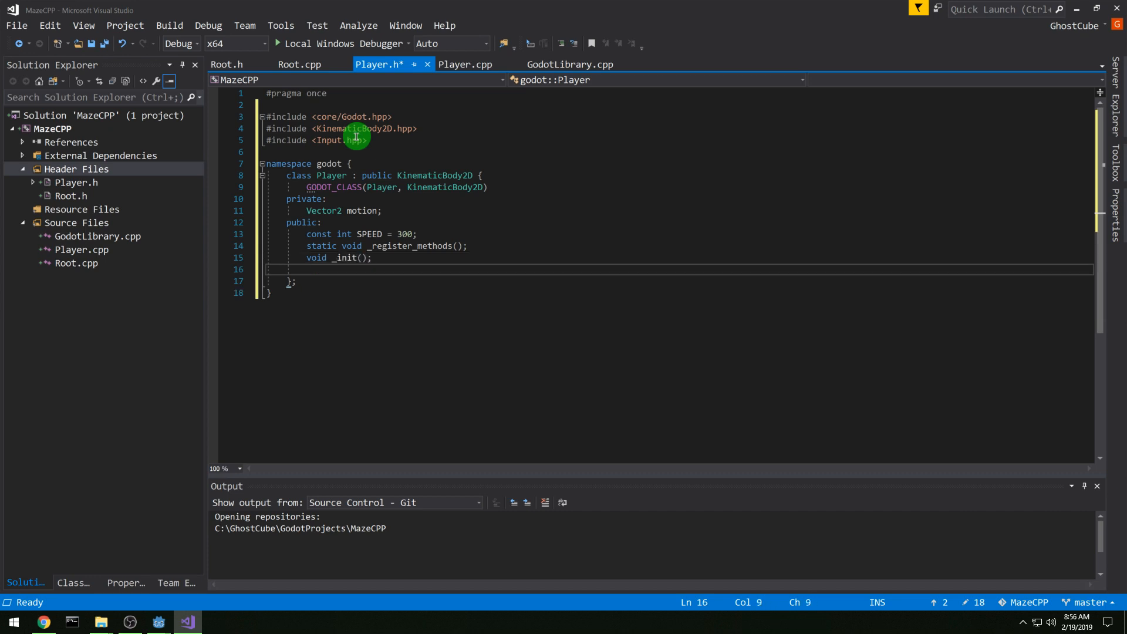
{"action": "type", "text": "void _pro"}
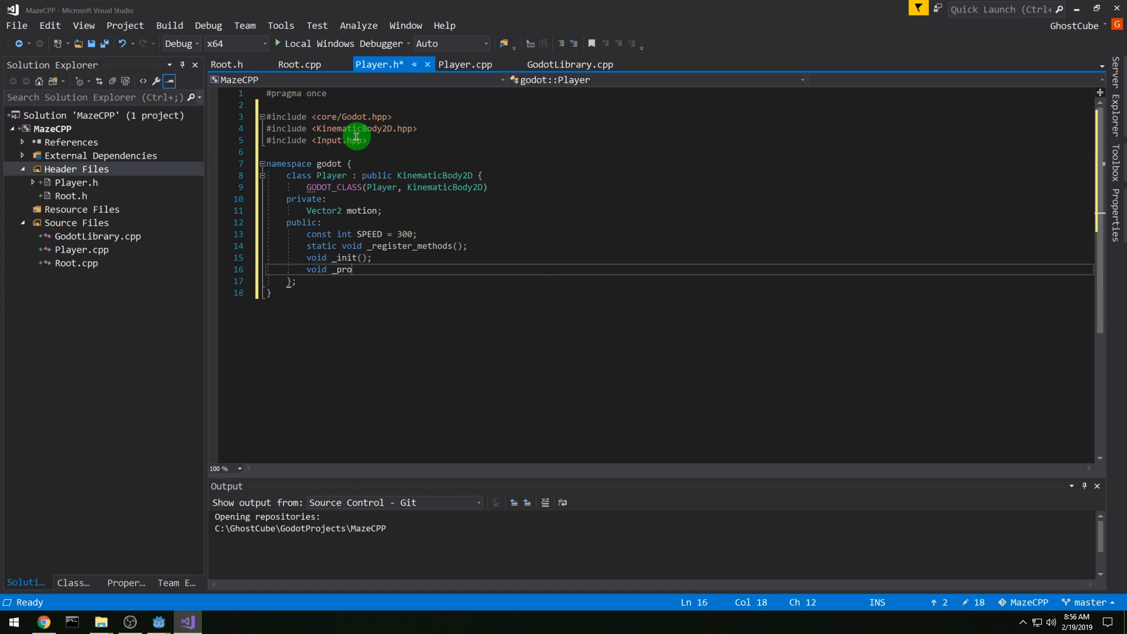
{"action": "type", "text": "cess(f"}
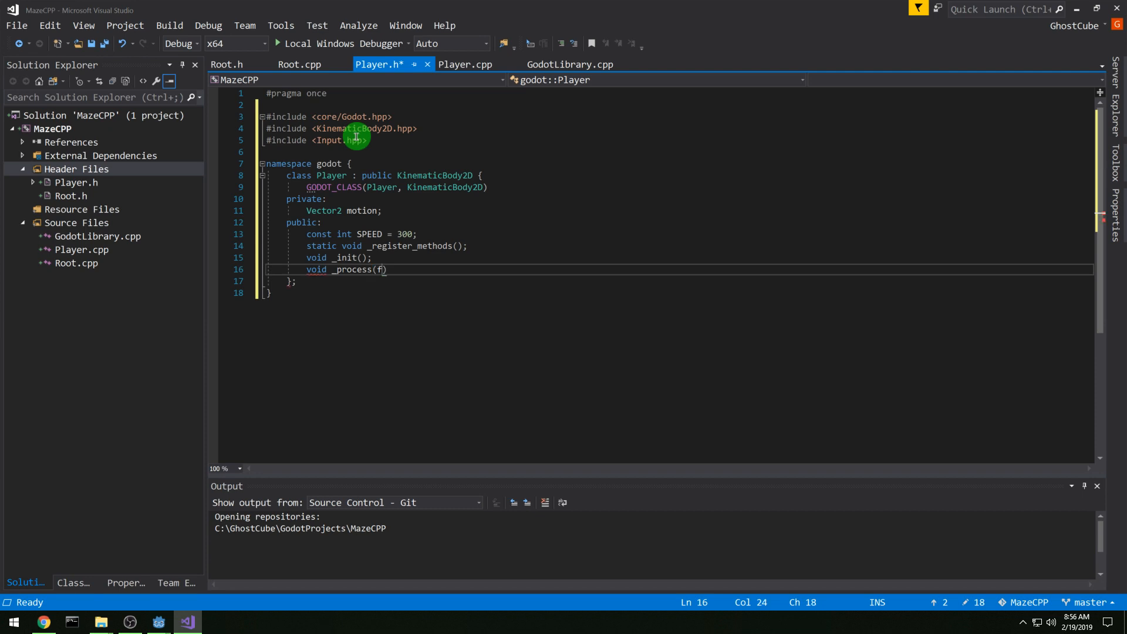
{"action": "type", "text": "loat delta);"}
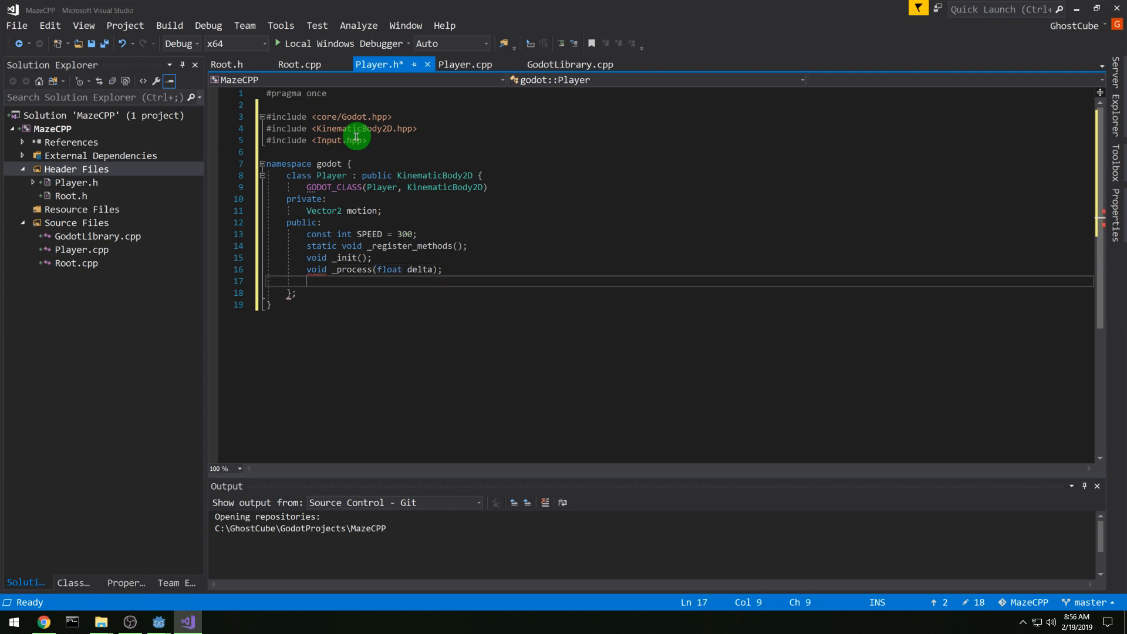
Step: Declare Player(), ~Player() and void UpdateMotionFromInput()
{"action": "key", "text": "Enter"}
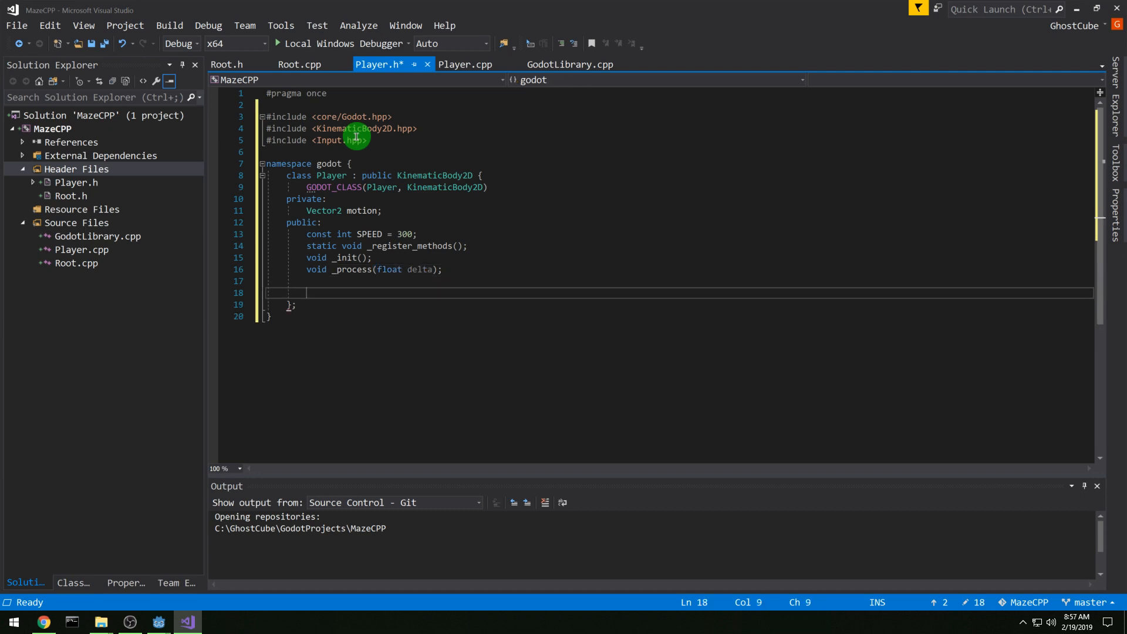
{"action": "type", "text": "Player();"}
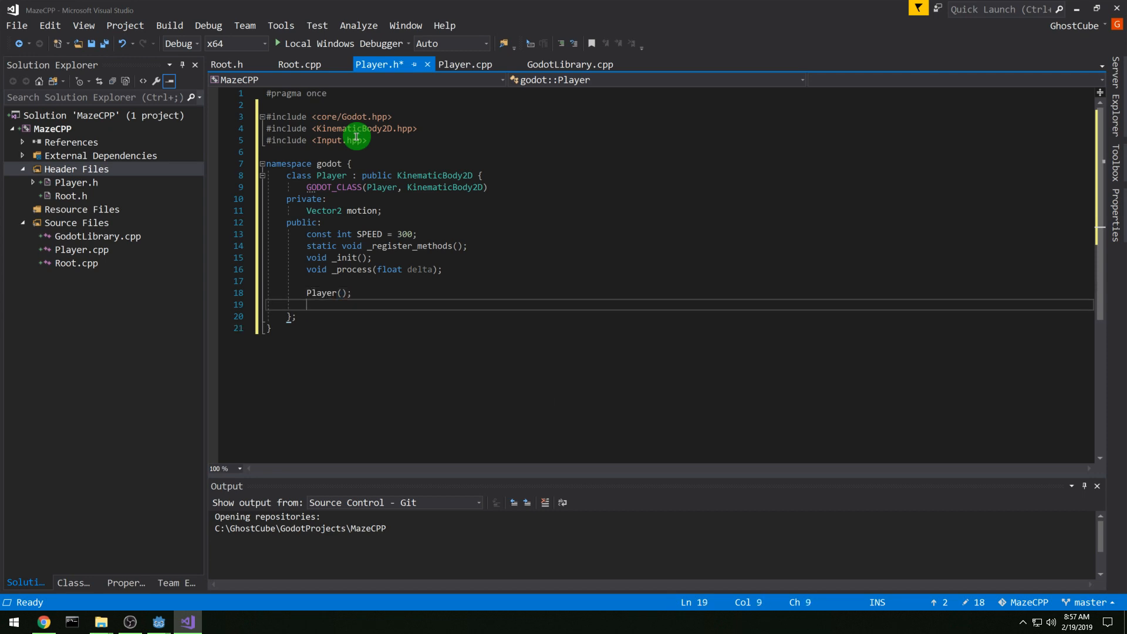
{"action": "type", "text": "~Player();"}
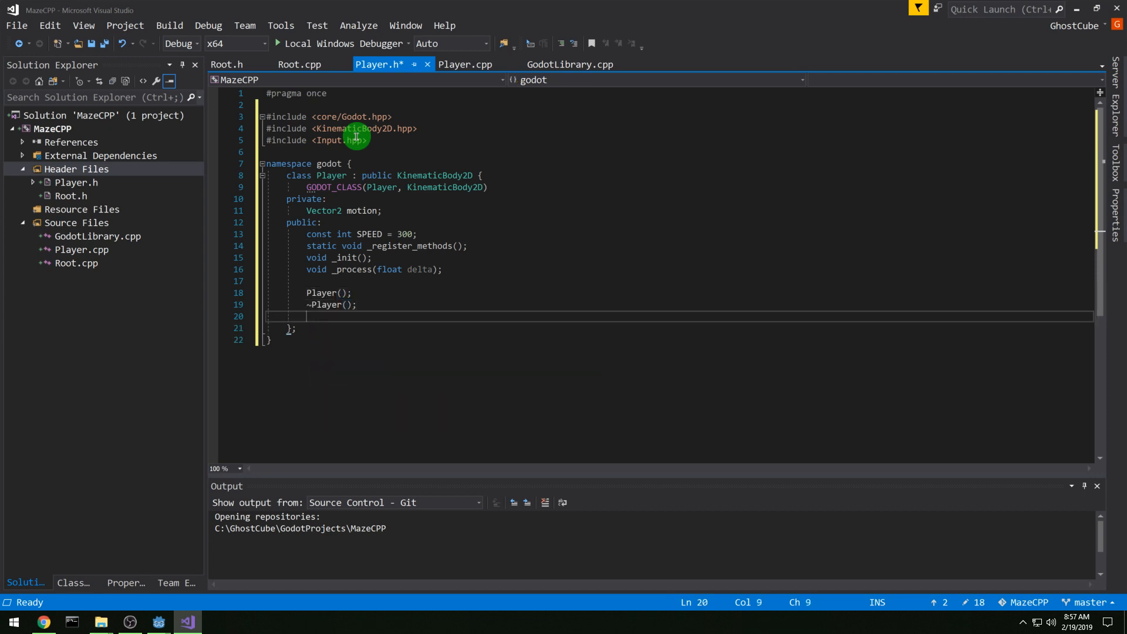
{"action": "type", "text": "void Upd"}
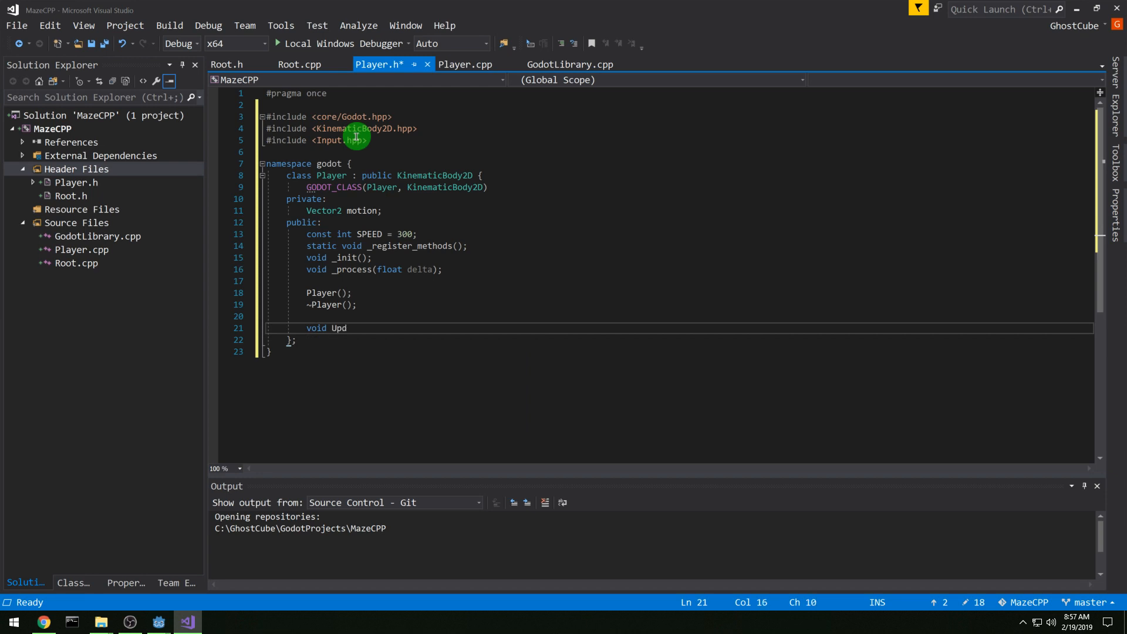
{"action": "type", "text": "ateMotionFromIn"}
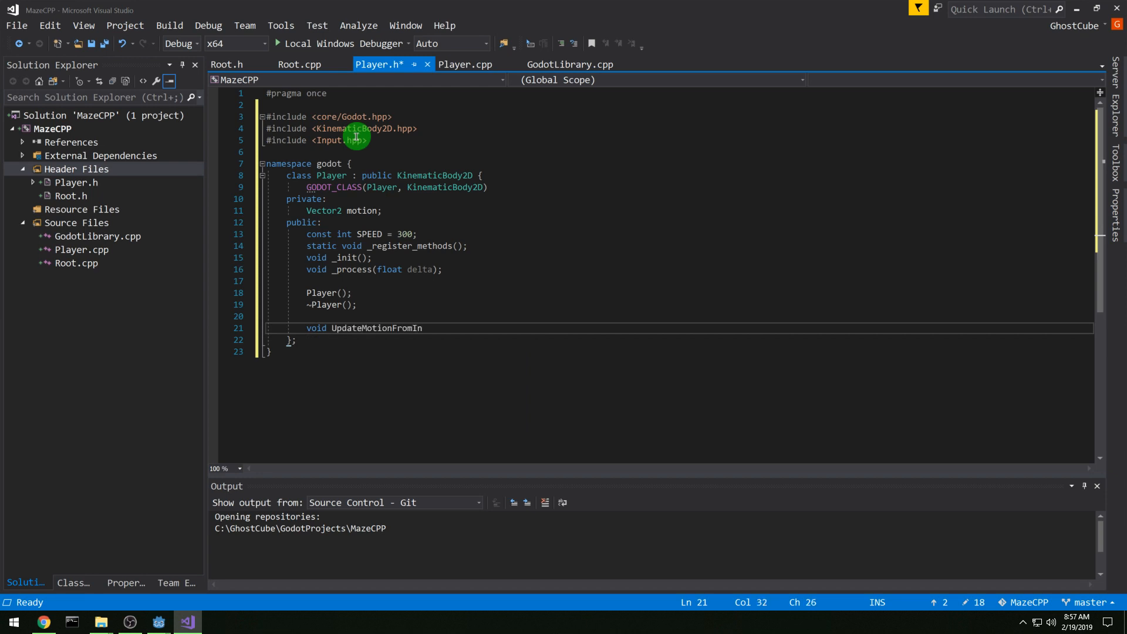
{"action": "type", "text": "put();"}
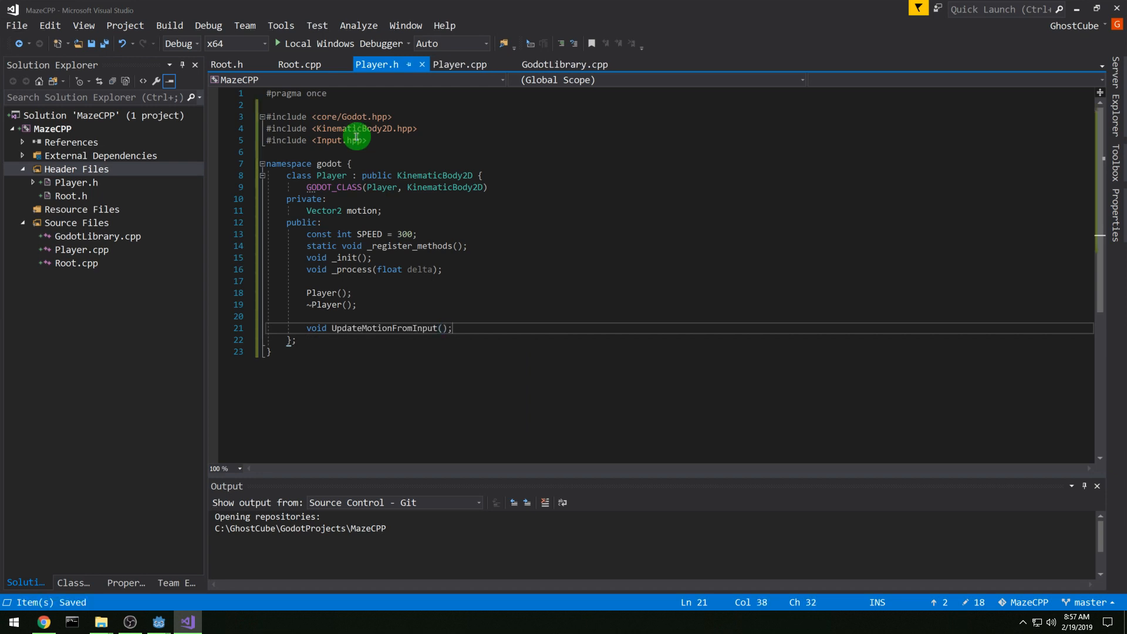
Step: Add the Player.h include, using namespace godot, and _register_methods registering "_process"
{"action": "left_click", "coordinate": [459, 64]}
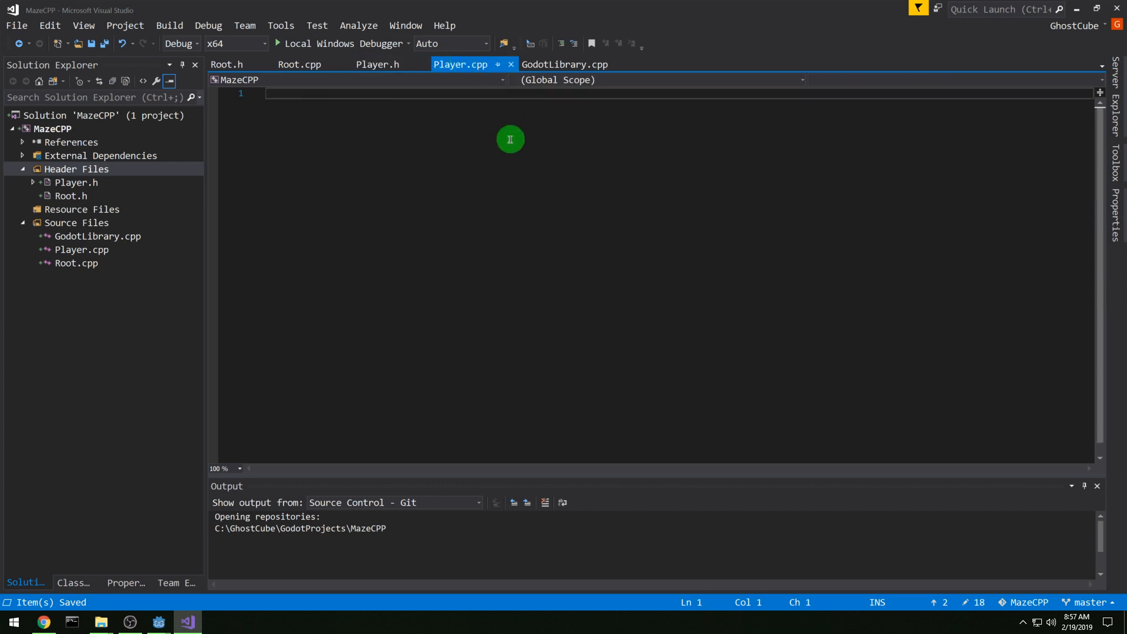
{"action": "type", "text": "#include \"Player.h"}
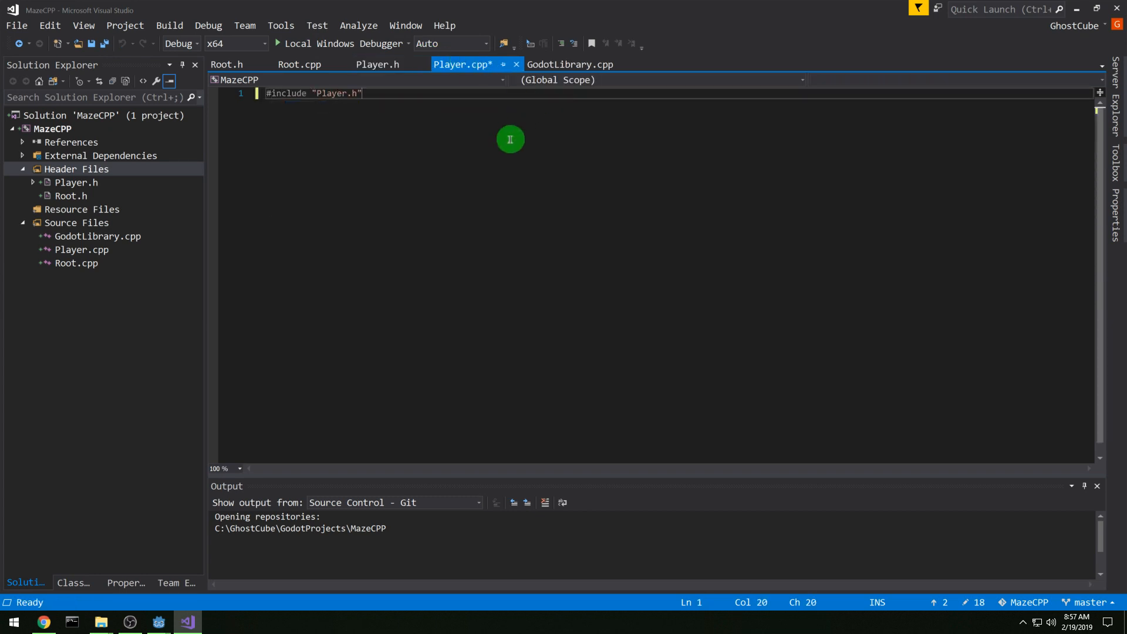
{"action": "type", "text": "using namespace godot;"}
{"action": "type", "text": "void Player::_"}
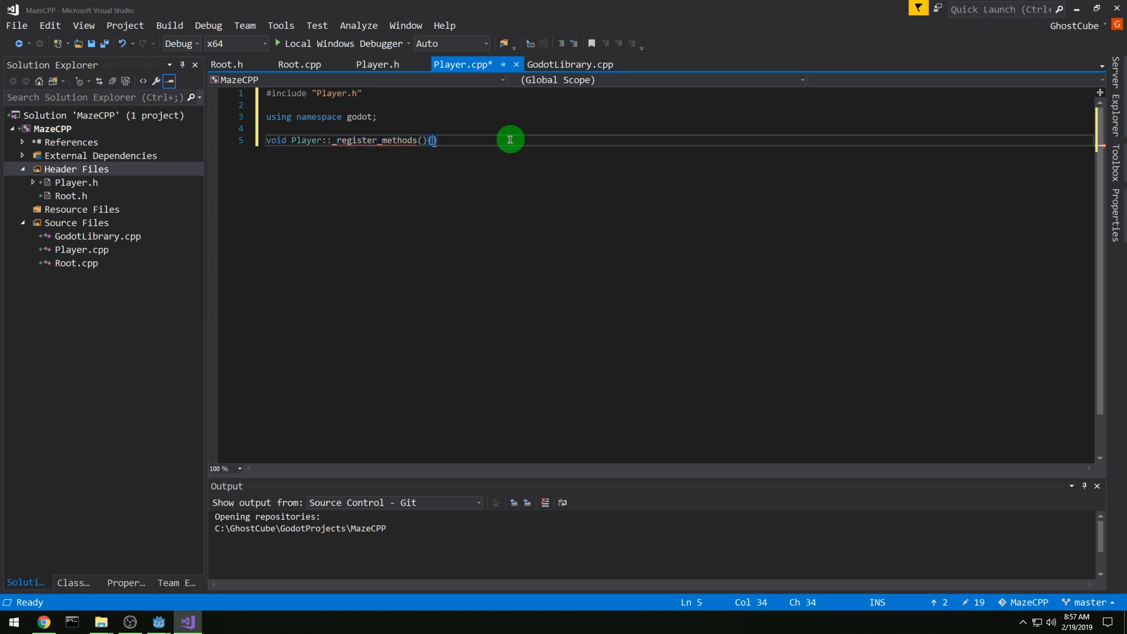
{"action": "type", "text": "register_method"}
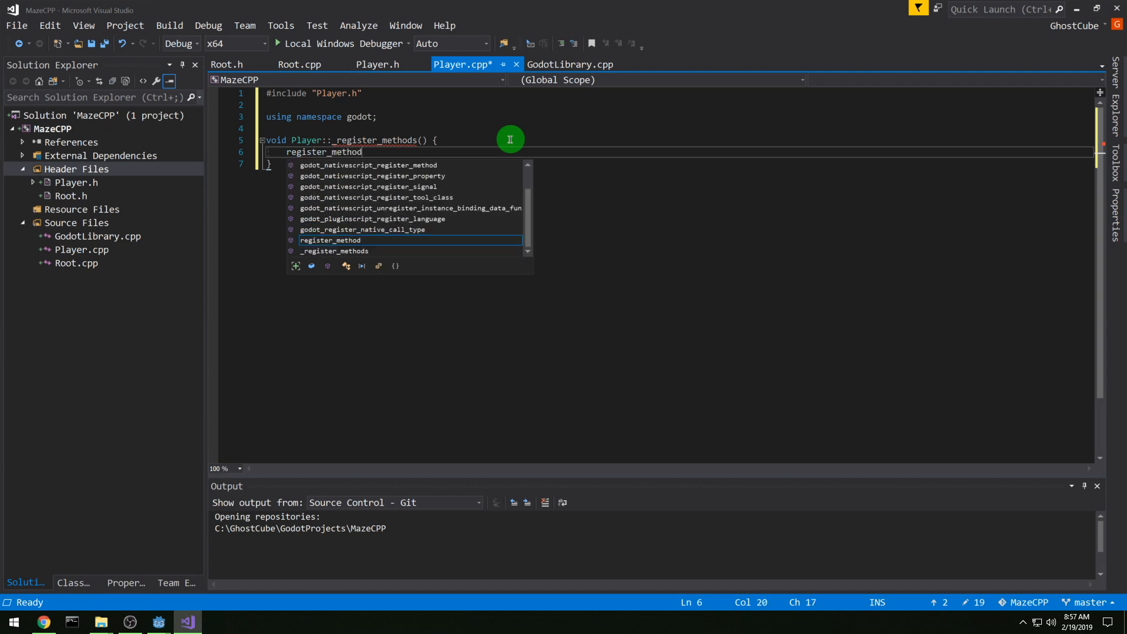
{"action": "type", "text": "((char*))"}
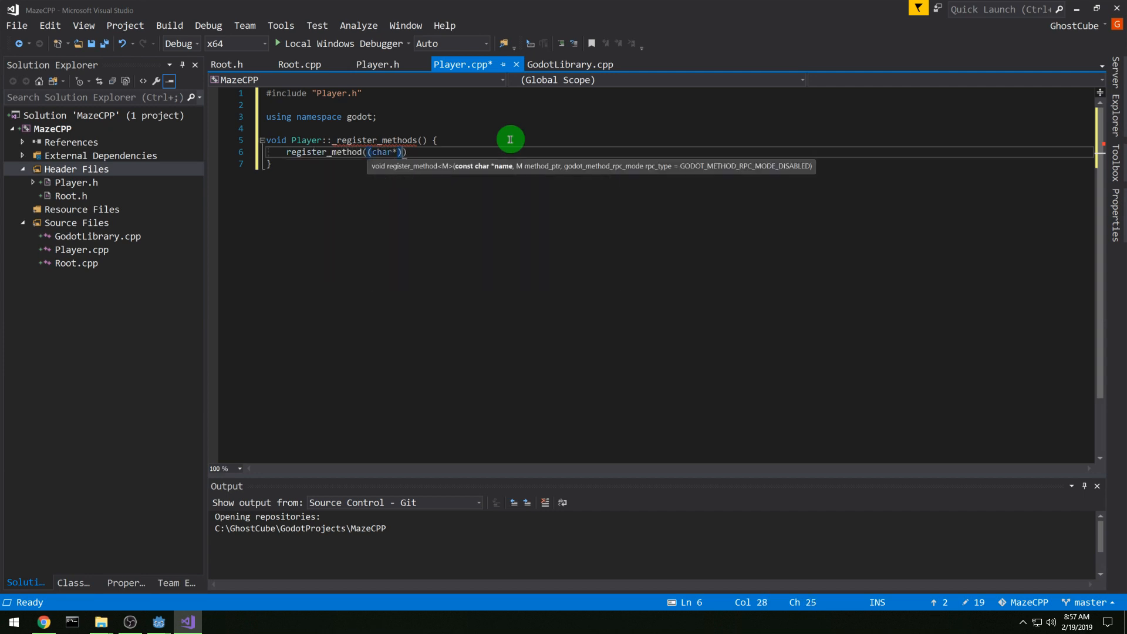
{"action": "type", "text": "\"_proc\""}
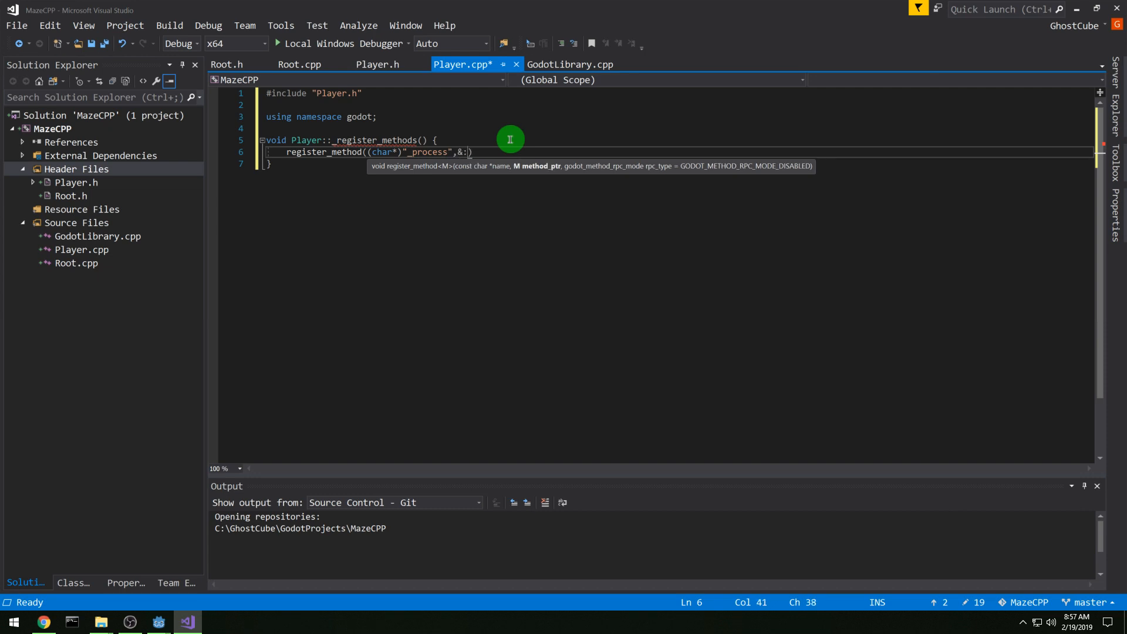
Step: Define an empty _init, a constructor setting motion to Vector2(0, 0), and an empty destructor
{"action": "type", "text": "Player::P"}
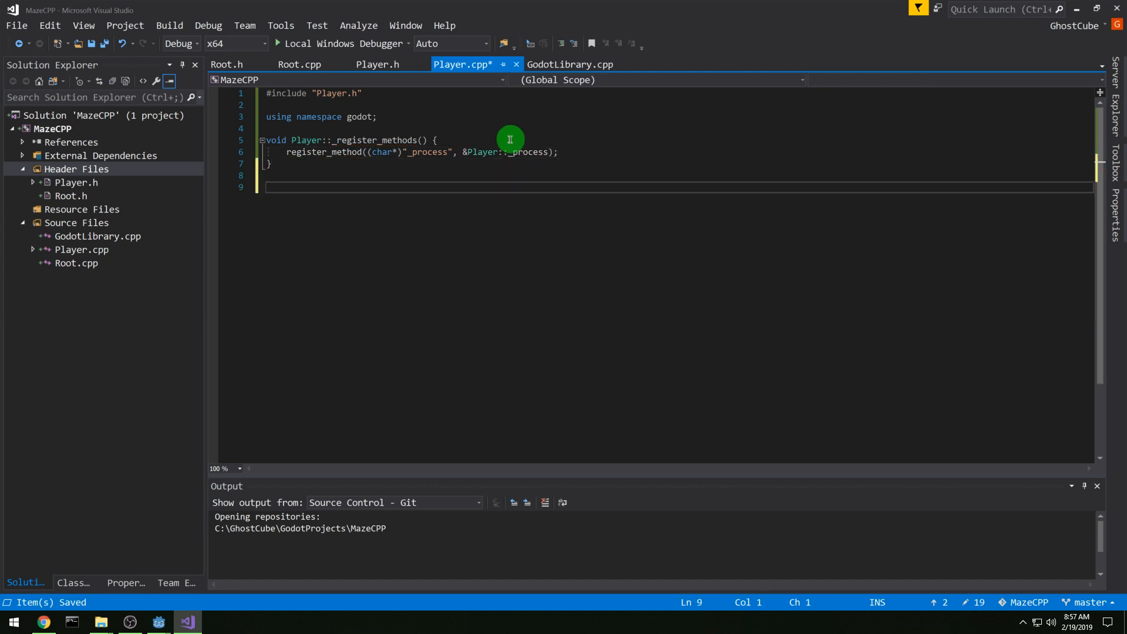
{"action": "type", "text": "void _init() {"}
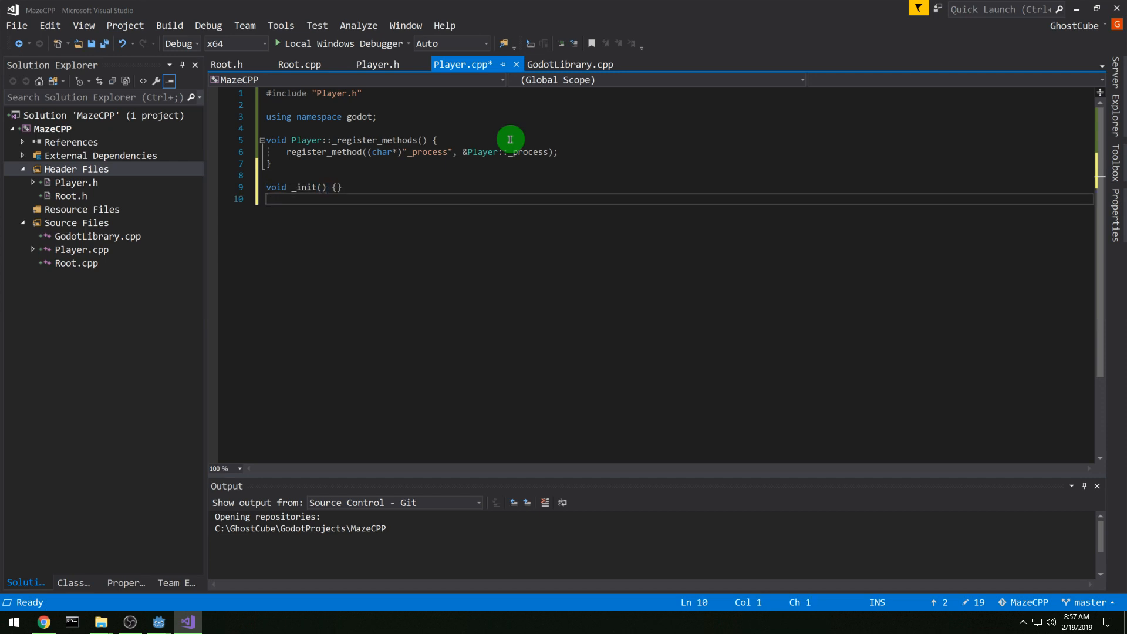
{"action": "key", "text": "enter"}
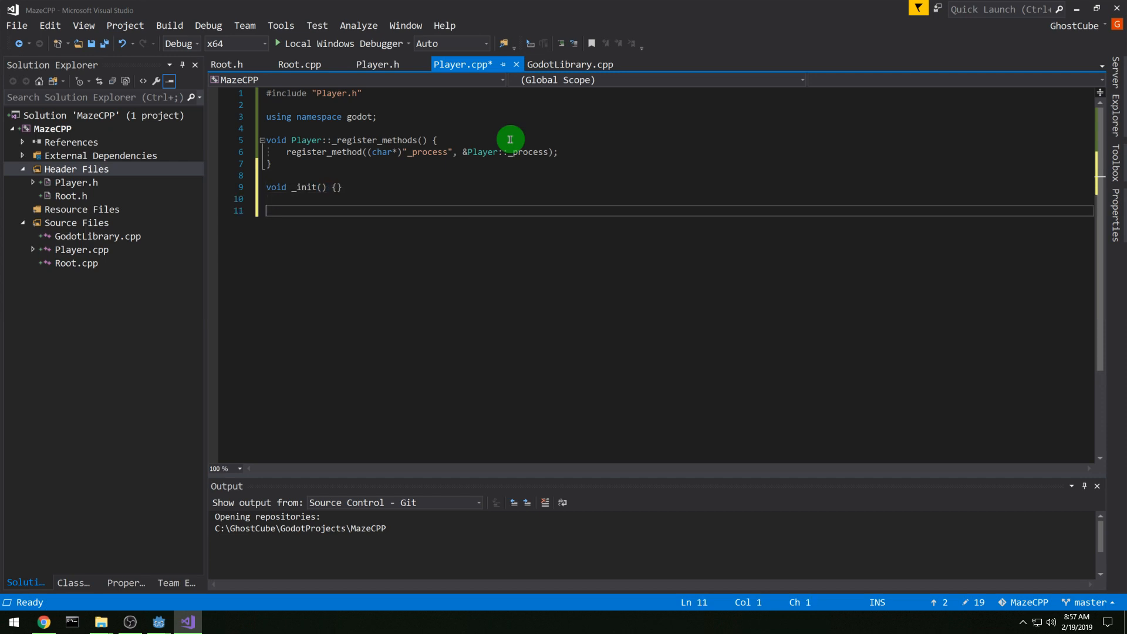
{"action": "type", "text": "Player::PLayer() {"}
{"action": "type", "text": "motion = Vector2(0, 0);"}
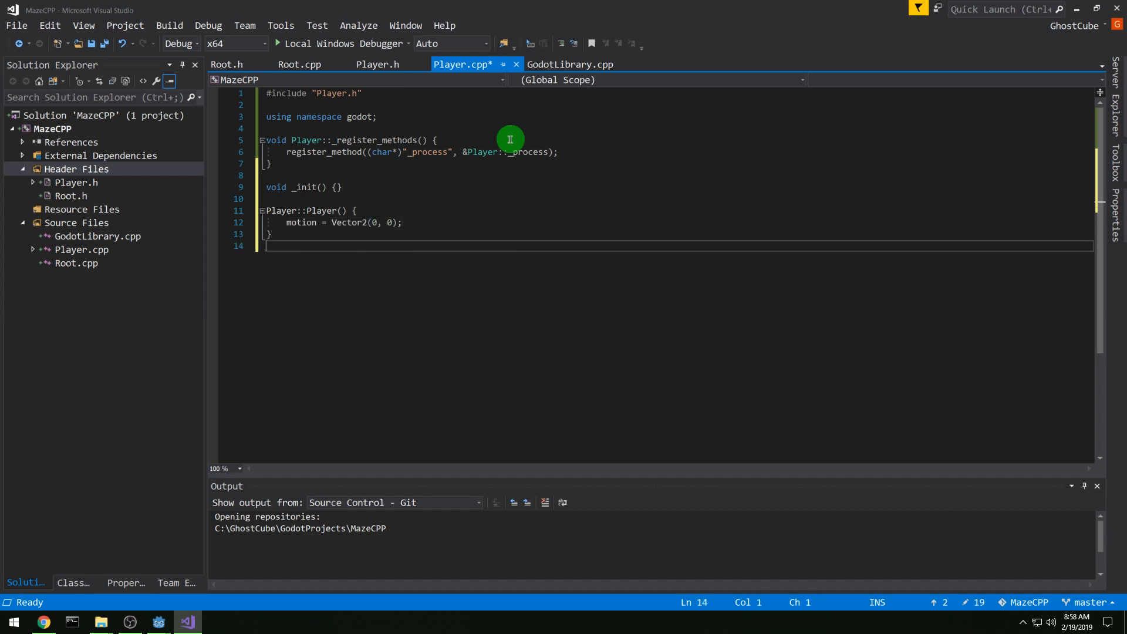
{"action": "type", "text": "Player::~"}
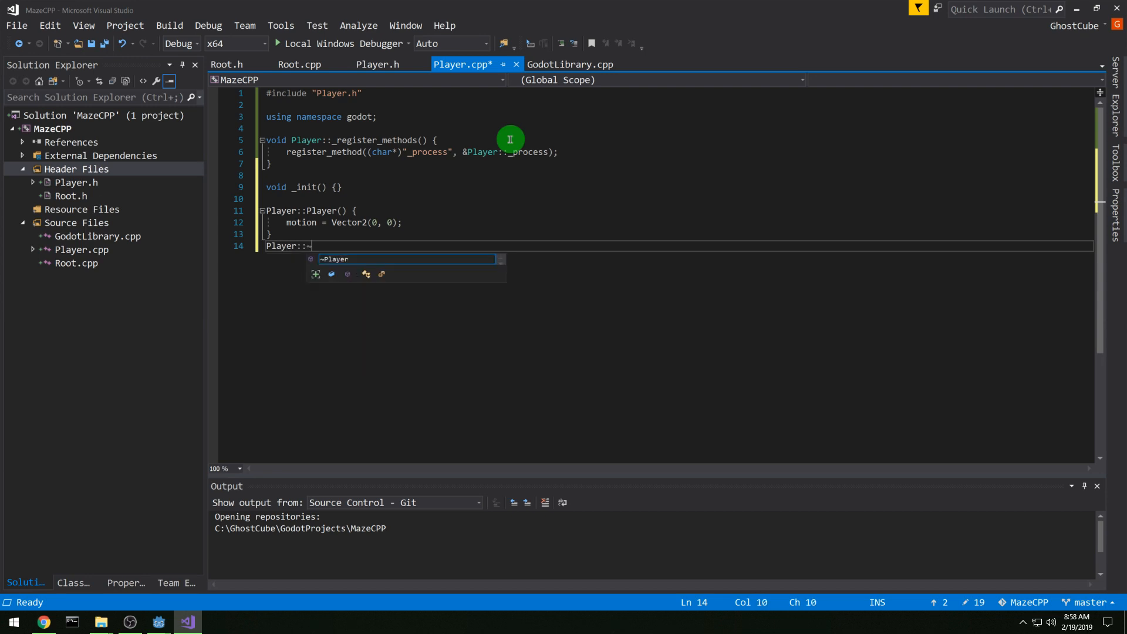
{"action": "type", "text": "~Player"}
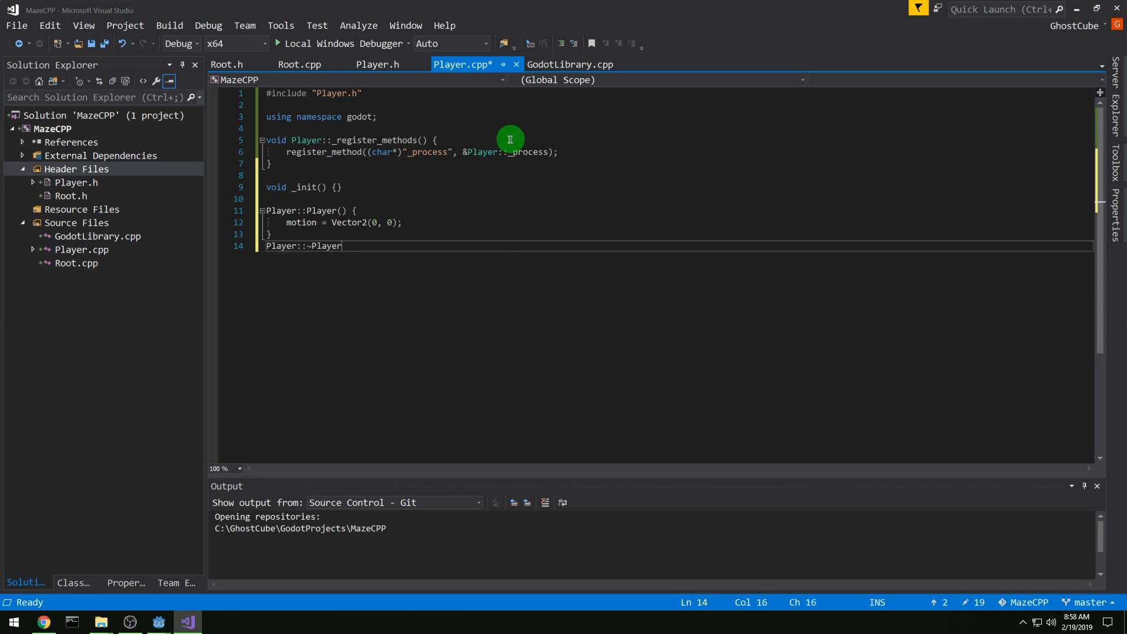
{"action": "type", "text": "() {}"}
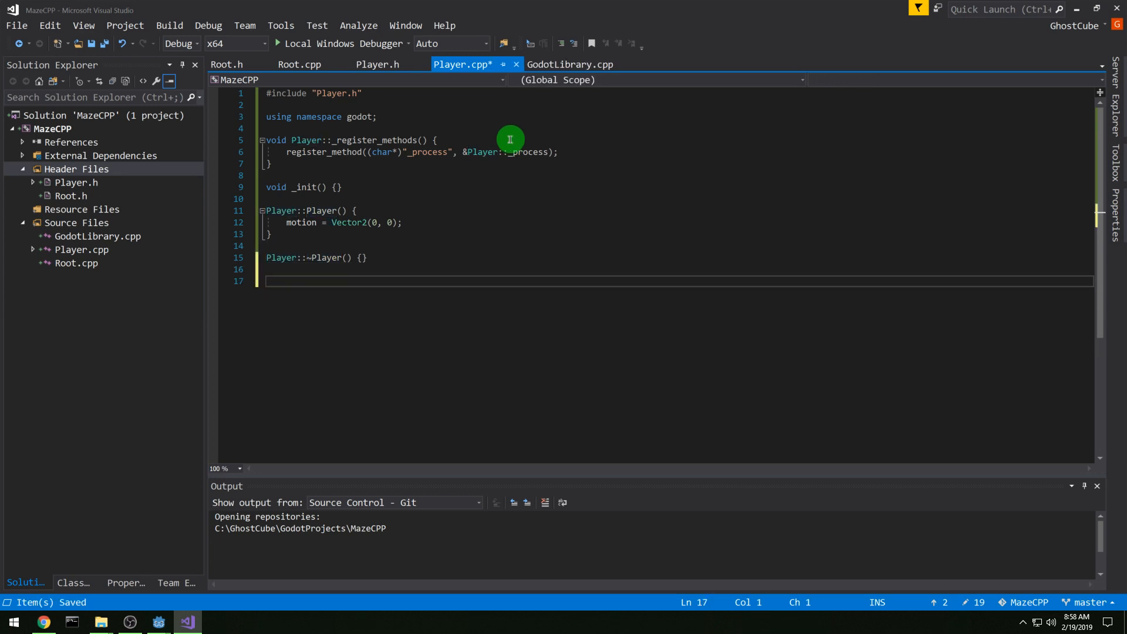
Step: Define Player::_process(float delta) calling UpdateMotionFromInput() then move_and_slide(motion)
{"action": "type", "text": "voi"}
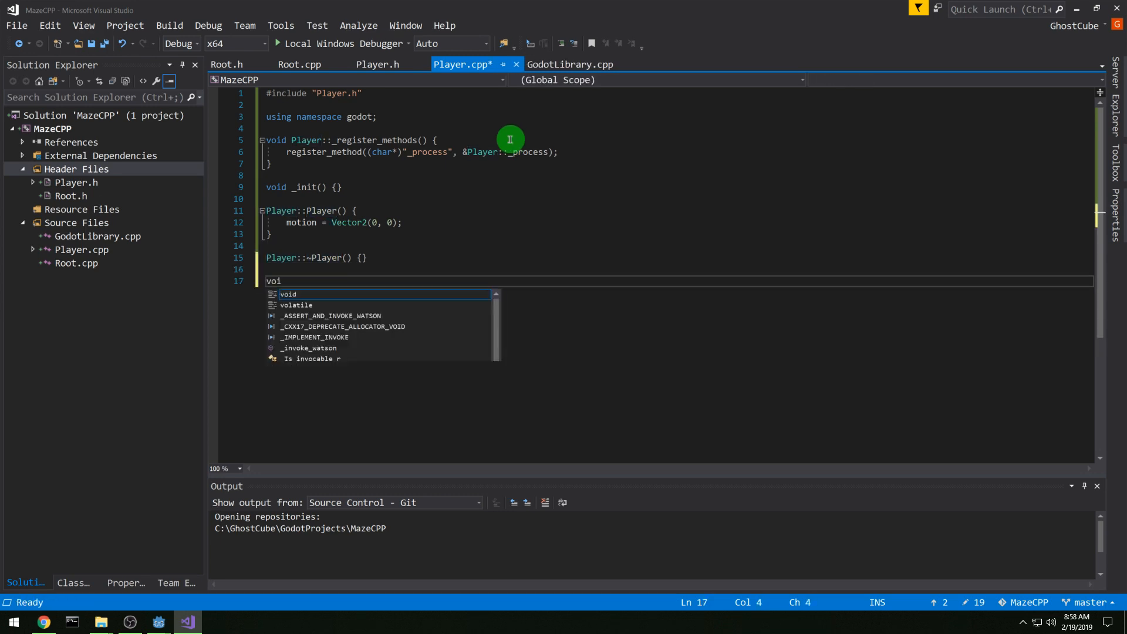
{"action": "type", "text": "d Player::_process(float delta) {"}
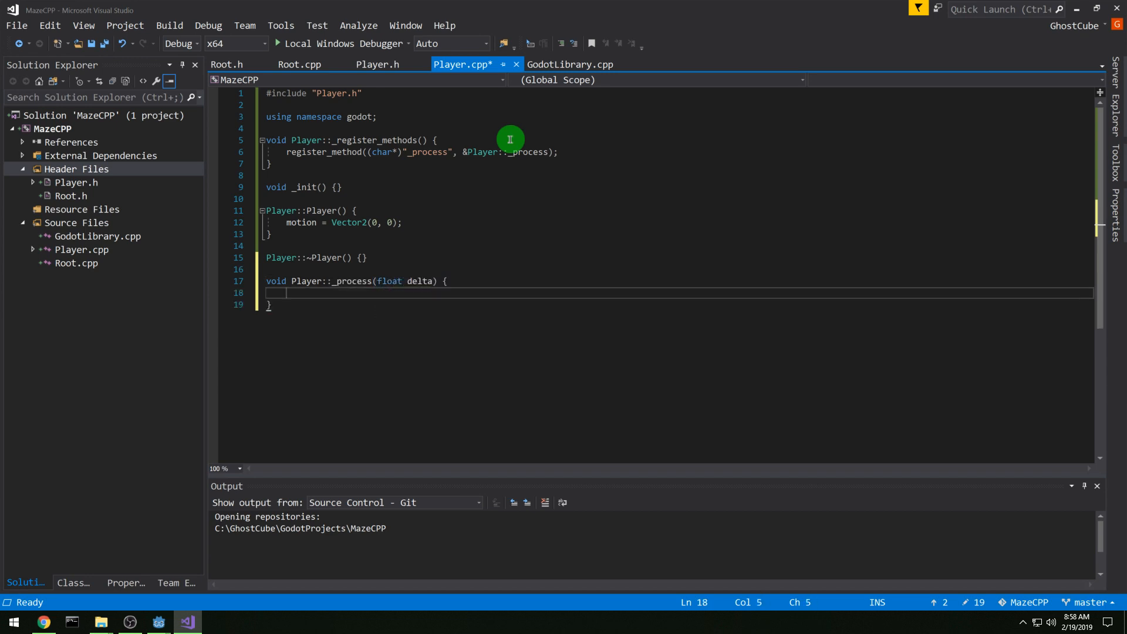
{"action": "type", "text": "UpdateMotionFromInput();"}
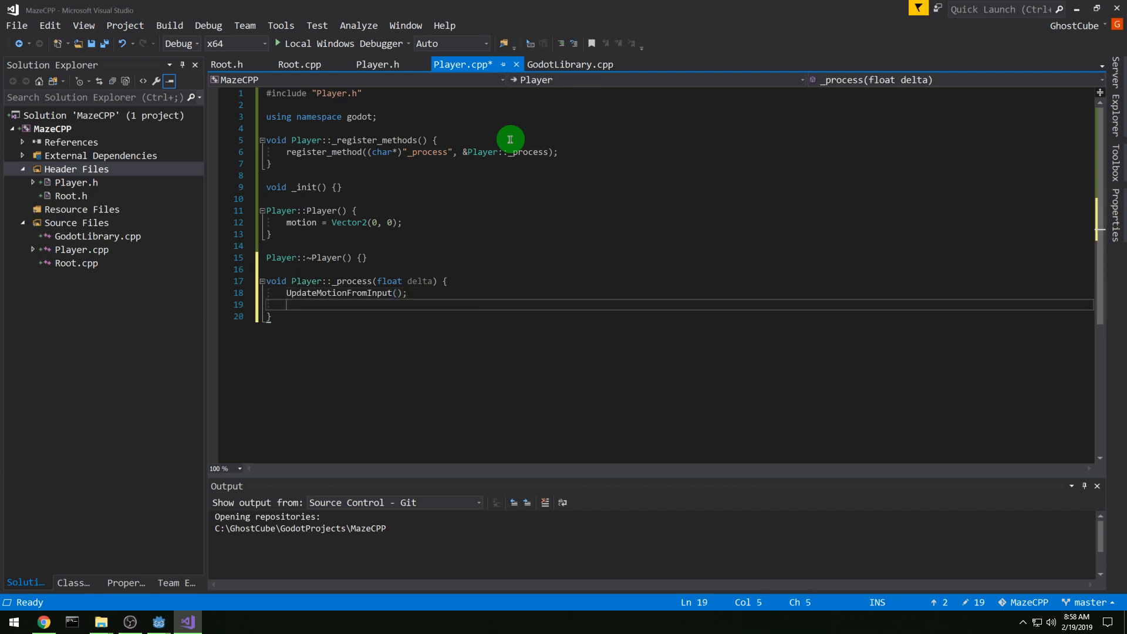
{"action": "type", "text": "move_and_slide(motion);"}
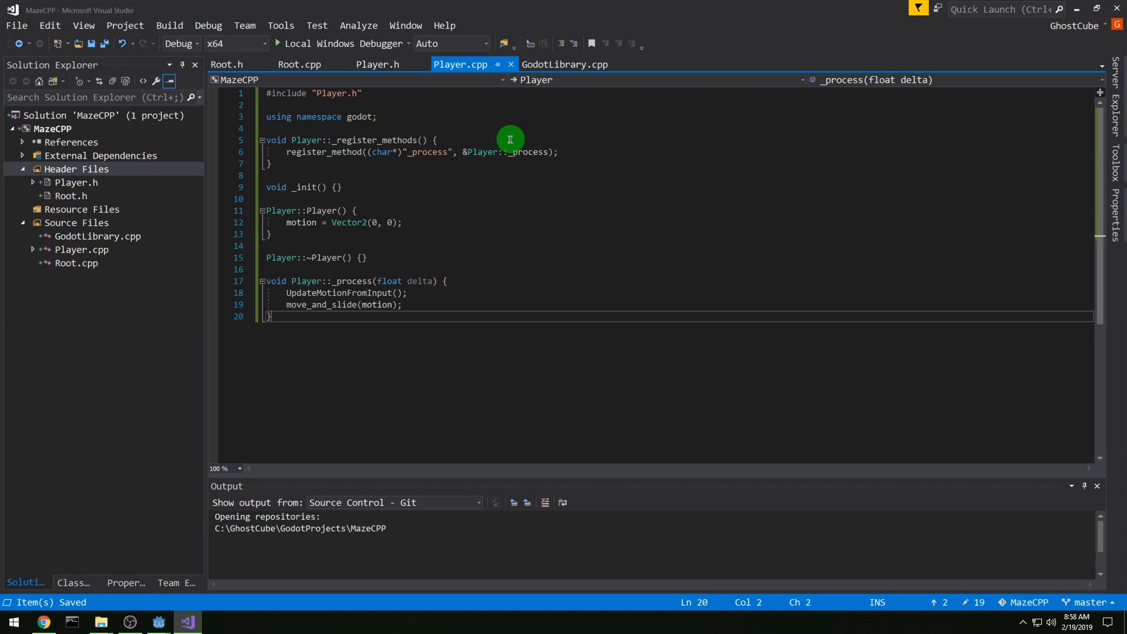
Step: Start Player::UpdateMotionFromInput, zeroing motion and getting Input* i from Input::get_singleton()
{"action": "type", "text": "v"}
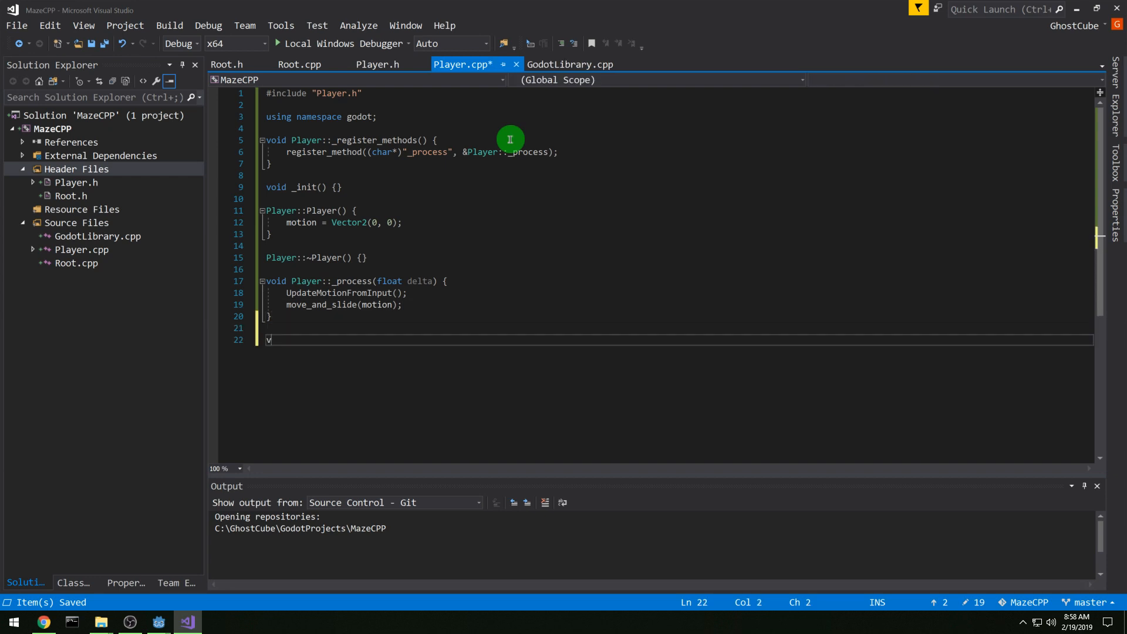
{"action": "type", "text": "oid Player::UpdateMotionFromInput() {"}
{"action": "type", "text": "motion = Vector"}
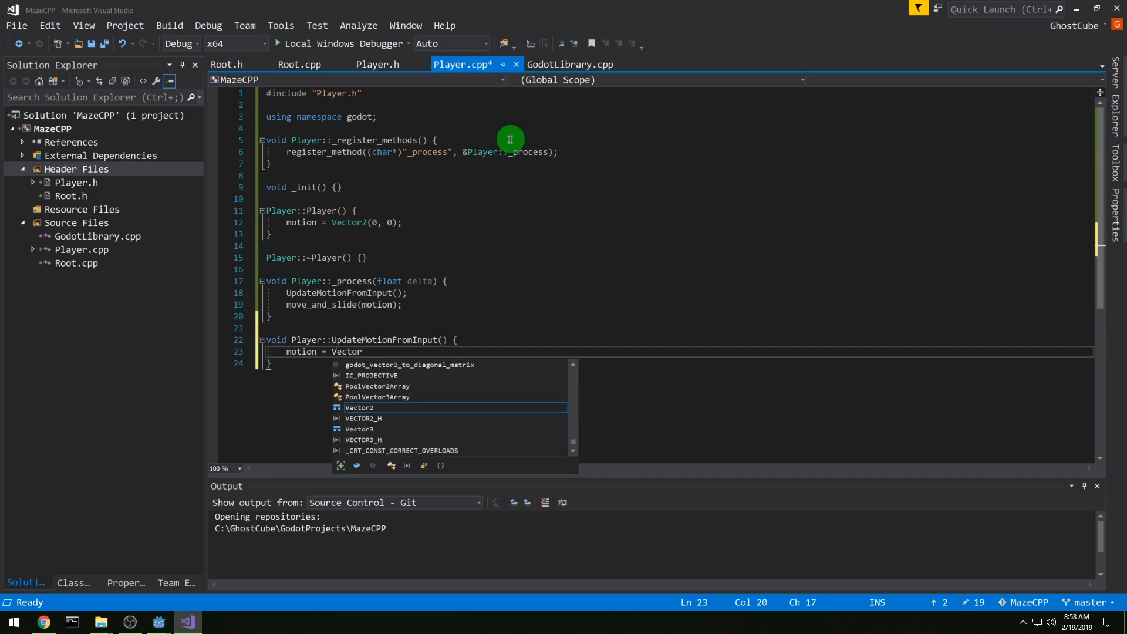
{"action": "type", "text": "(0, 0);"}
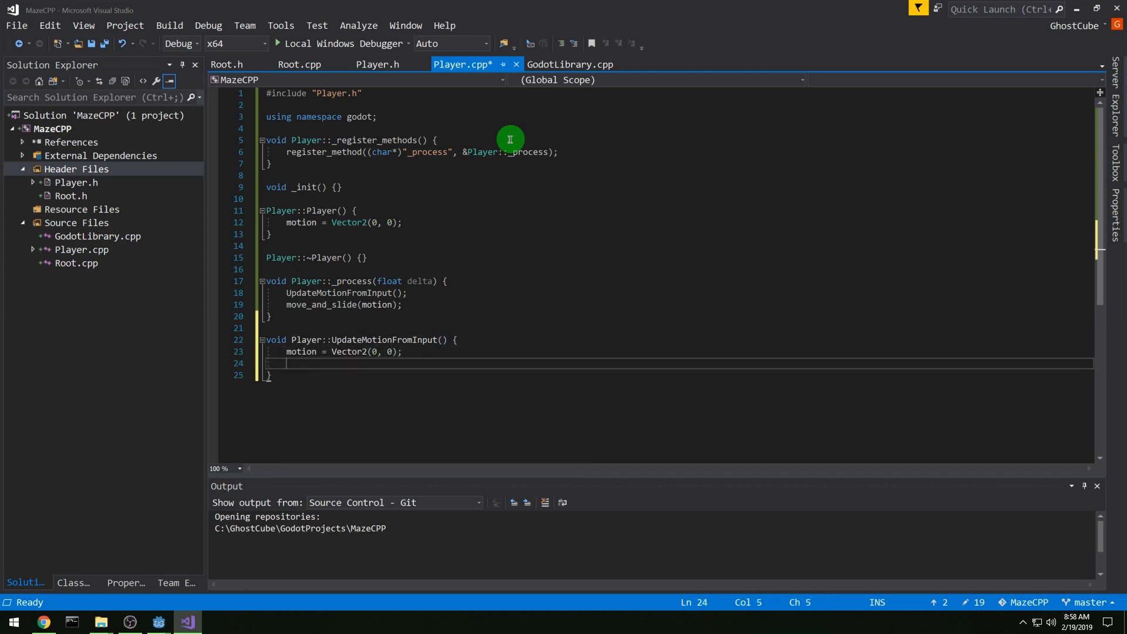
{"action": "type", "text": "Input"}
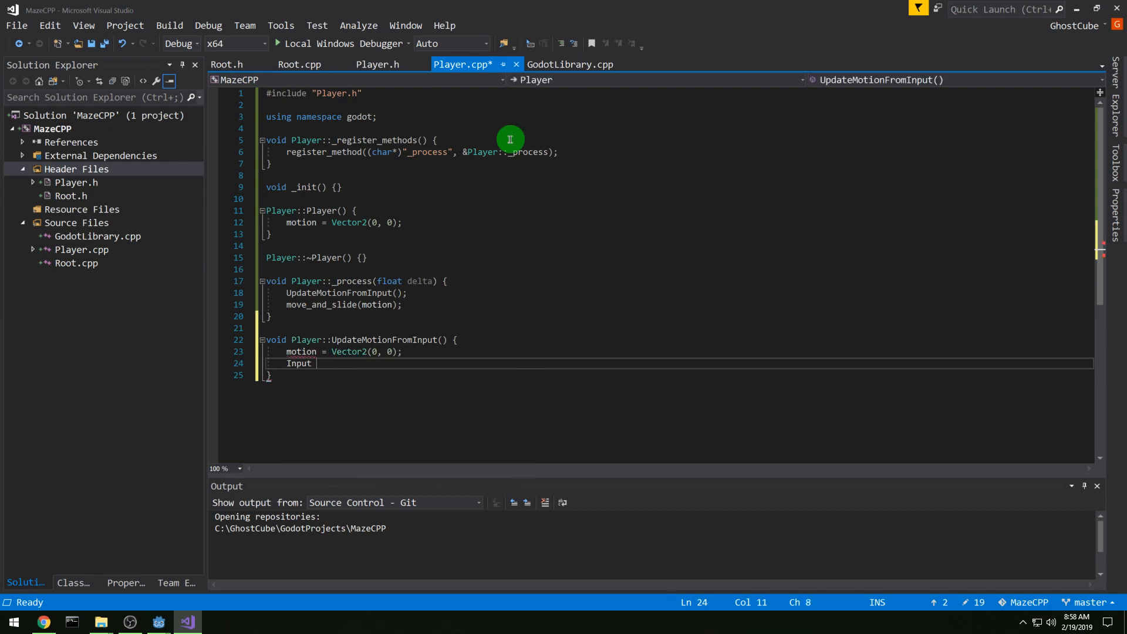
{"action": "type", "text": "* i"}
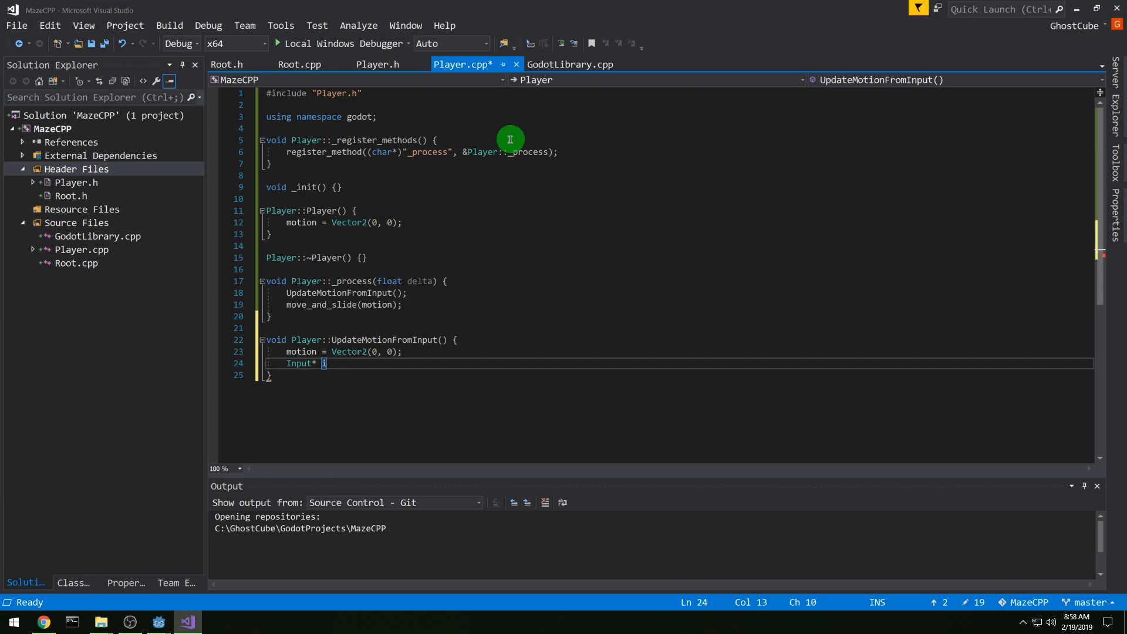
{"action": "type", "text": "= Input::"}
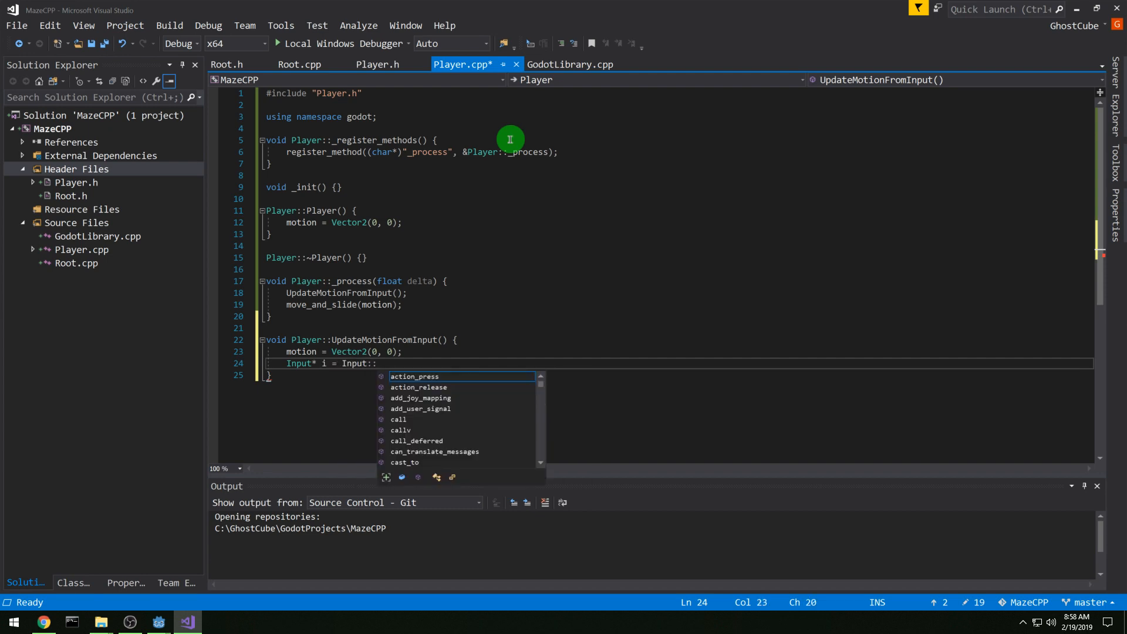
{"action": "type", "text": "get_singleton();"}
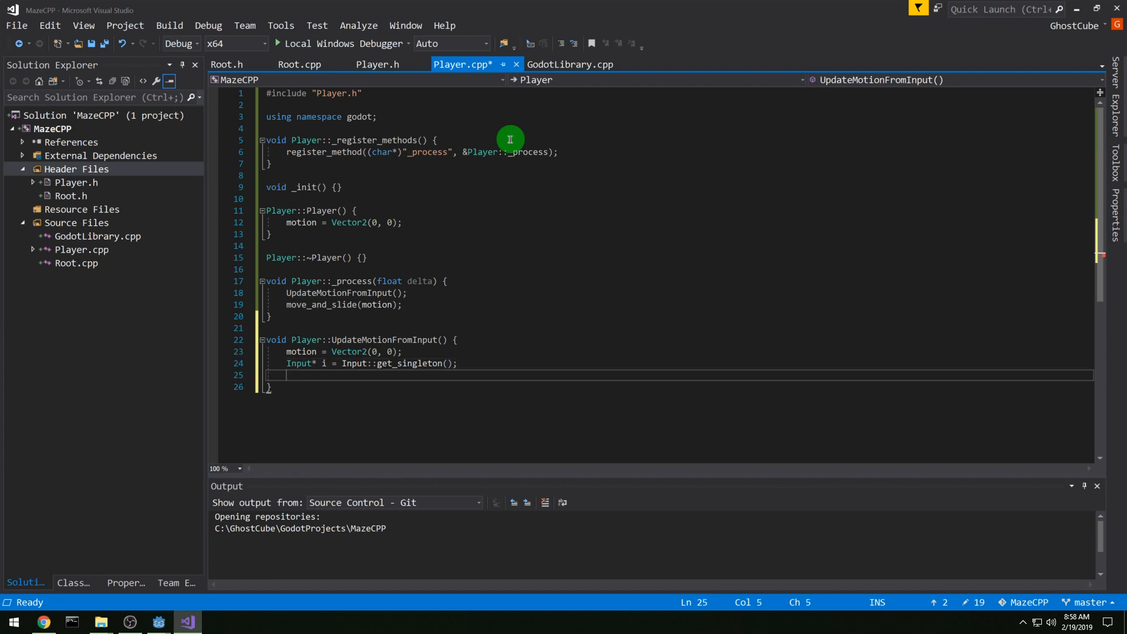
Step: Add is_action_pressed checks such as ui_up adjusting motion by SPEED
{"action": "type", "text": "if (i"}
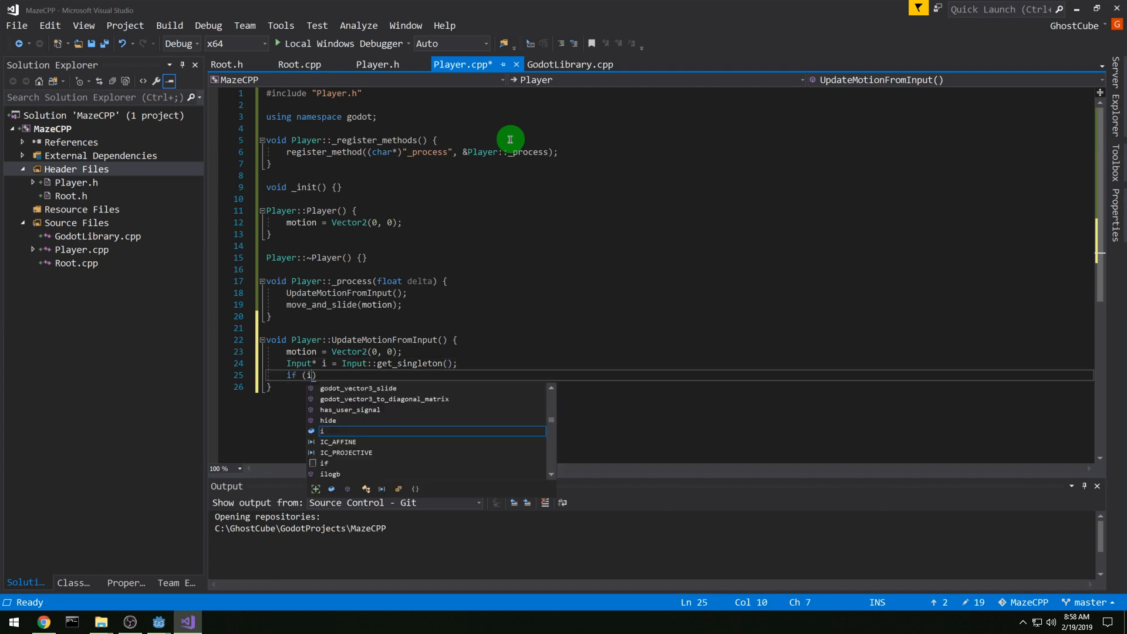
{"action": "type", "text": "->is_action_pressed(\"ui_"}
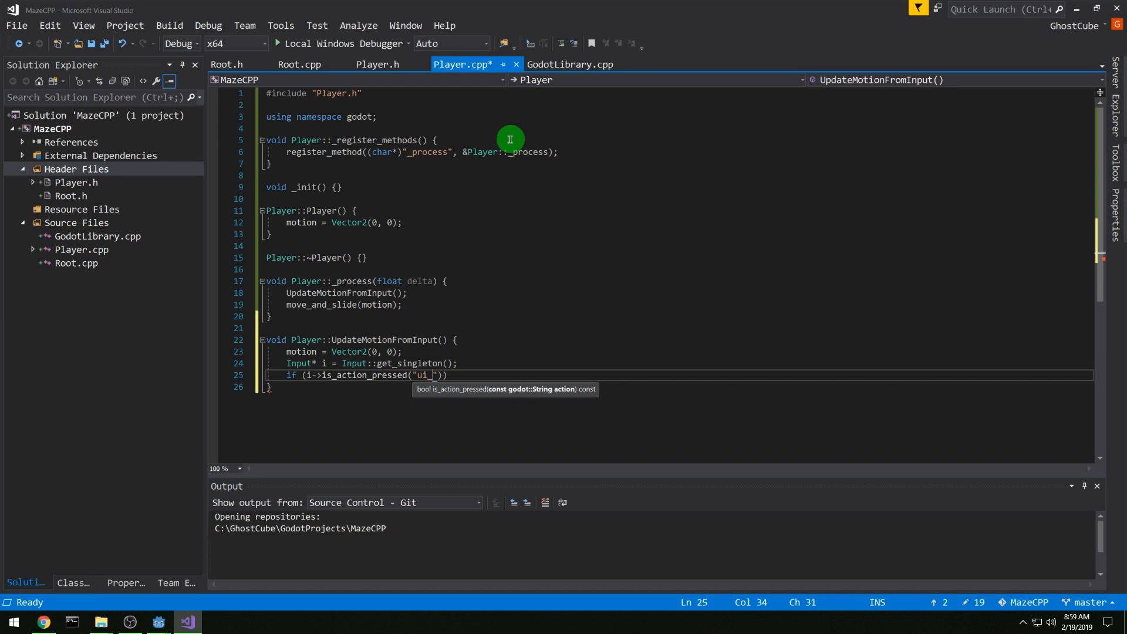
{"action": "type", "text": "up"}
{"action": "type", "text": "motion.y"}
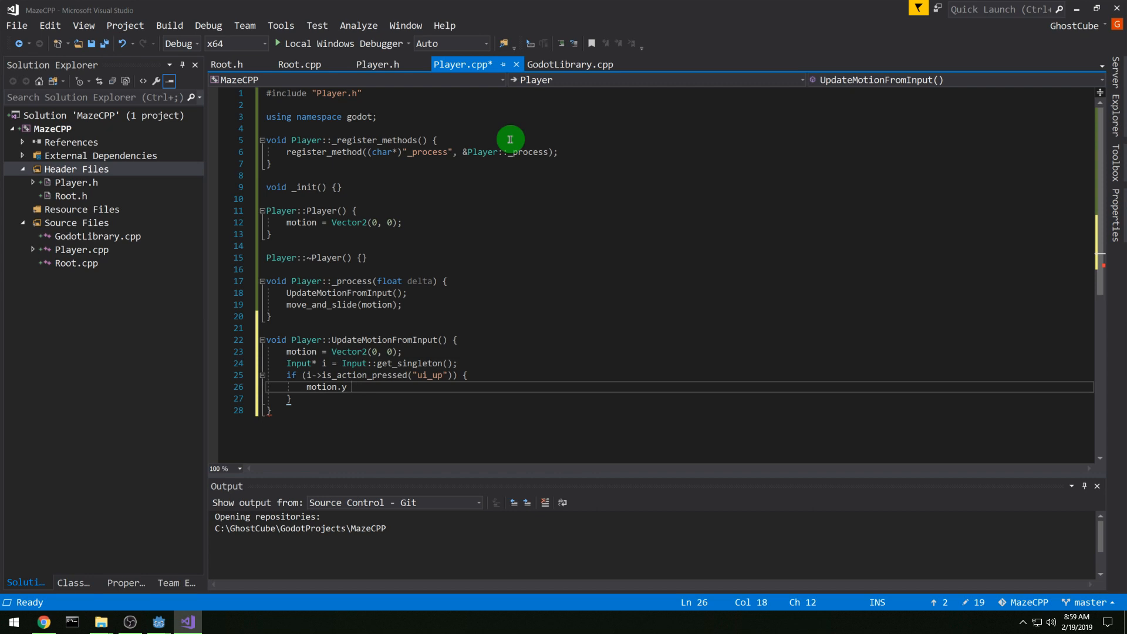
{"action": "type", "text": "-= SPEED"}
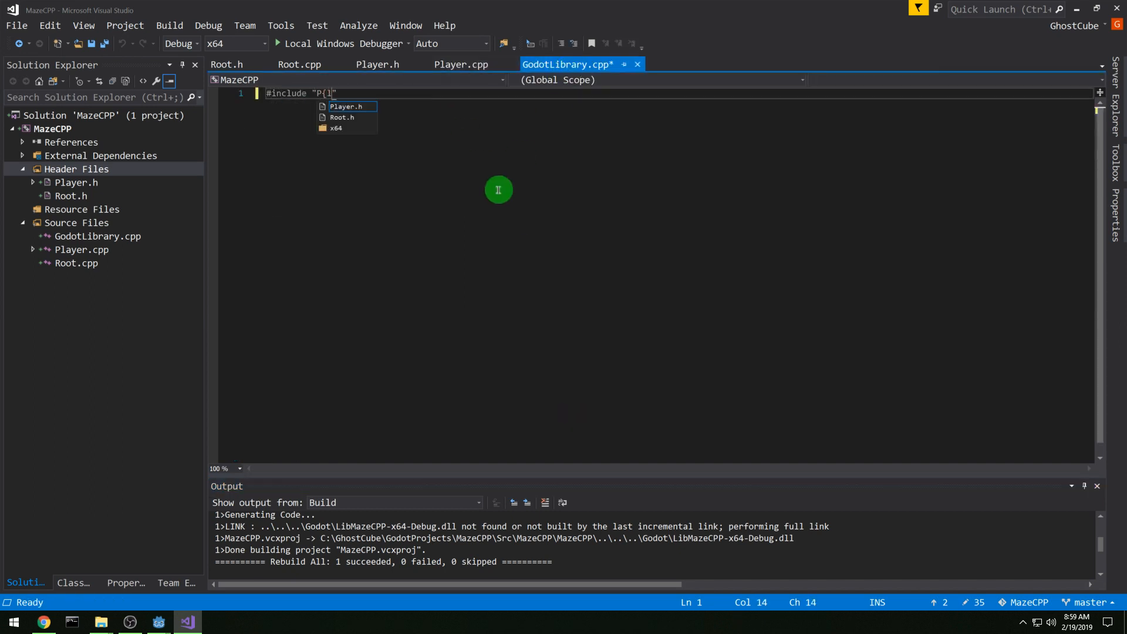
Step: Add using namespace godot and an extern "C" GDN_EXPORT godot_gdnative_init calling Godot::gdnative_init(o)
{"action": "key", "text": "enter"}
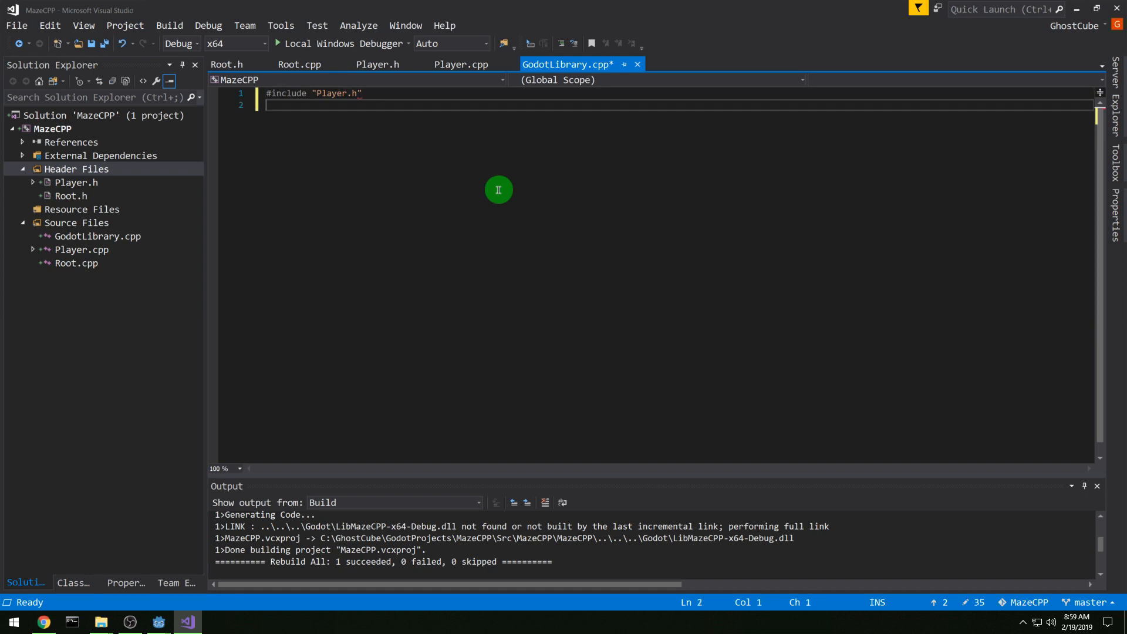
{"action": "type", "text": "using namespace"}
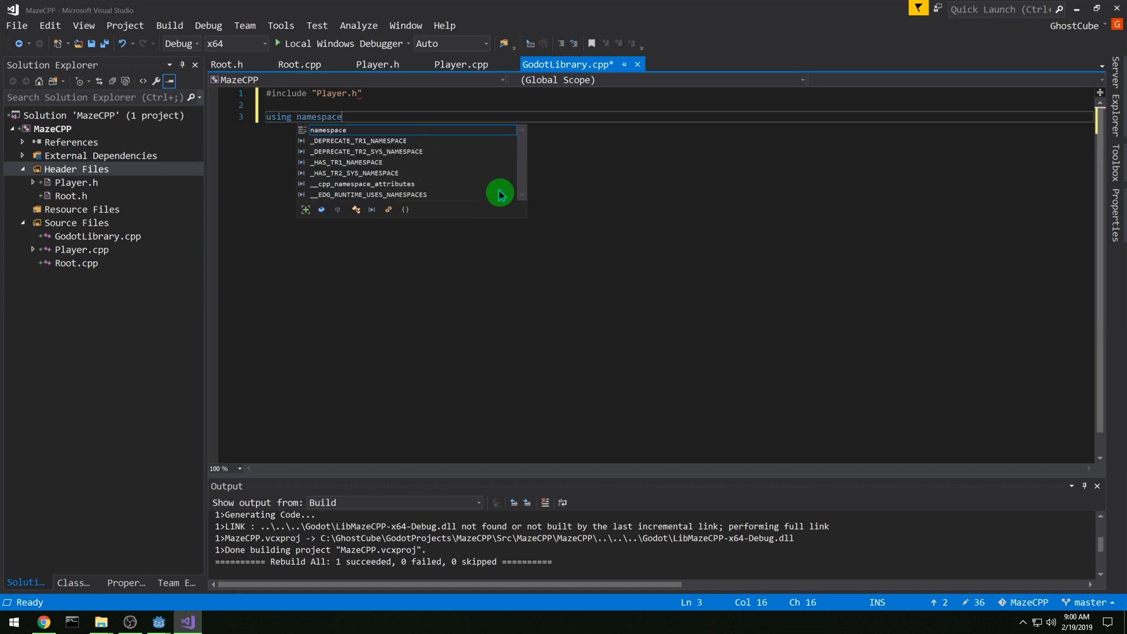
{"action": "type", "text": "godot;"}
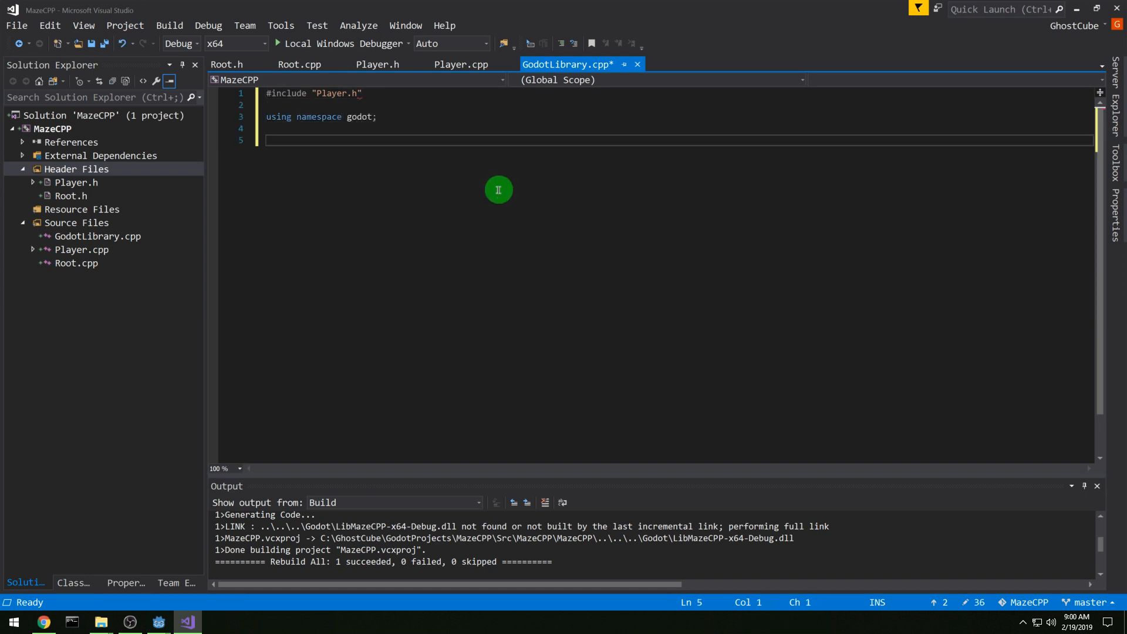
{"action": "type", "text": "extern \"C\""}
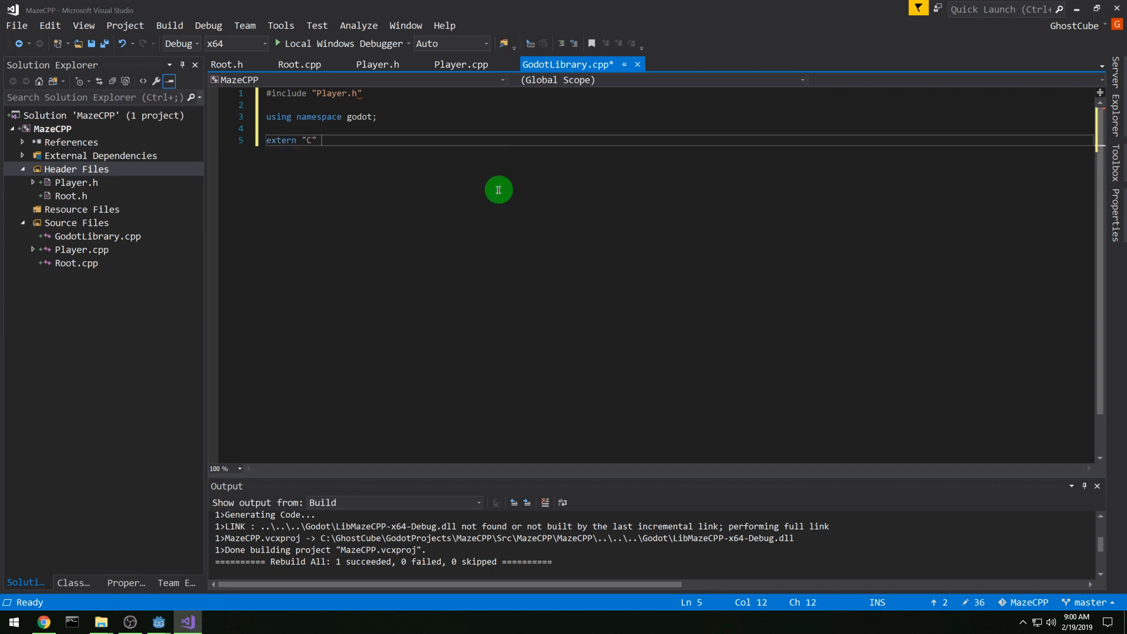
{"action": "type", "text": "void GDN"}
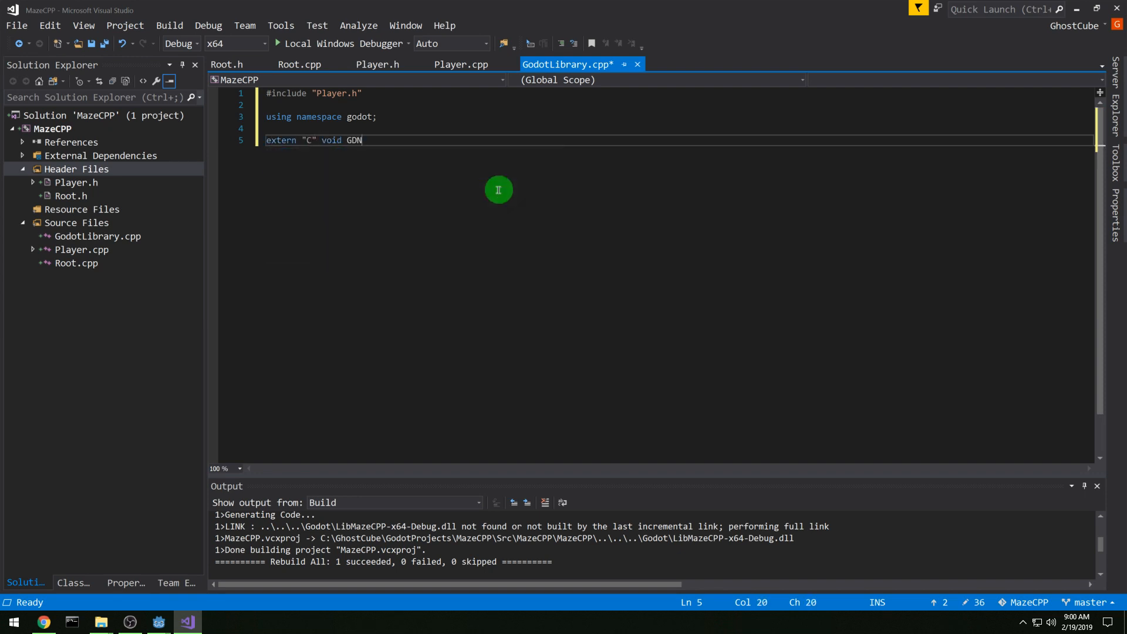
{"action": "type", "text": "_EXPORT"}
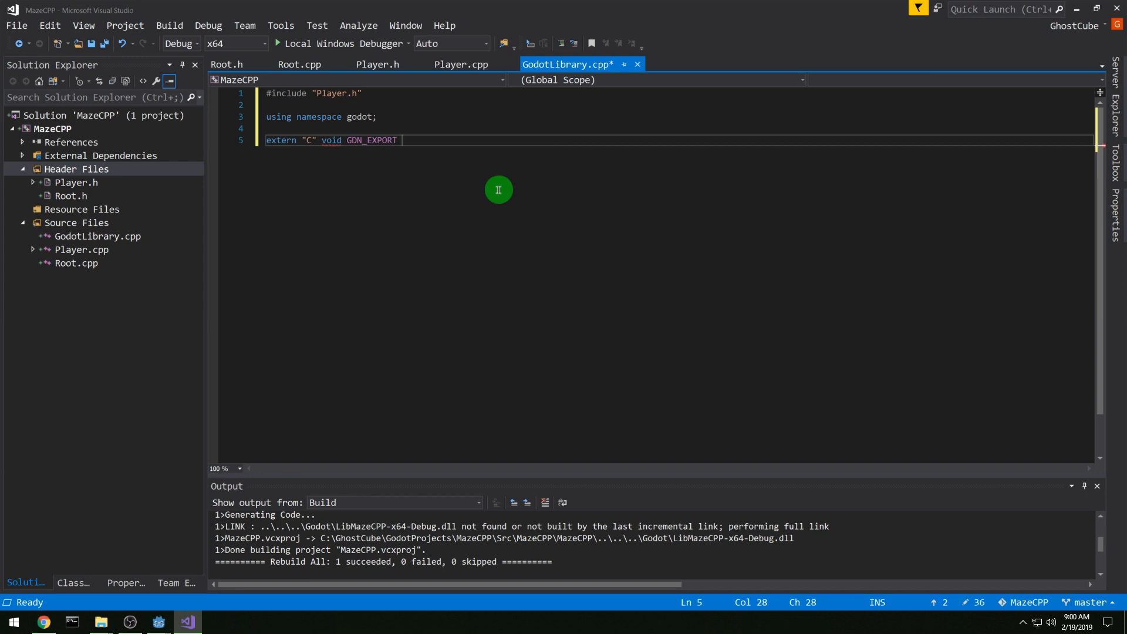
{"action": "type", "text": "godot_gdnative_init(godot_gdnative_init_options* o"}
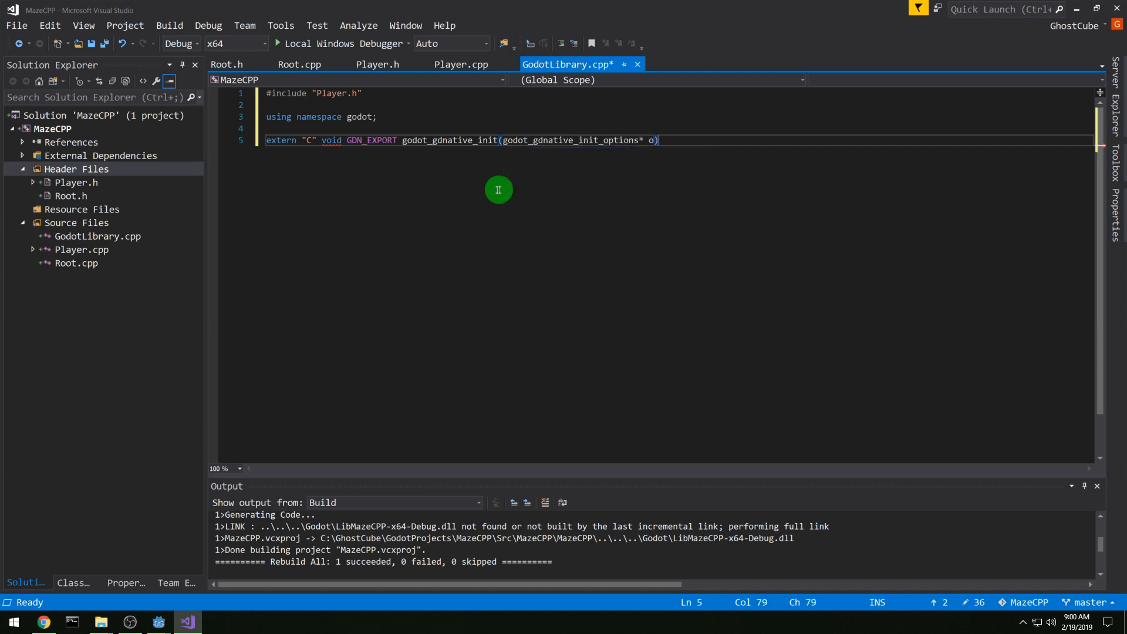
{"action": "type", "text": "{"}
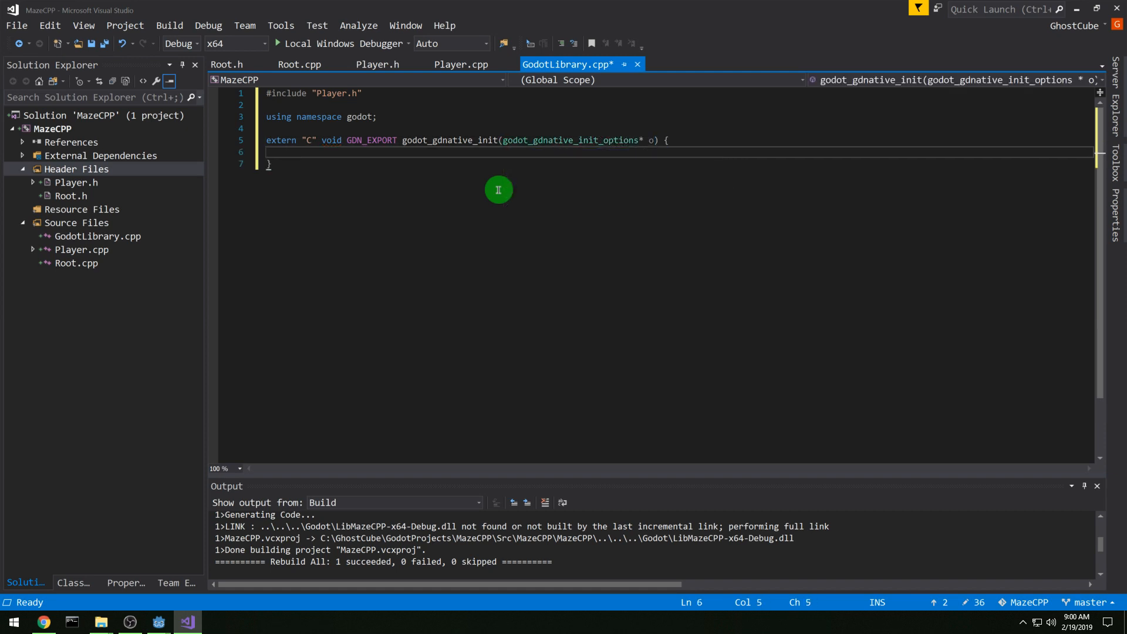
{"action": "type", "text": "Godot::gdnative_init(o);"}
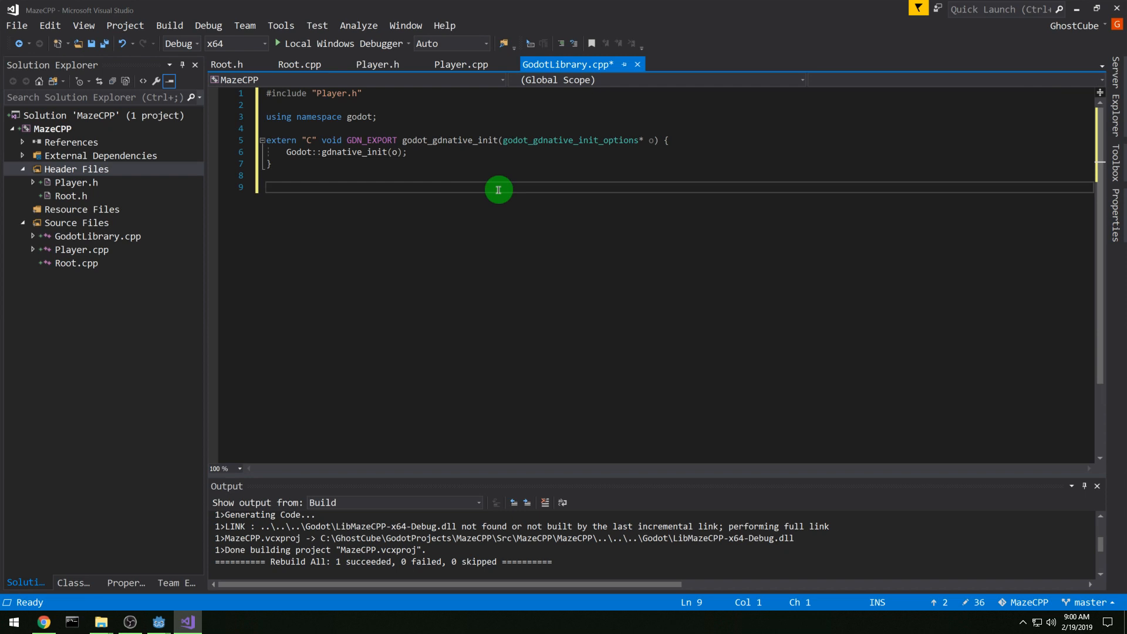
Step: Add an extern "C" GDN_EXPORT godot_gdnative_terminate(options* o) calling Godot::gdnative_terminate(o)
{"action": "type", "text": "extern \"C\""}
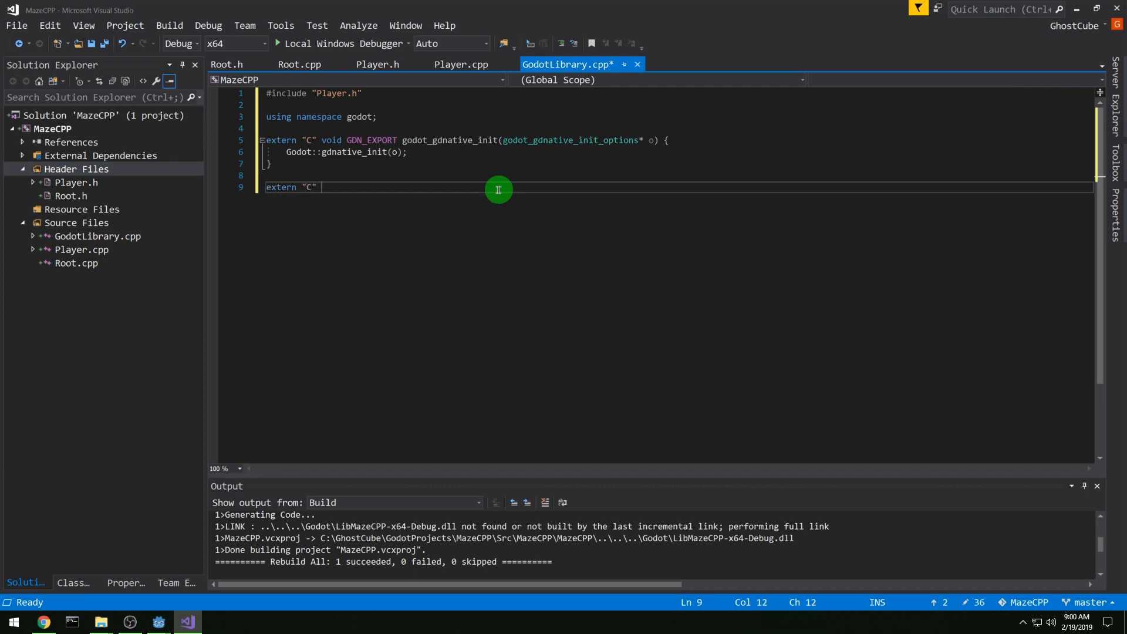
{"action": "type", "text": "void GDN_"}
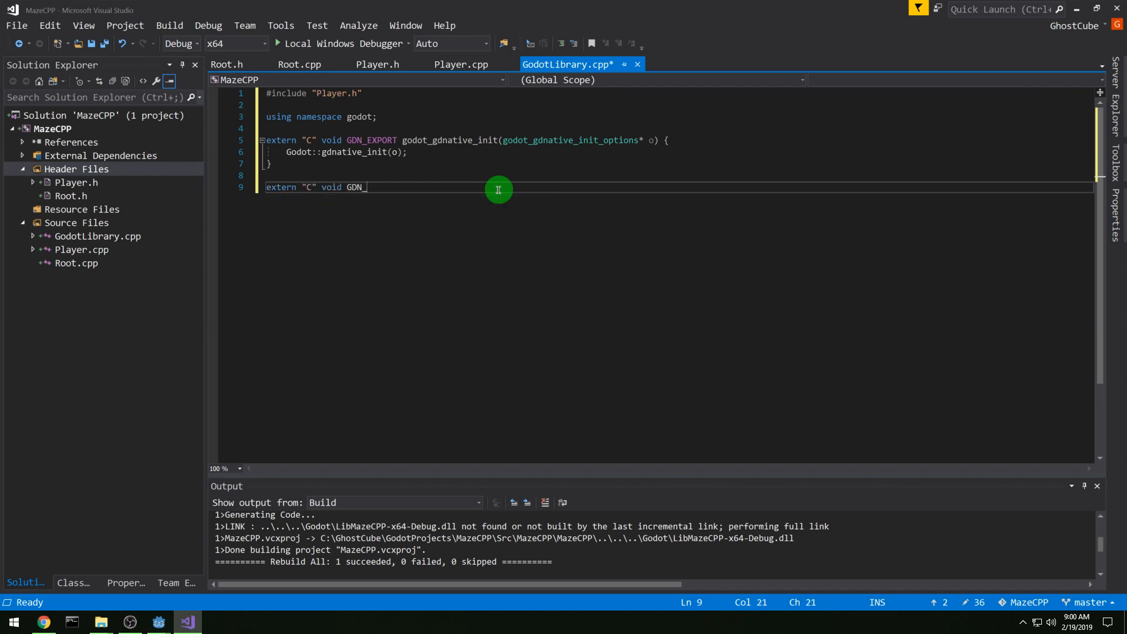
{"action": "type", "text": "_EXPORT godot_gdnative_"}
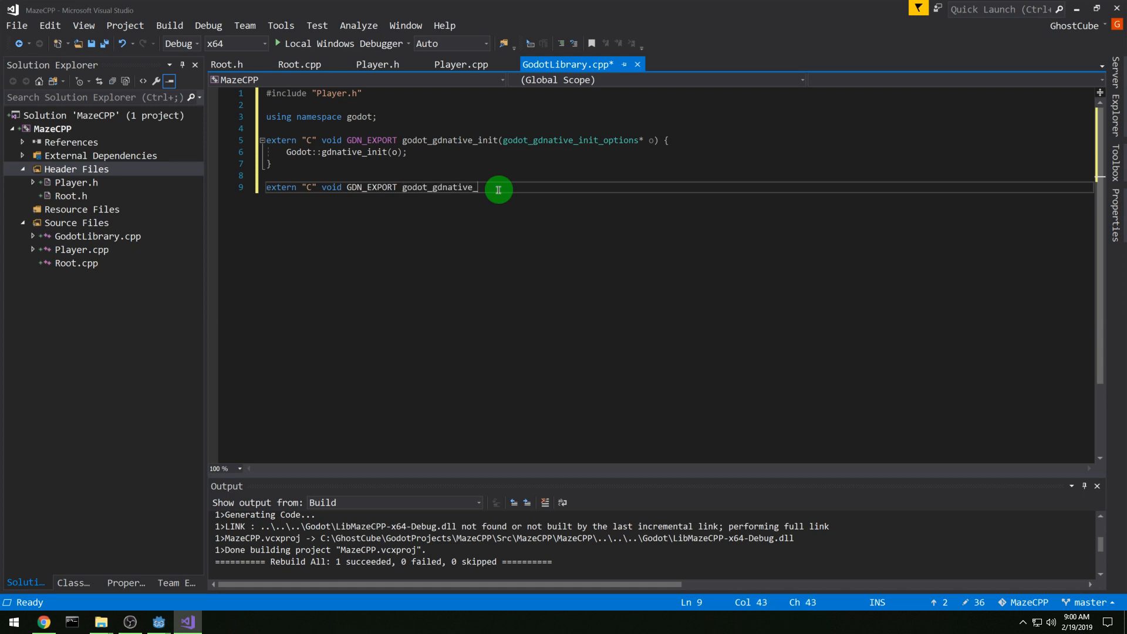
{"action": "type", "text": "terminate"}
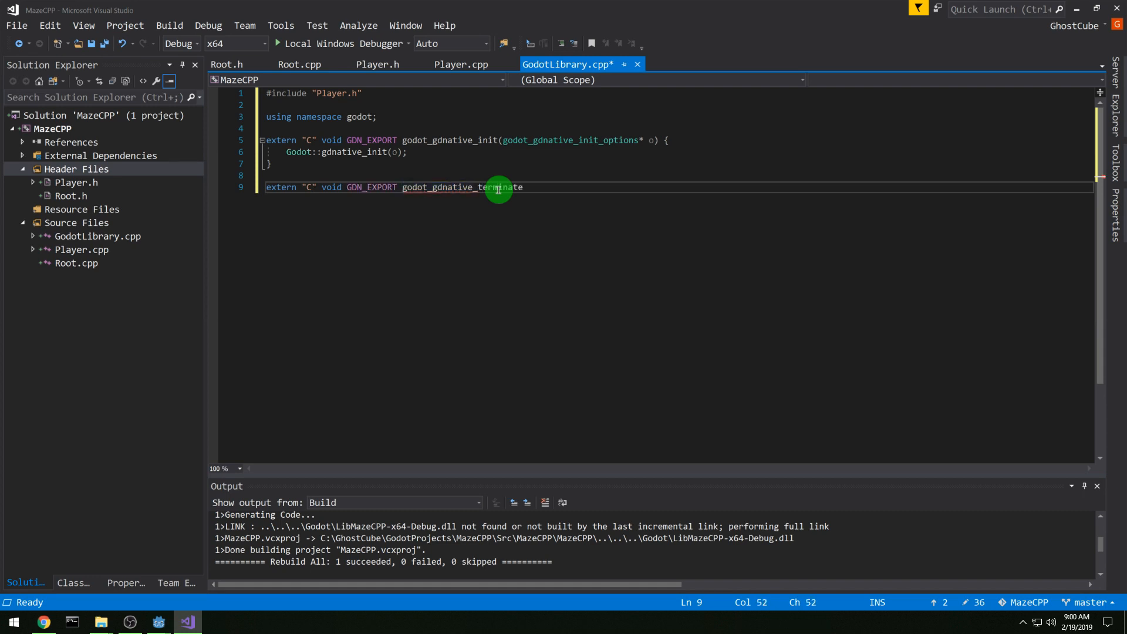
{"action": "type", "text": "(godot"}
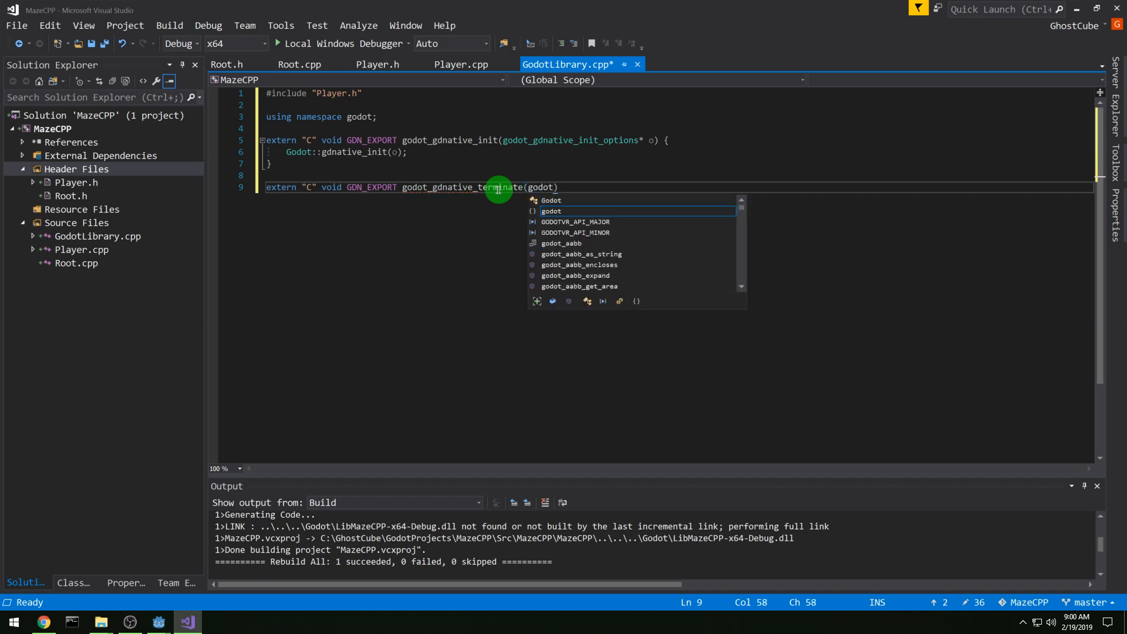
{"action": "type", "text": "_gdnative_terminate_options"}
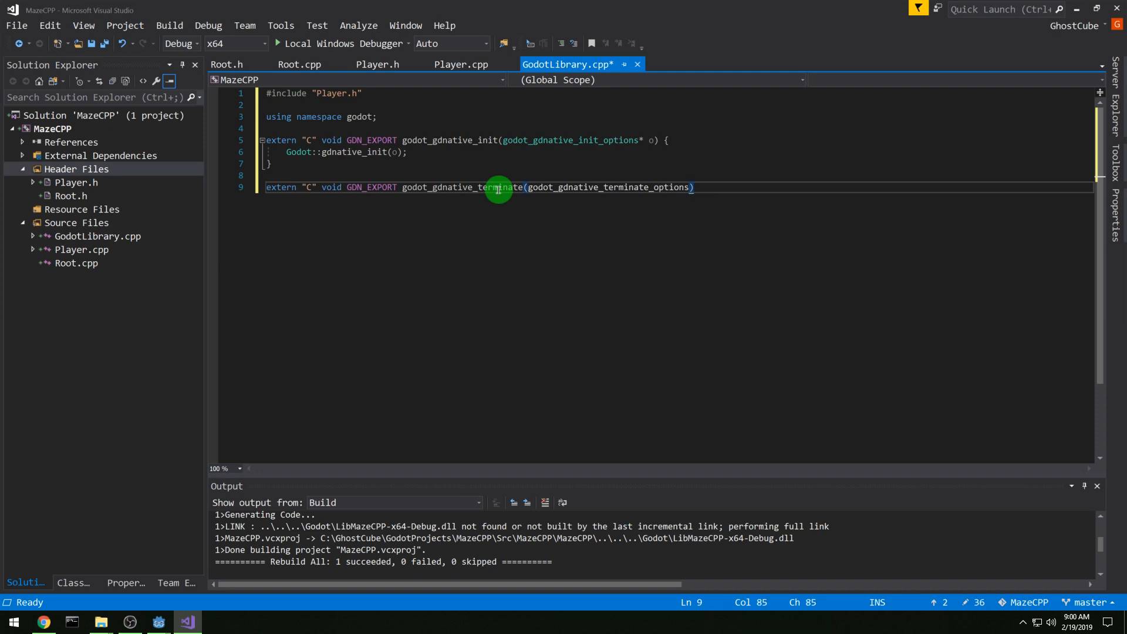
{"action": "type", "text": "* o) {"}
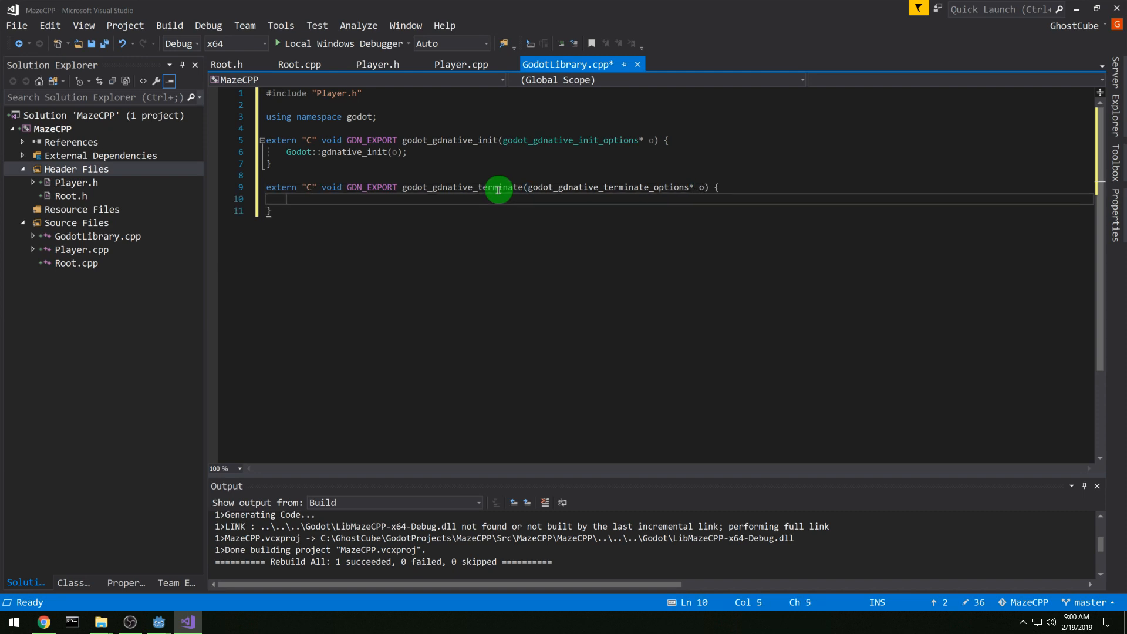
{"action": "type", "text": "Godot::"}
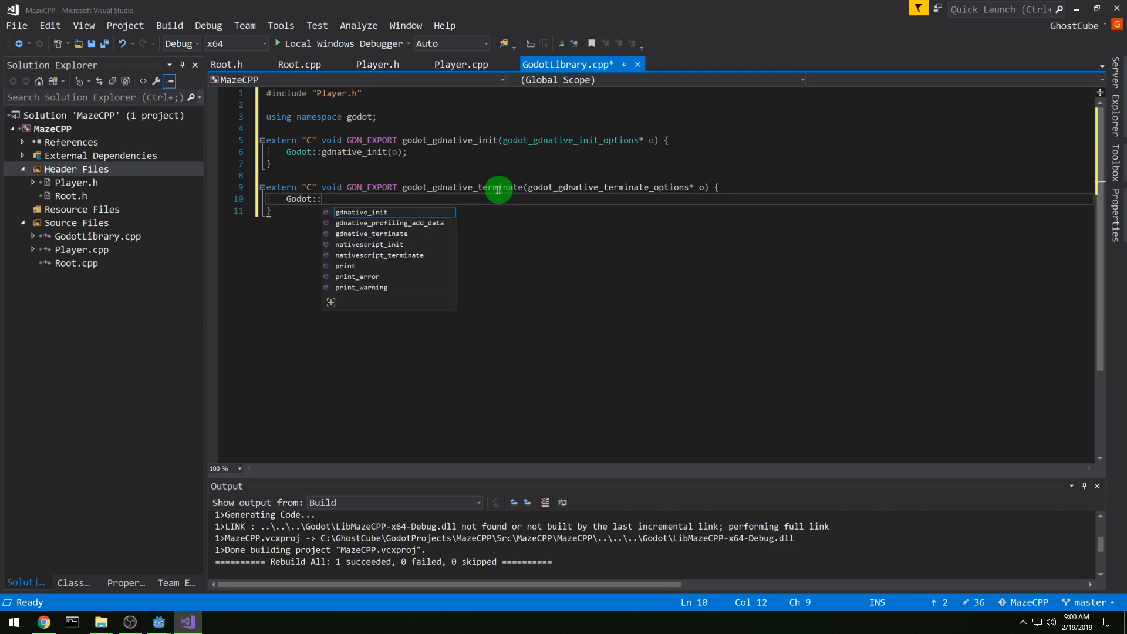
{"action": "type", "text": "gdnative_"}
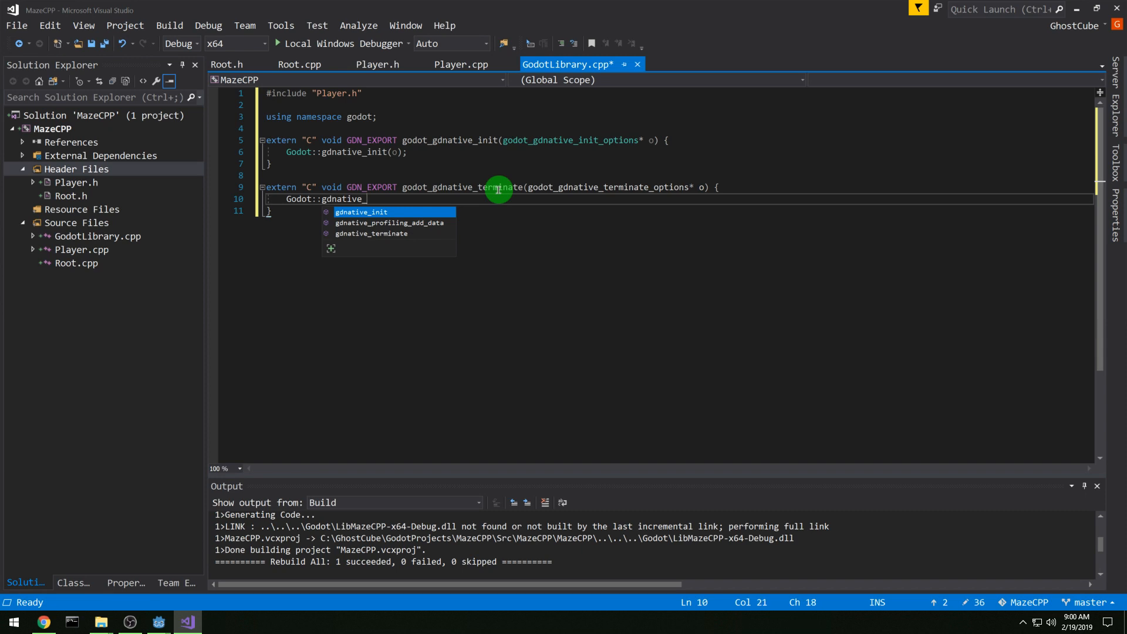
{"action": "type", "text": "terminate()"}
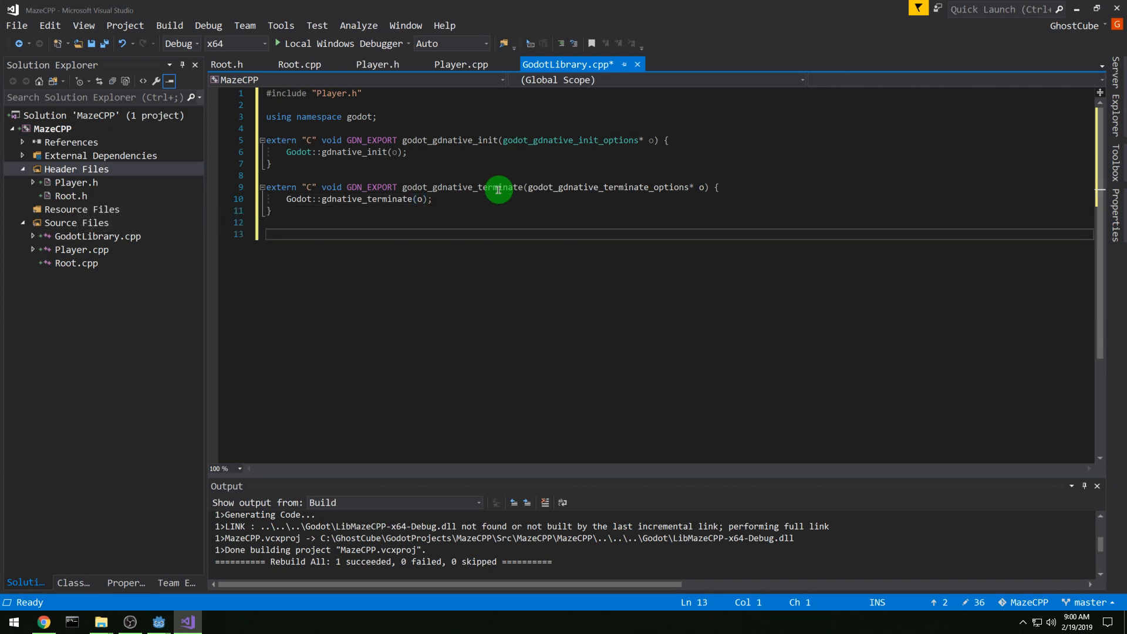
Step: Add an exported godot_nativescript_init(void* handle) calling Godot::nativescript_init(handle)
{"action": "type", "text": "e"}
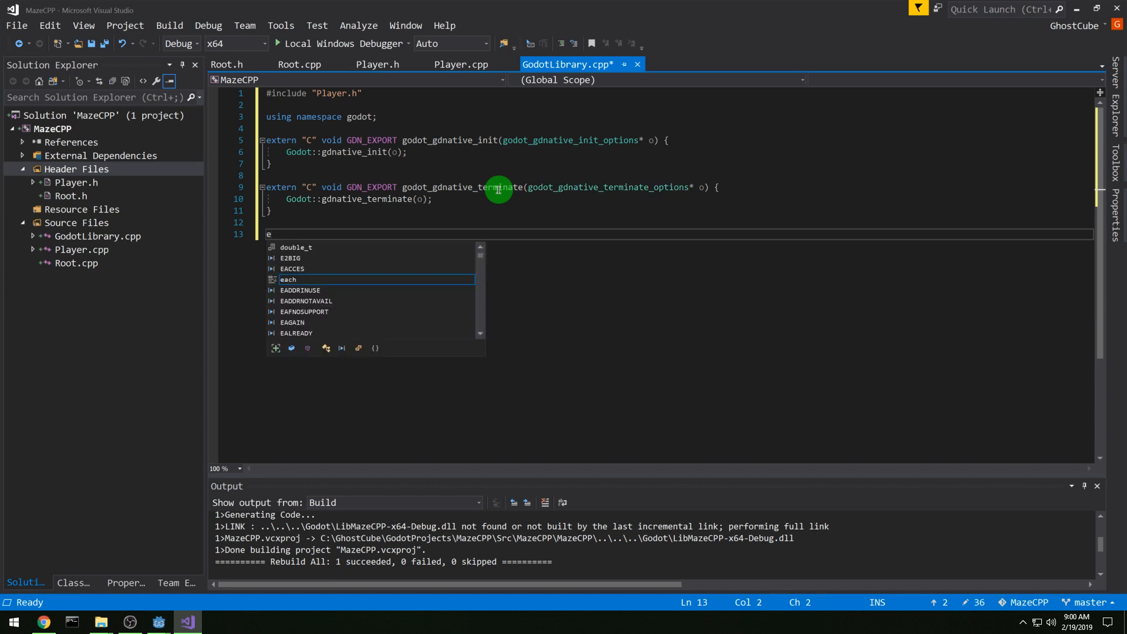
{"action": "type", "text": "xtern \"C\""}
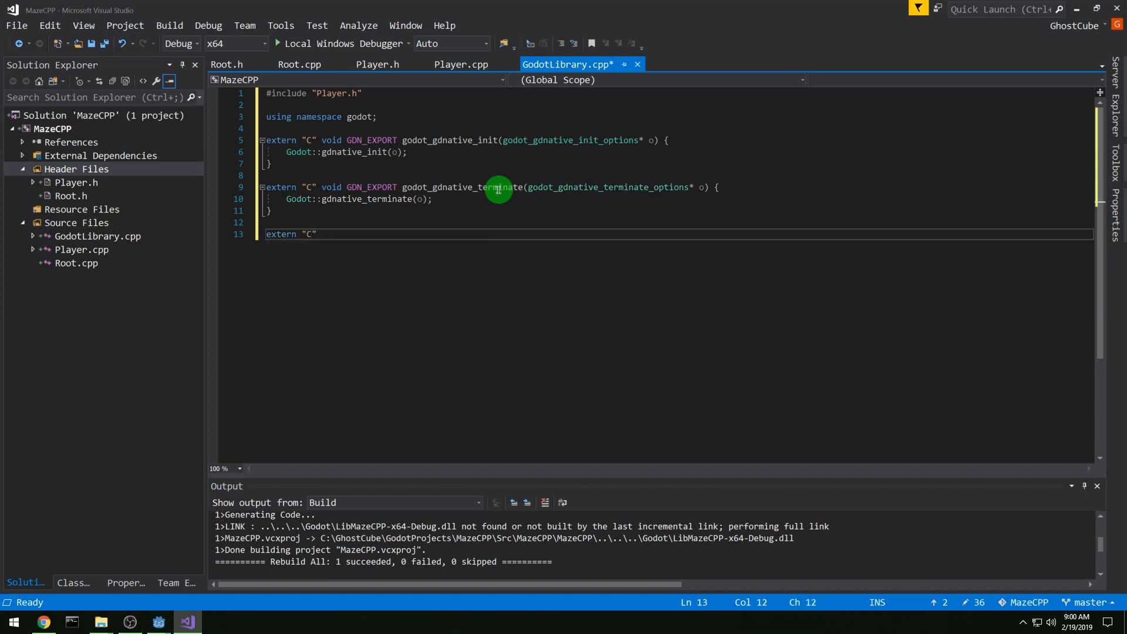
{"action": "type", "text": "void GDN_EXPORT"}
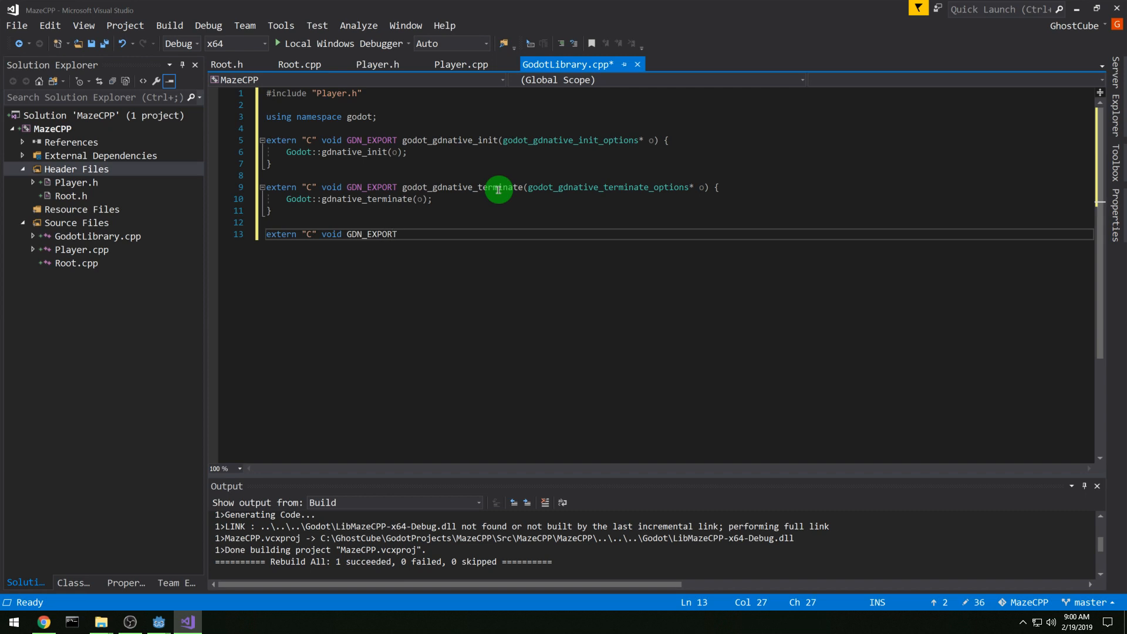
{"action": "type", "text": "godot_native"}
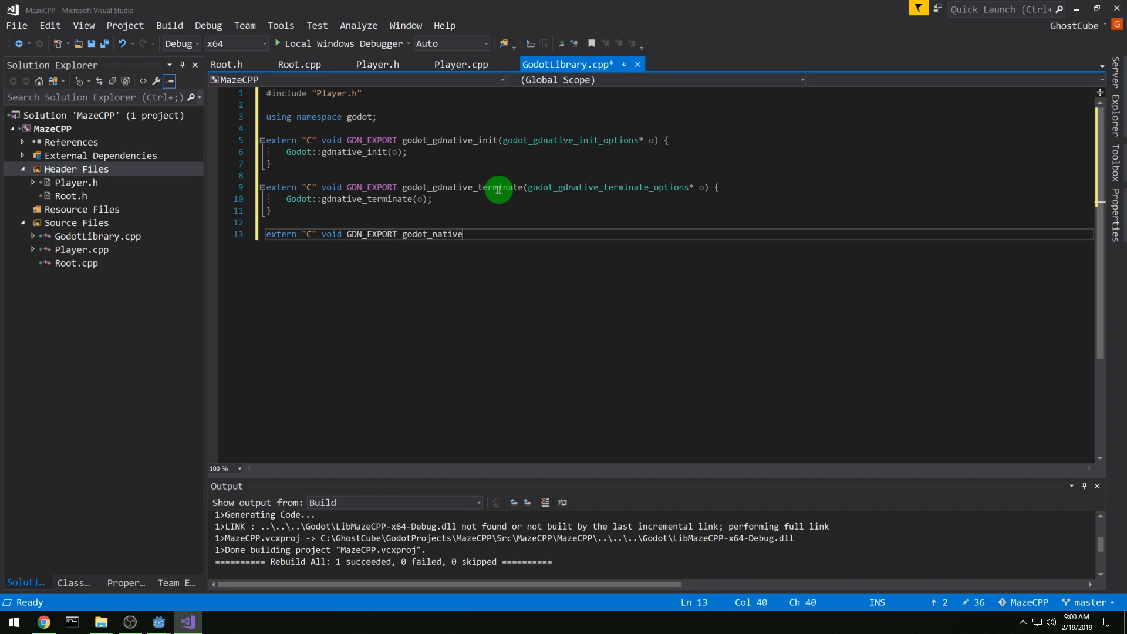
{"action": "type", "text": "script_init()"}
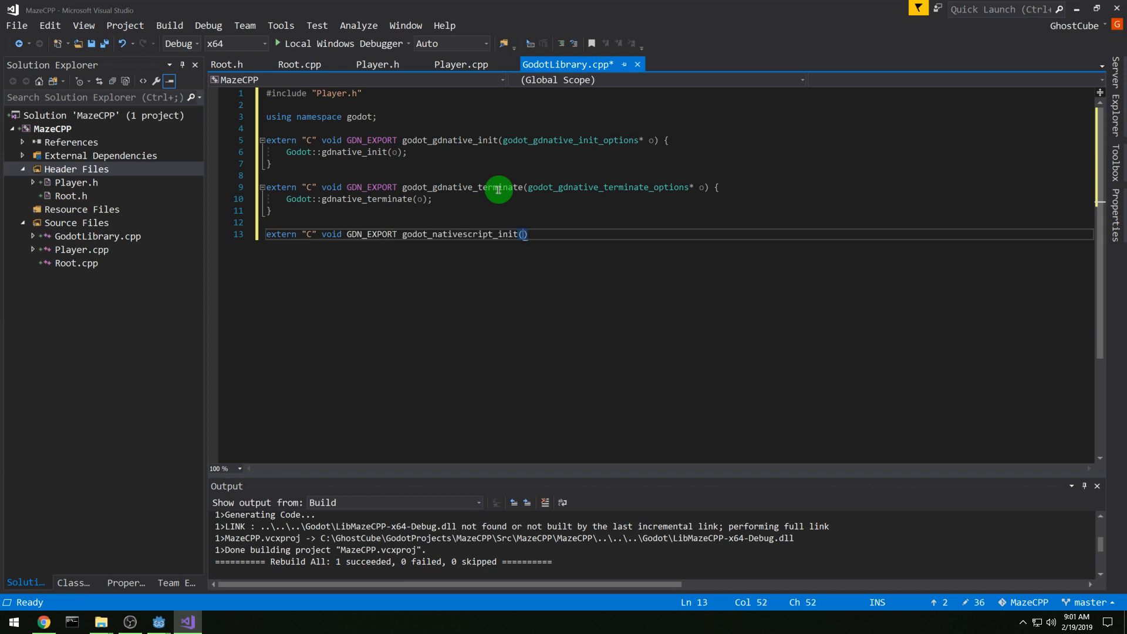
{"action": "type", "text": "void* handle"}
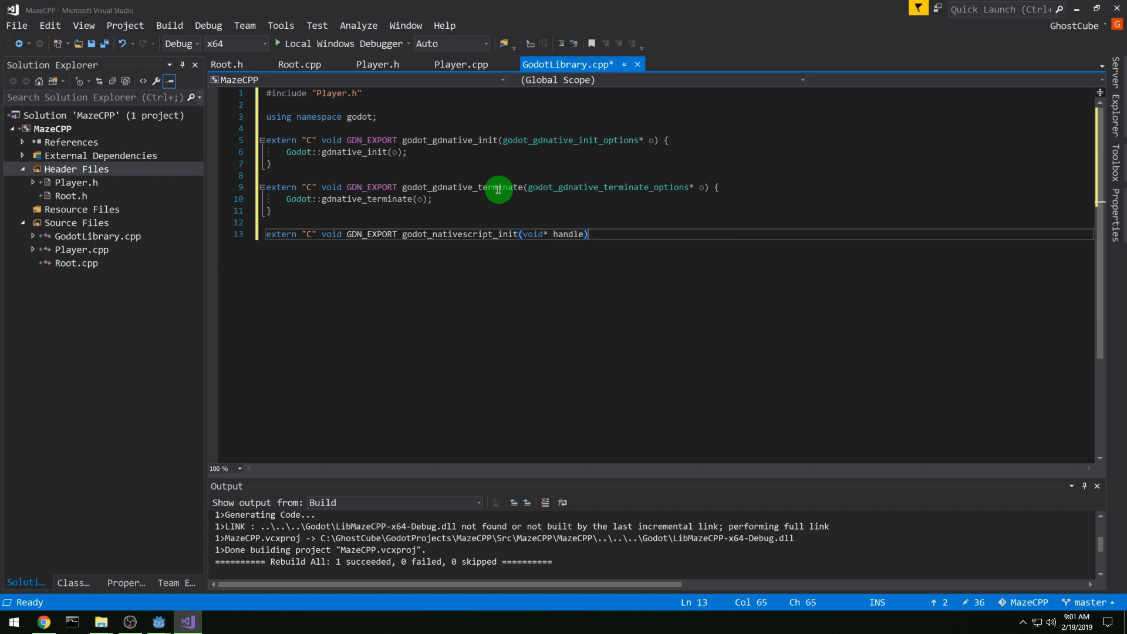
{"action": "type", "text": "{"}
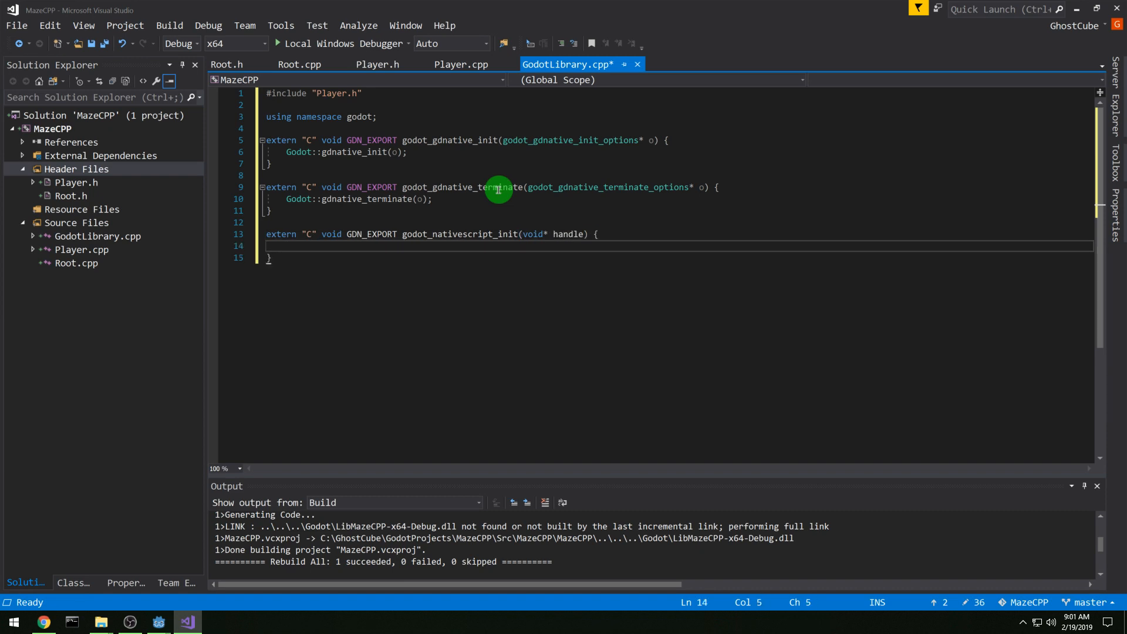
{"action": "type", "text": "Godot:"}
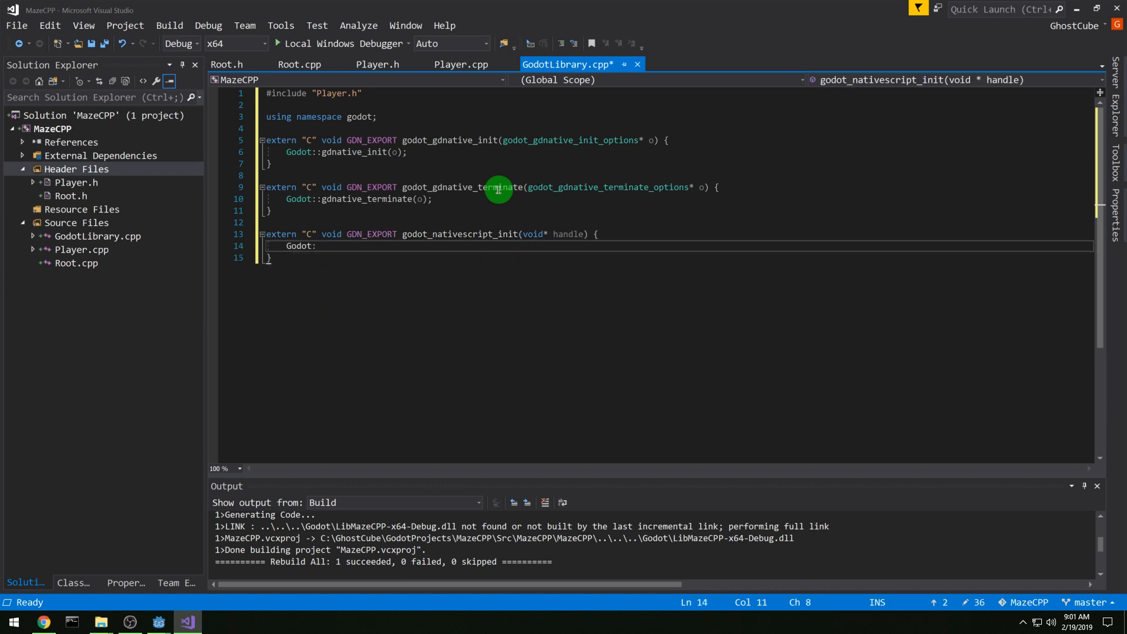
{"action": "type", "text": "nativescript_init(handle);"}
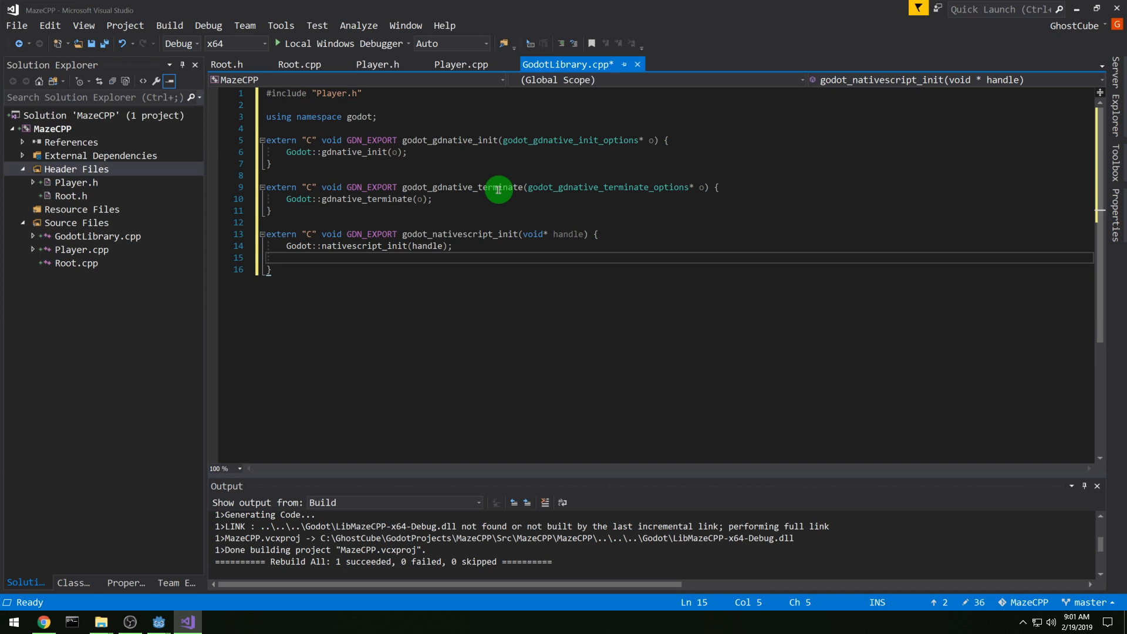
Step: Register the Player class with register_class<Player>() and rebuild the solution
{"action": "type", "text": "register_cl"}
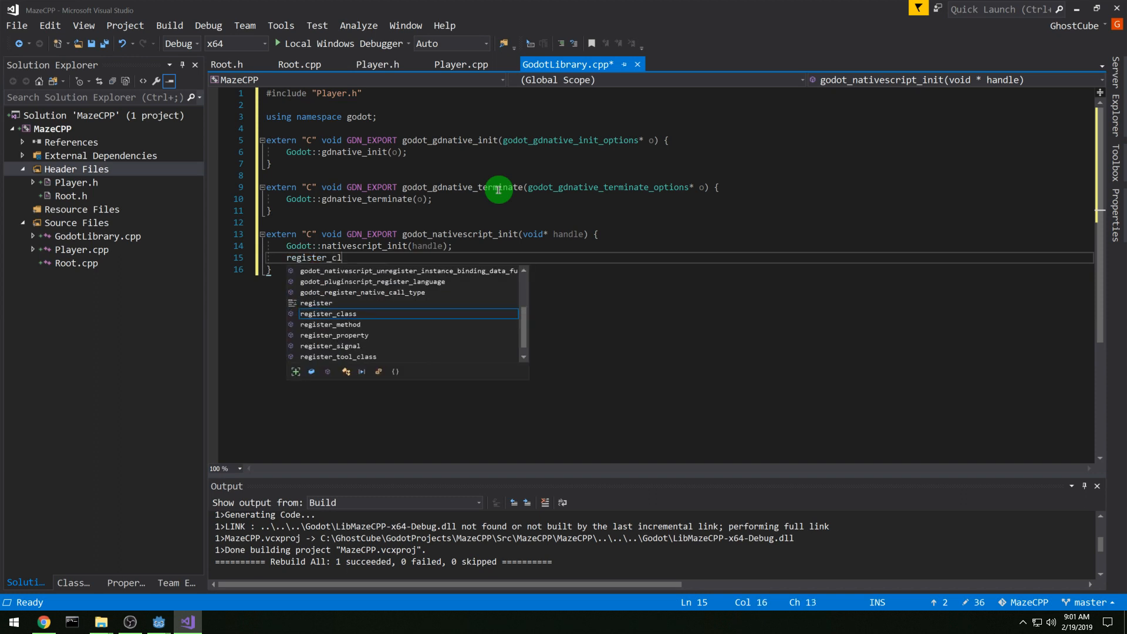
{"action": "type", "text": "ass<Player>();"}
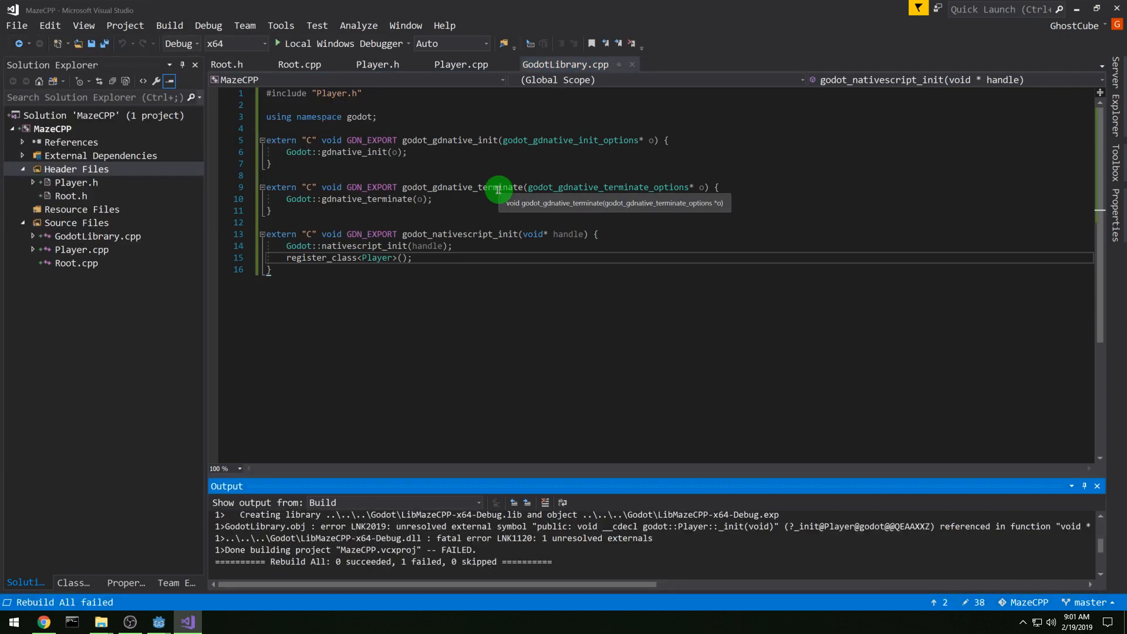
{"action": "mouse_move", "coordinate": [559, 546]}
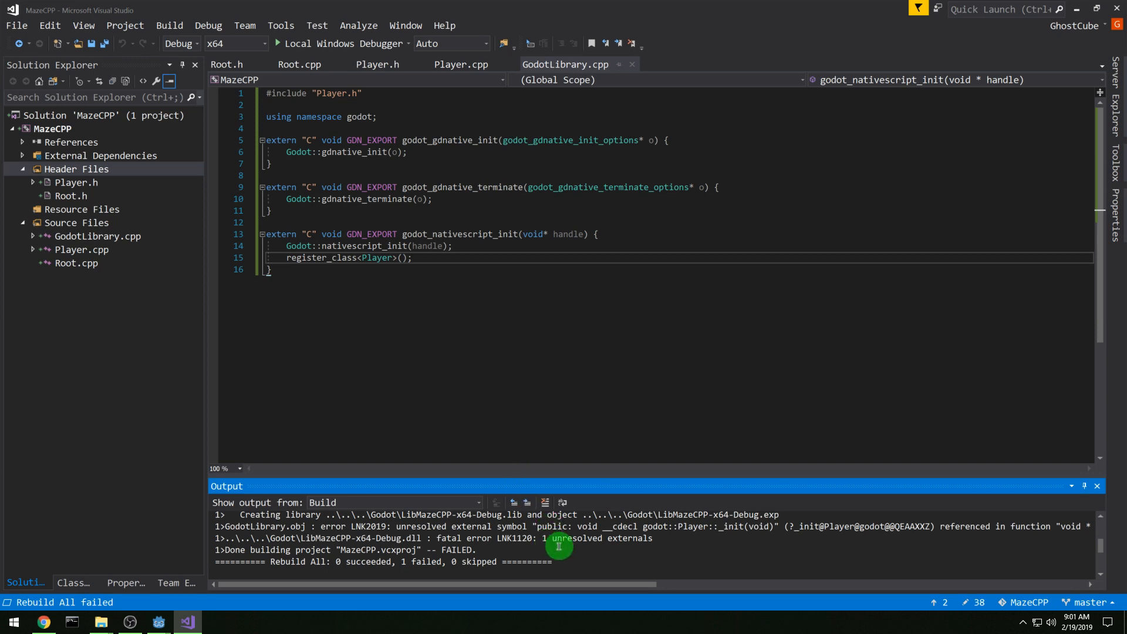
{"action": "mouse_move", "coordinate": [620, 553]}
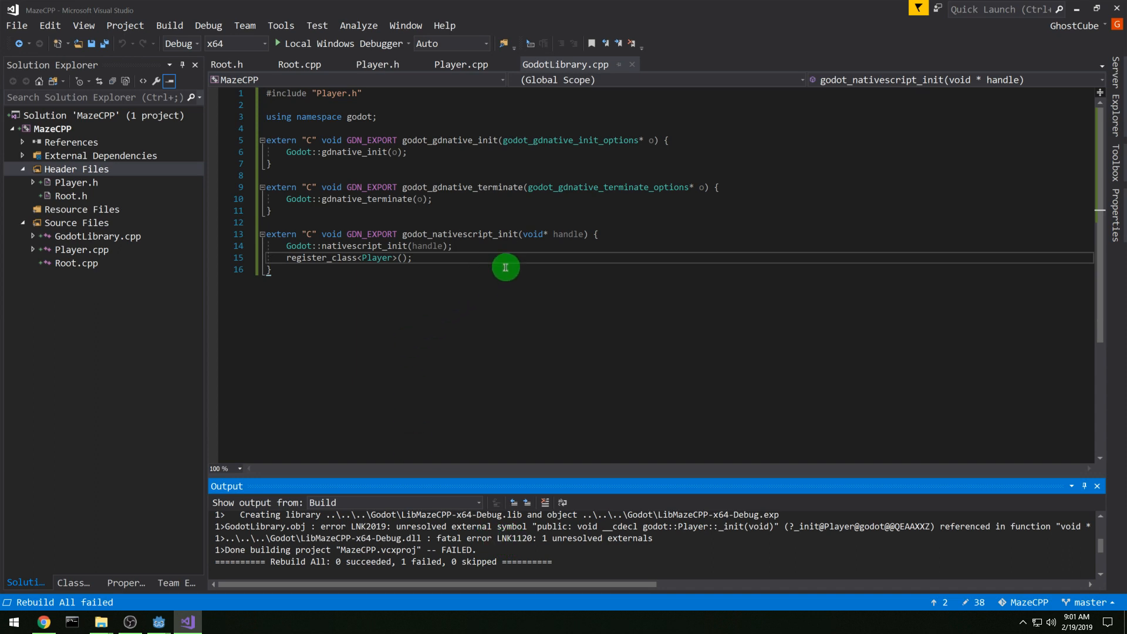
{"action": "mouse_move", "coordinate": [520, 257]}
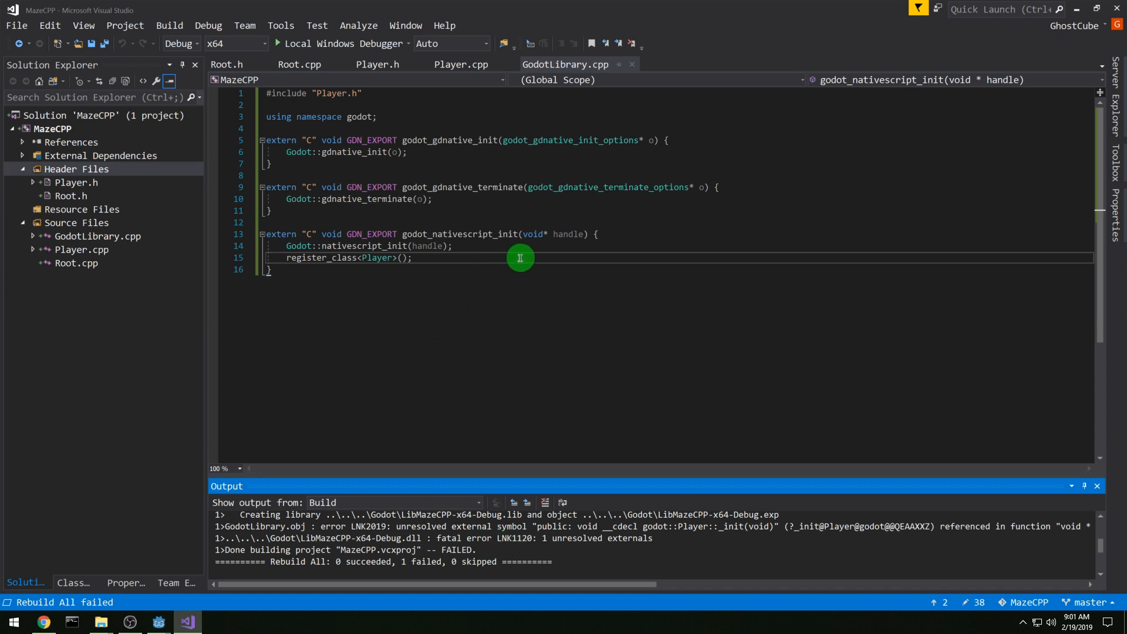
{"action": "left_click", "coordinate": [460, 63]}
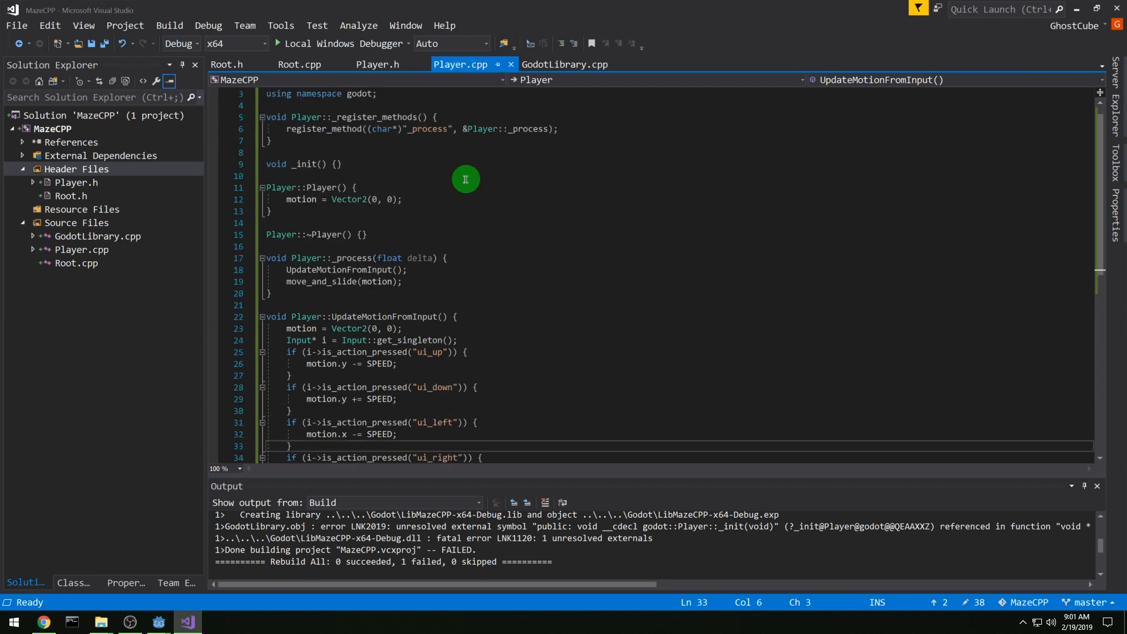
{"action": "mouse_move", "coordinate": [326, 143]}
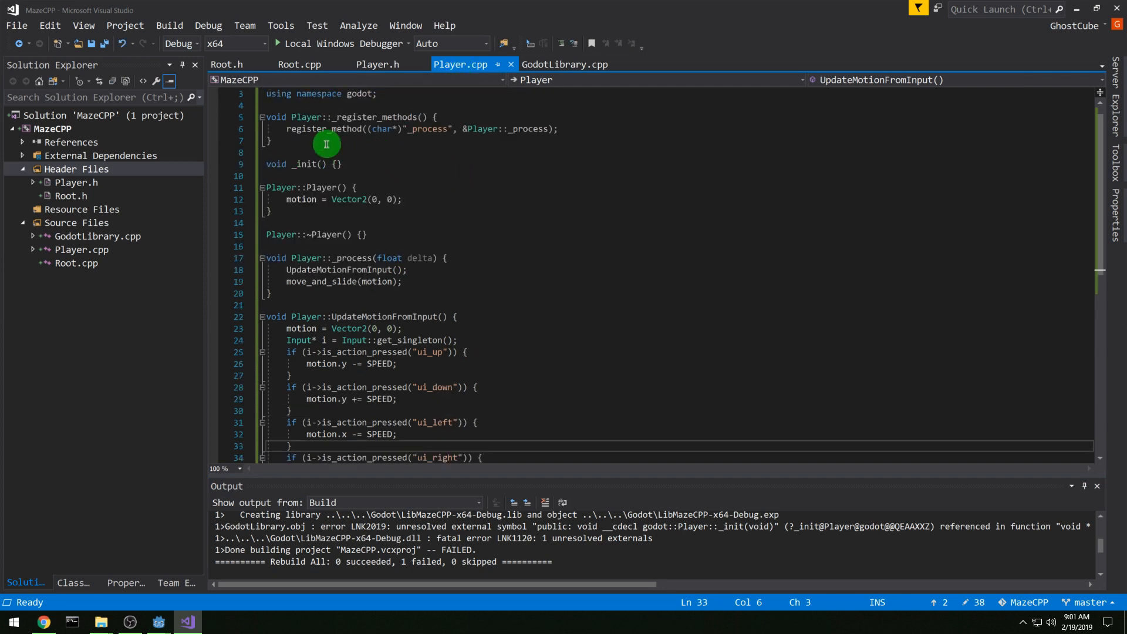
Step: After checking Player.h, prefix the stand-alone _init definition in Player.cpp with Player::
{"action": "left_click", "coordinate": [377, 63]}
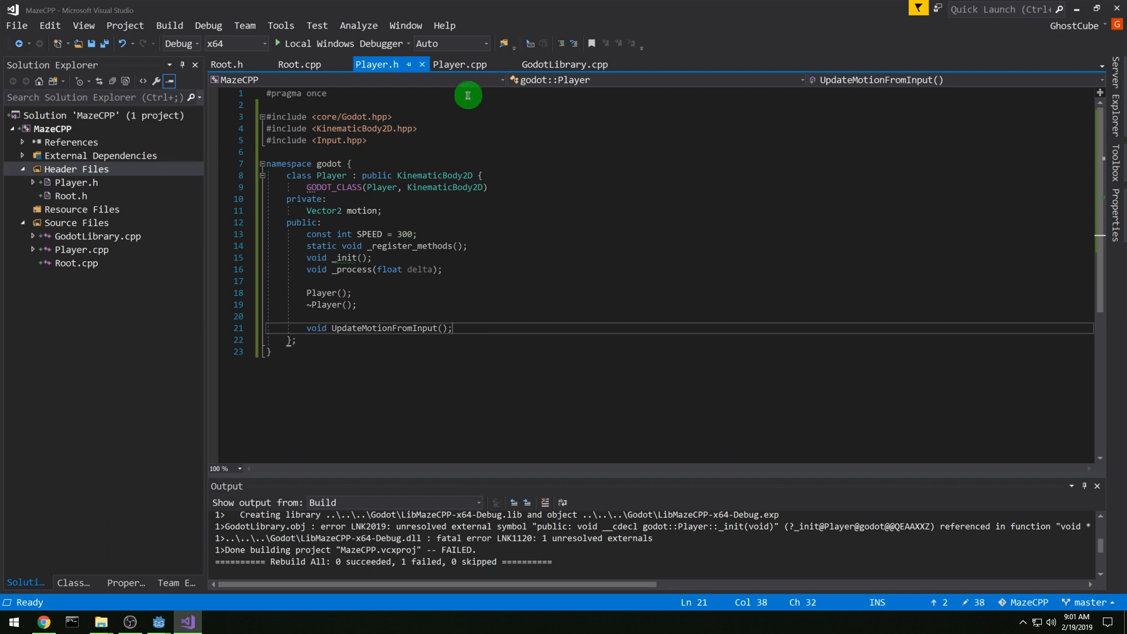
{"action": "left_click", "coordinate": [458, 64]}
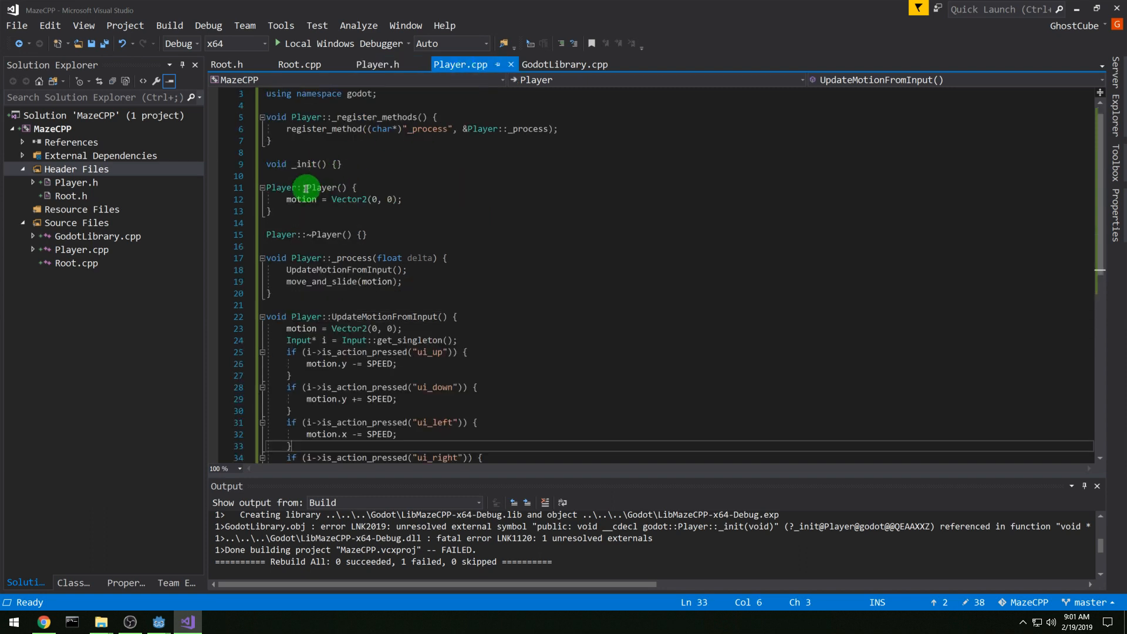
{"action": "type", "text": "Play"}
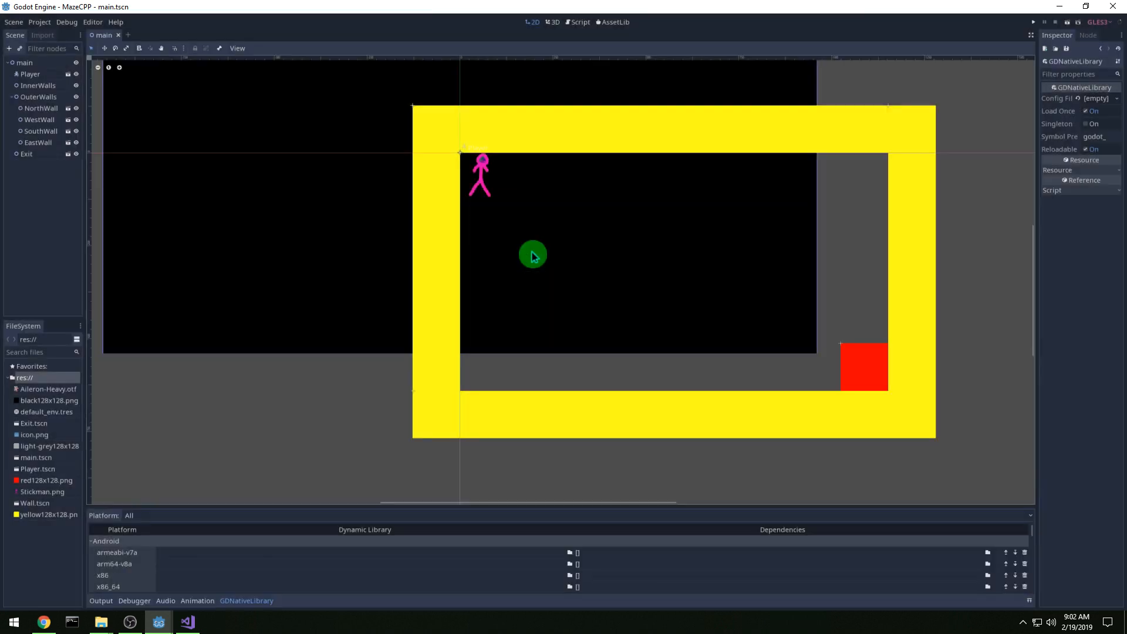
Step: Save the new GDNativeLibrary resource as MazeCPP-debug.gdnlib in res://
{"action": "scroll", "scroll_direction": "down", "scroll_amount": 3}
{"action": "type", "text": "MazeCPP-debug.t"}
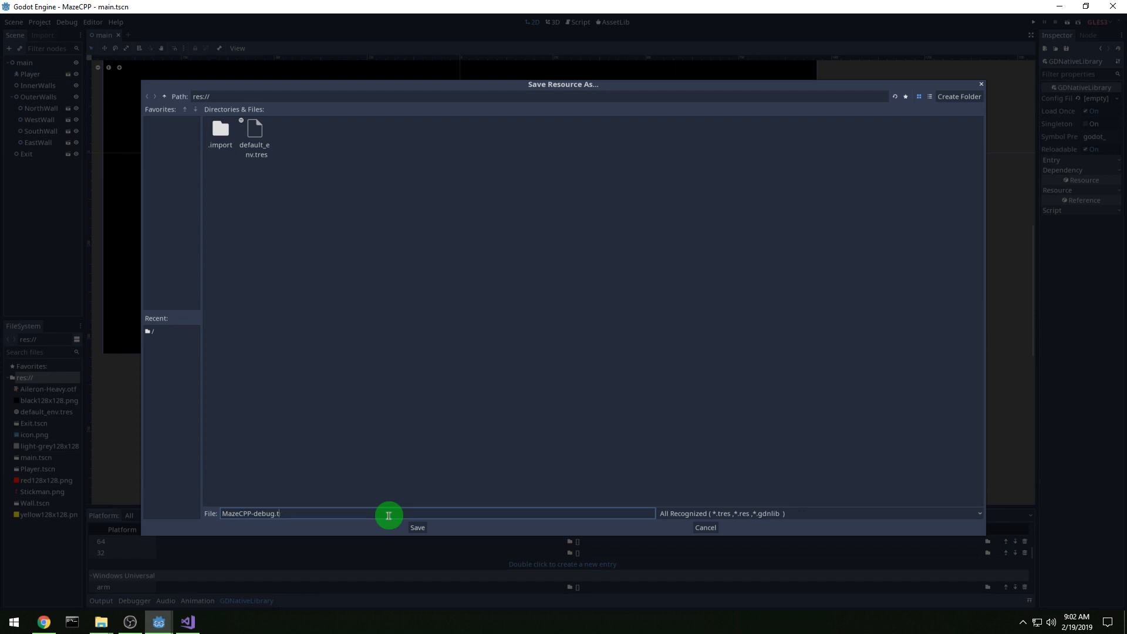
{"action": "type", "text": "gdnlib"}
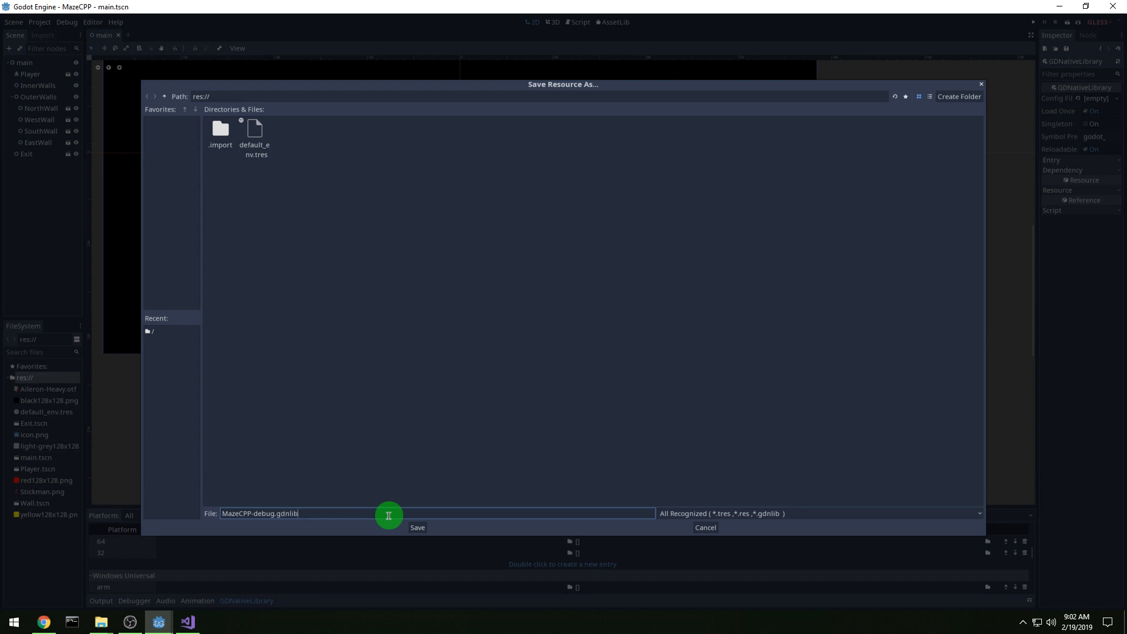
{"action": "left_click", "coordinate": [417, 527]}
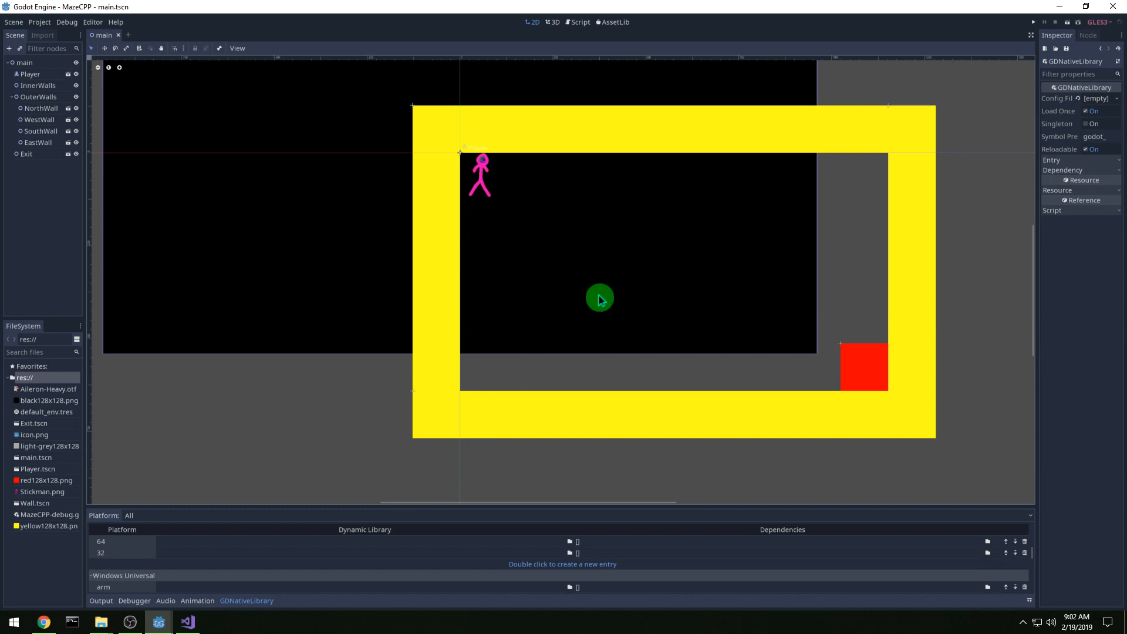
{"action": "left_click_drag", "start_coordinate": [600, 298], "coordinate": [157, 132]}
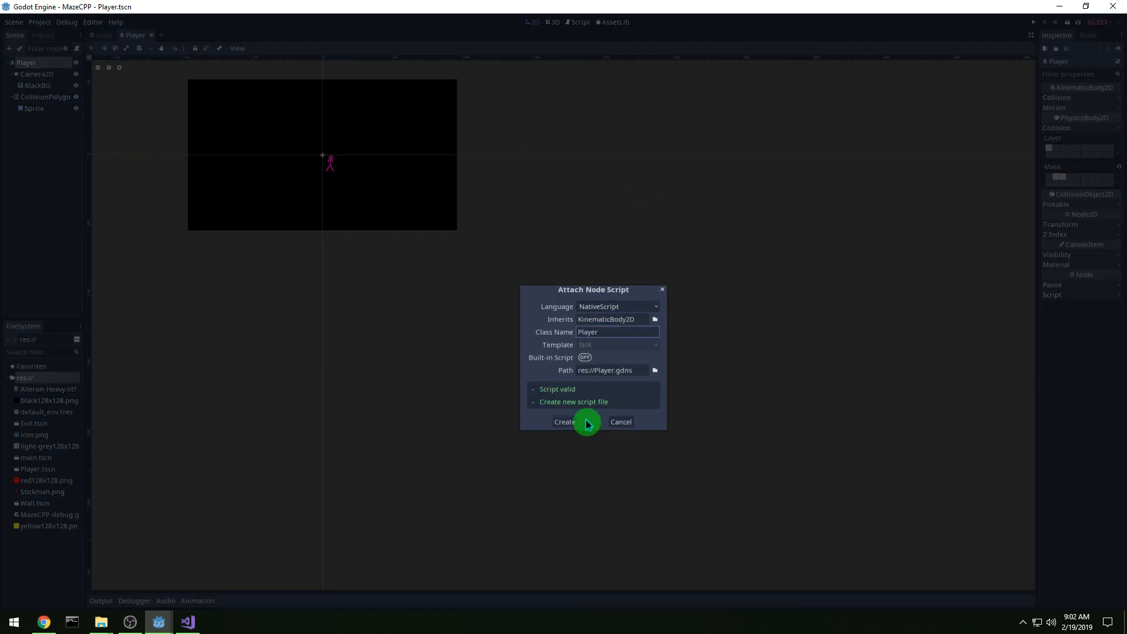
Step: Create the Player.gdns NativeScript with class Player on the Player node and test-run the game
{"action": "left_click", "coordinate": [563, 421]}
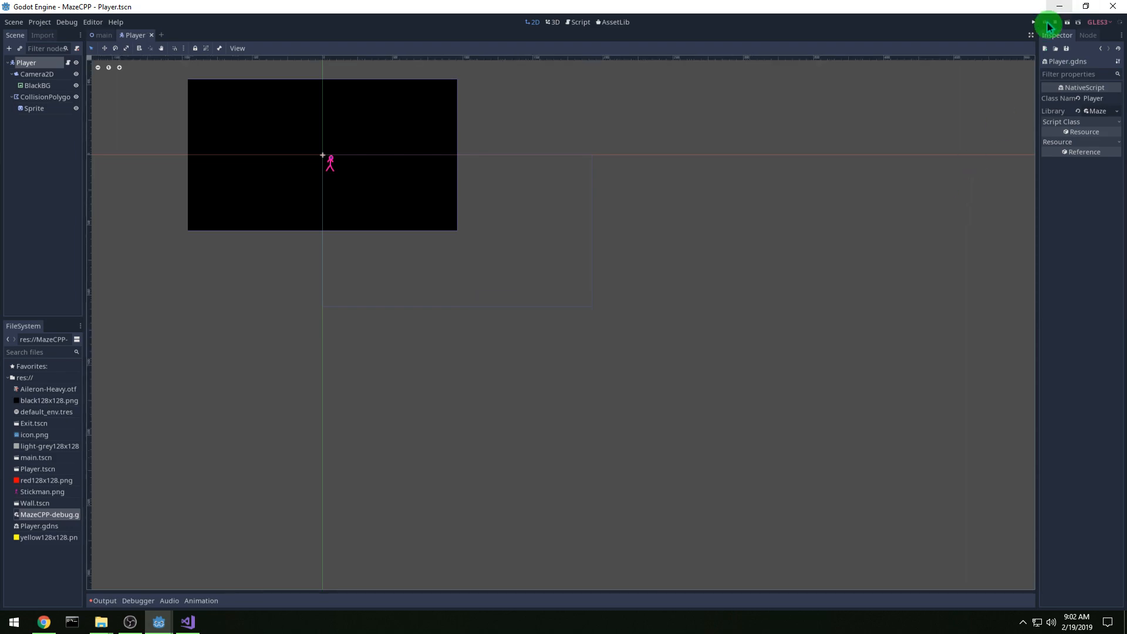
{"action": "left_click", "coordinate": [1046, 22]}
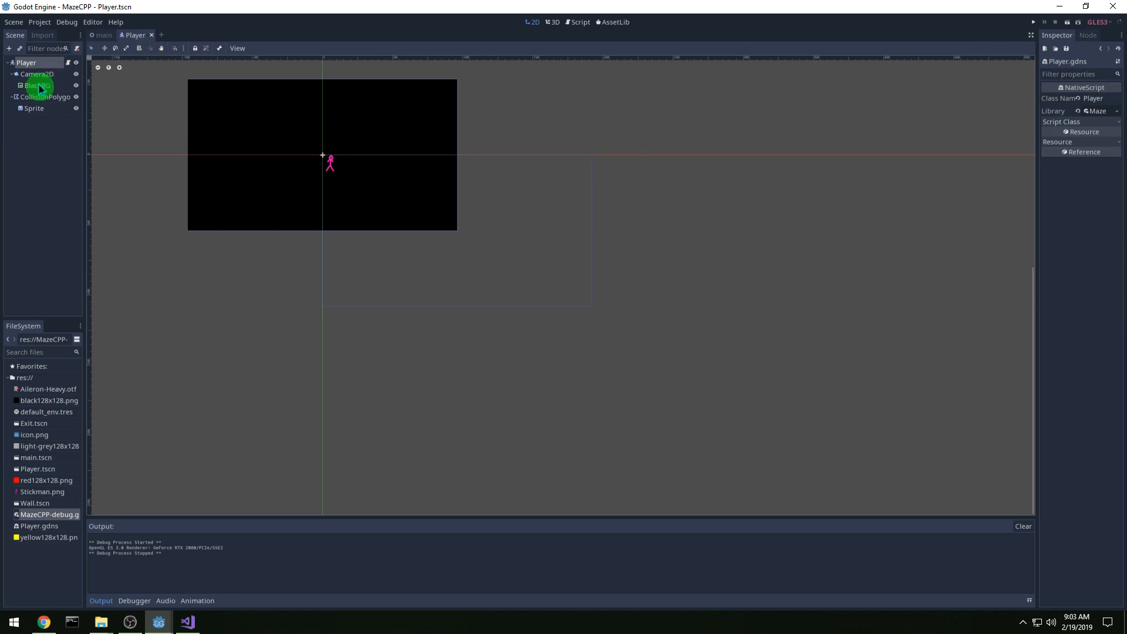
Step: Set BlackBG's size to 3840x2160 and position to -1920, -1080
{"action": "left_click", "coordinate": [37, 86]}
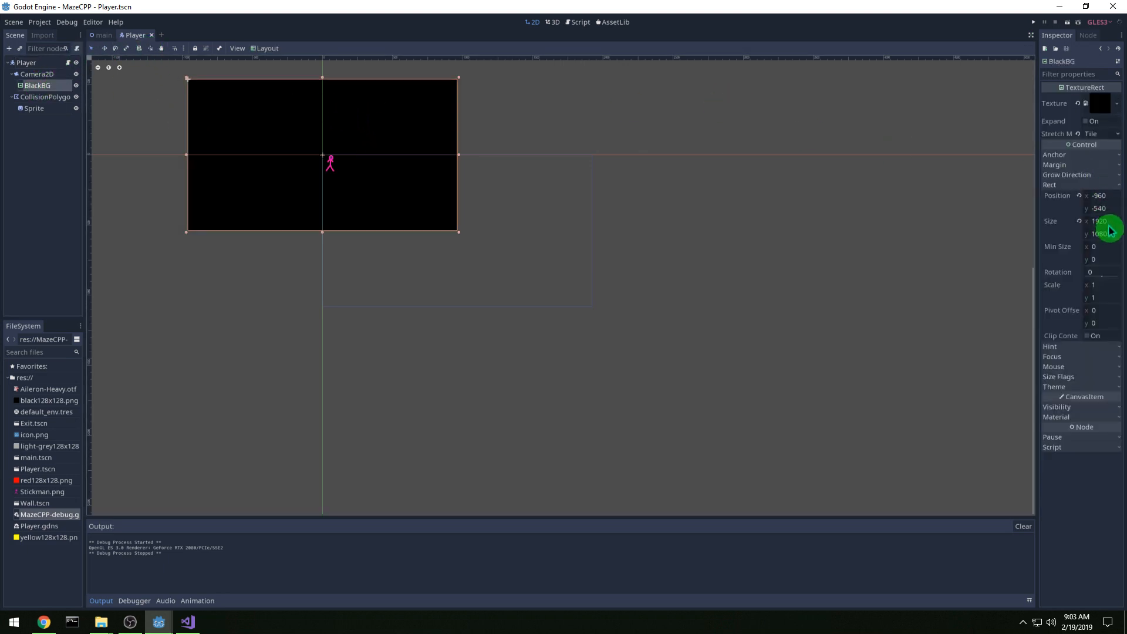
{"action": "left_click", "coordinate": [1098, 221]}
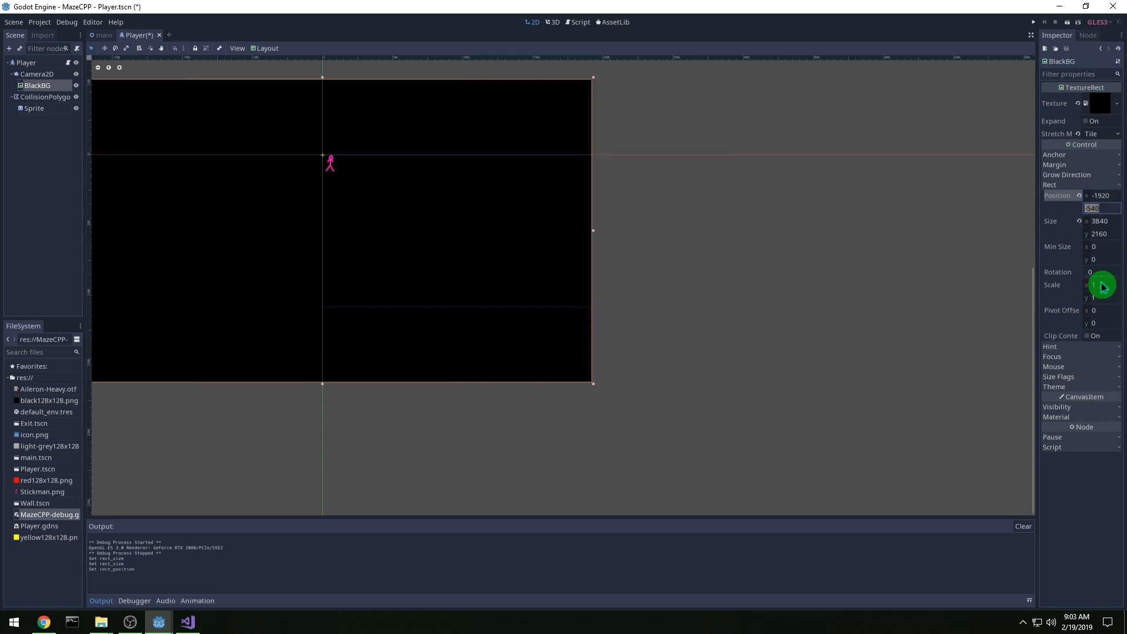
{"action": "type", "text": "-1080"}
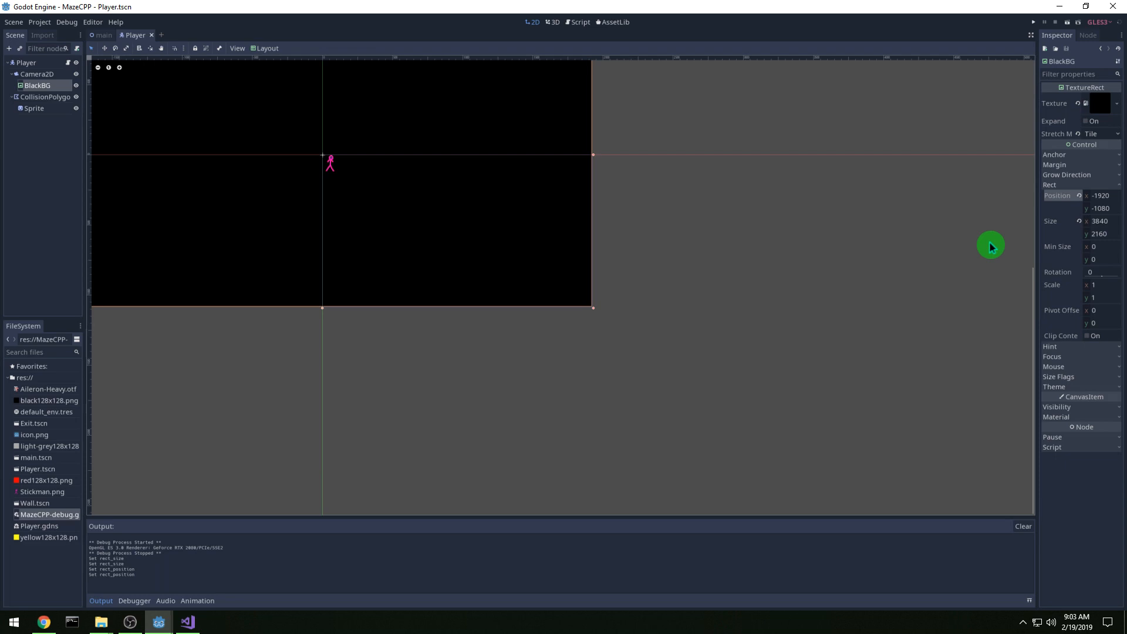
Step: Go to the Input Map in Project Settings
{"action": "left_click", "coordinate": [40, 21]}
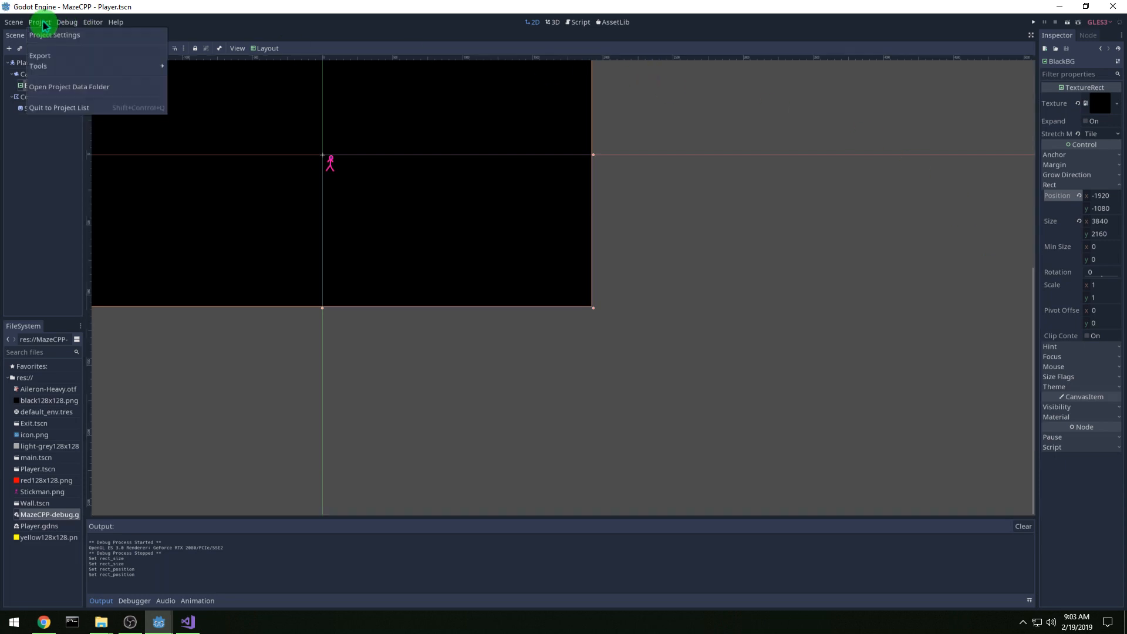
{"action": "left_click", "coordinate": [55, 34]}
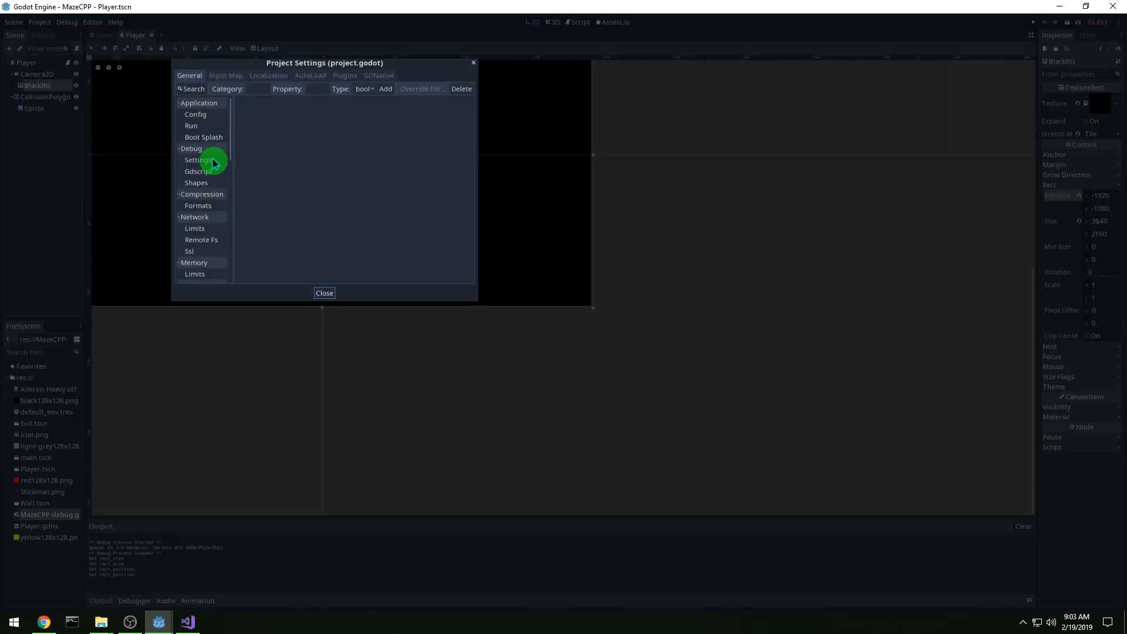
{"action": "left_click", "coordinate": [226, 75]}
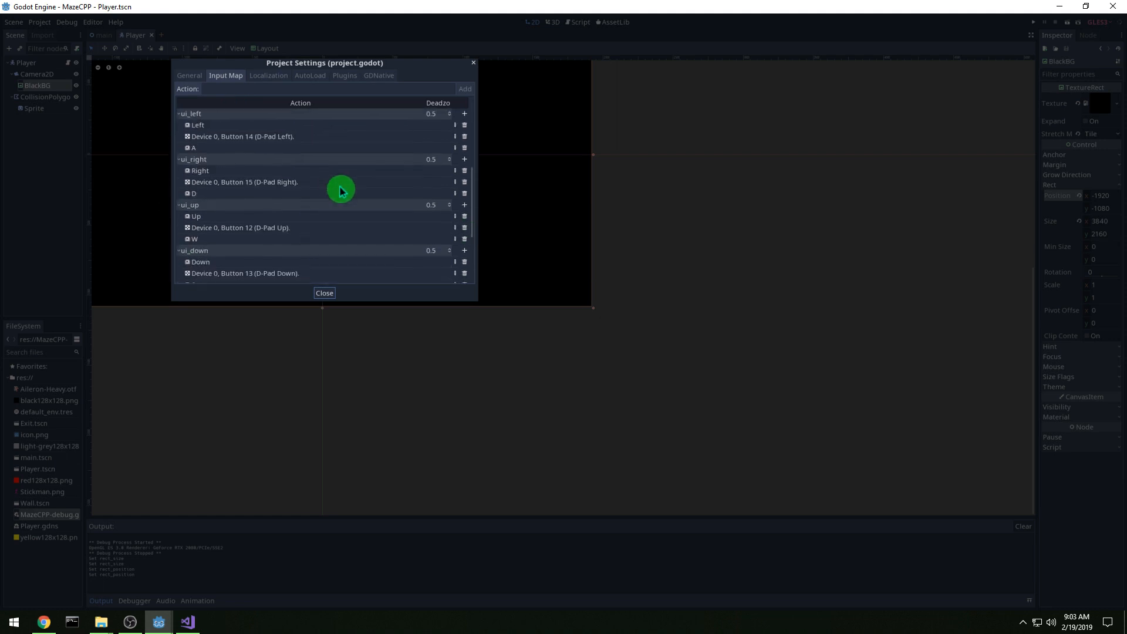
Step: Bind A, D, W and S to ui_left, ui_right, ui_up and ui_down
{"action": "left_click", "coordinate": [465, 135]}
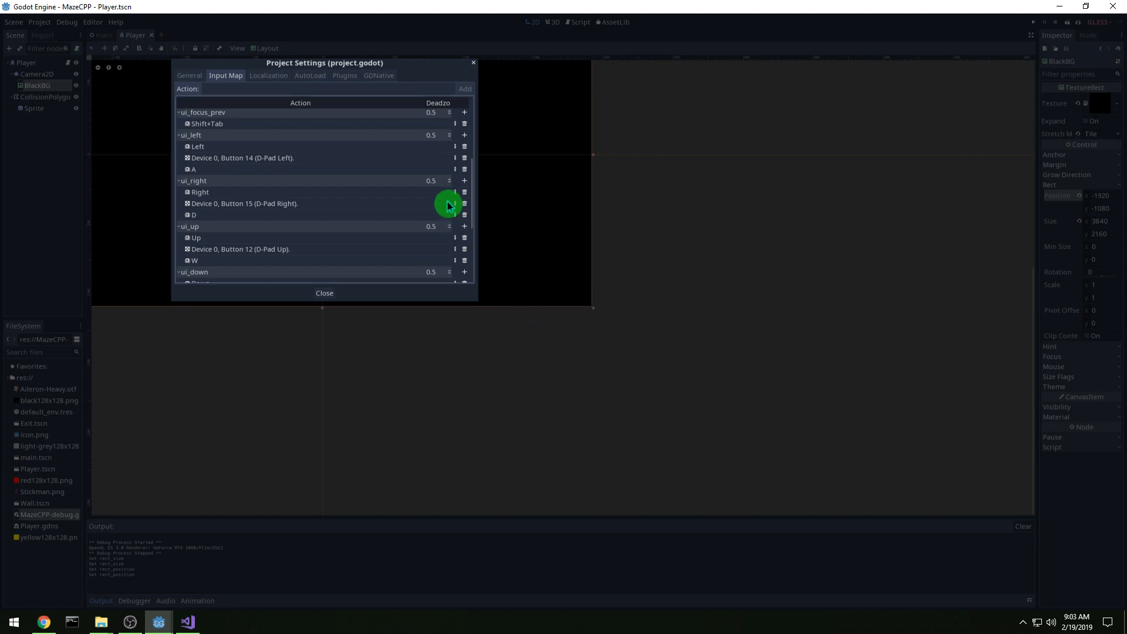
{"action": "left_click", "coordinate": [465, 238]}
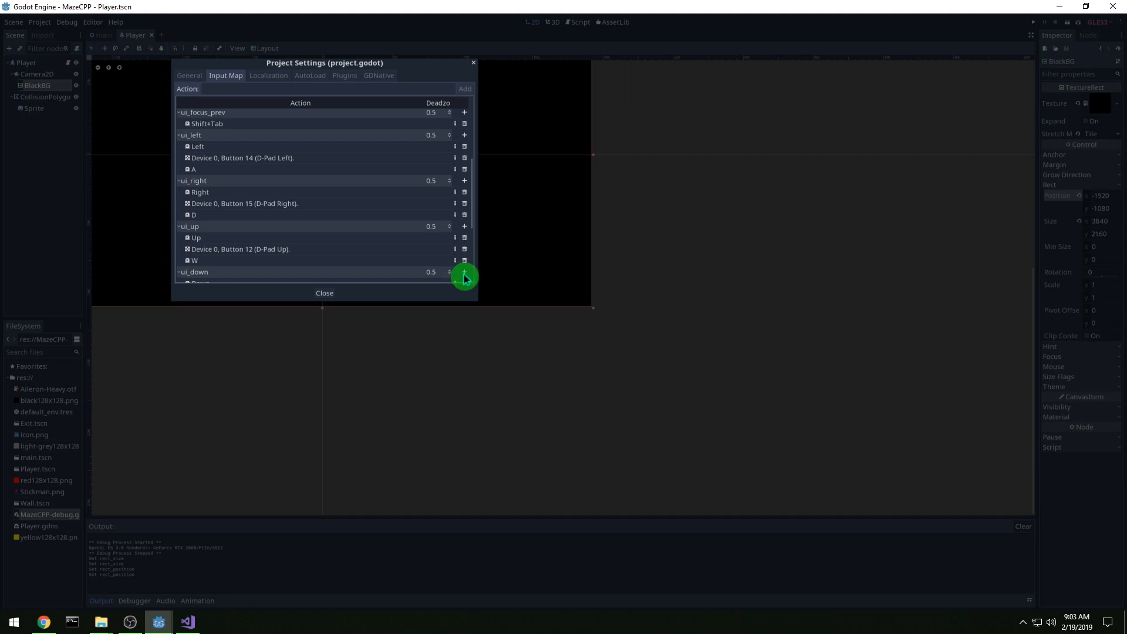
{"action": "left_click", "coordinate": [465, 271]}
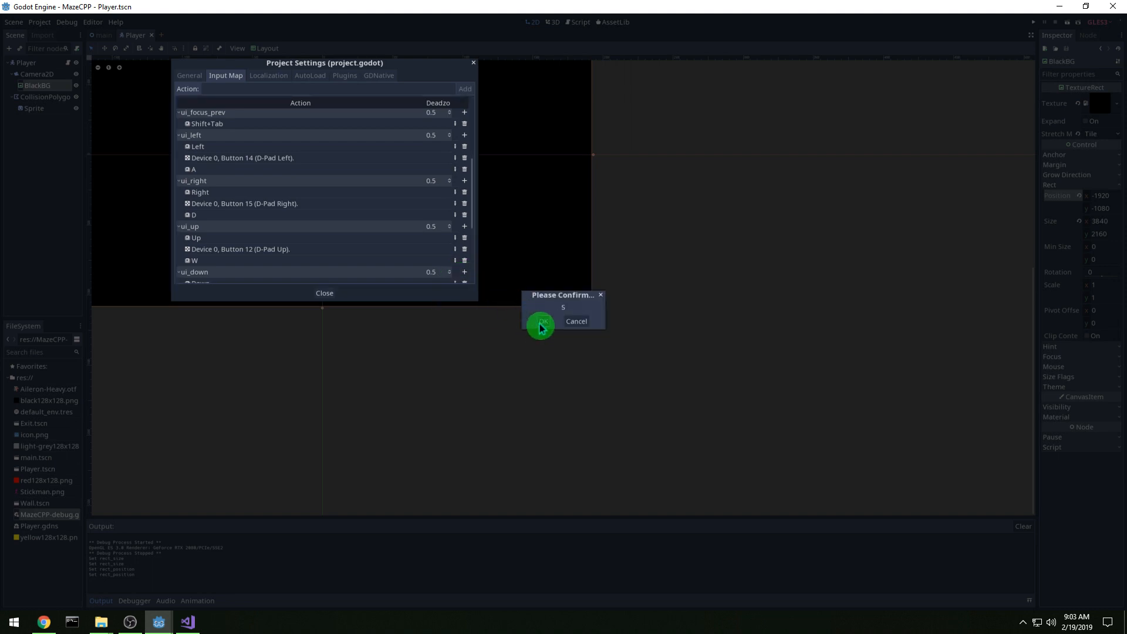
{"action": "left_click", "coordinate": [540, 323]}
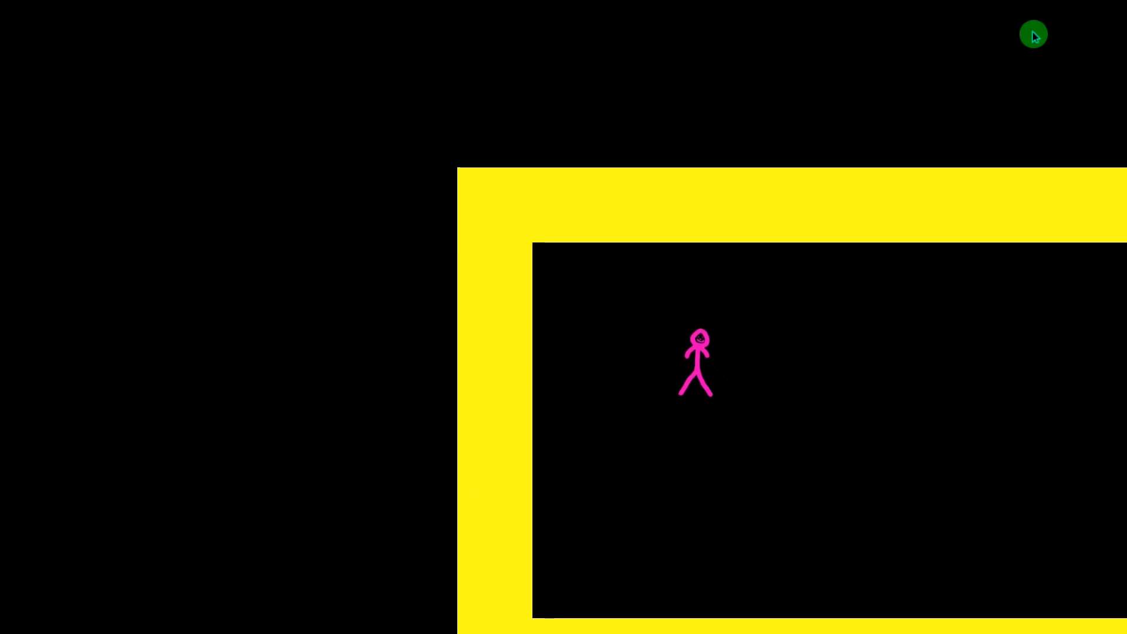
Step: End the maze game's test run and return to the Player scene
{"action": "left_click", "coordinate": [1033, 34]}
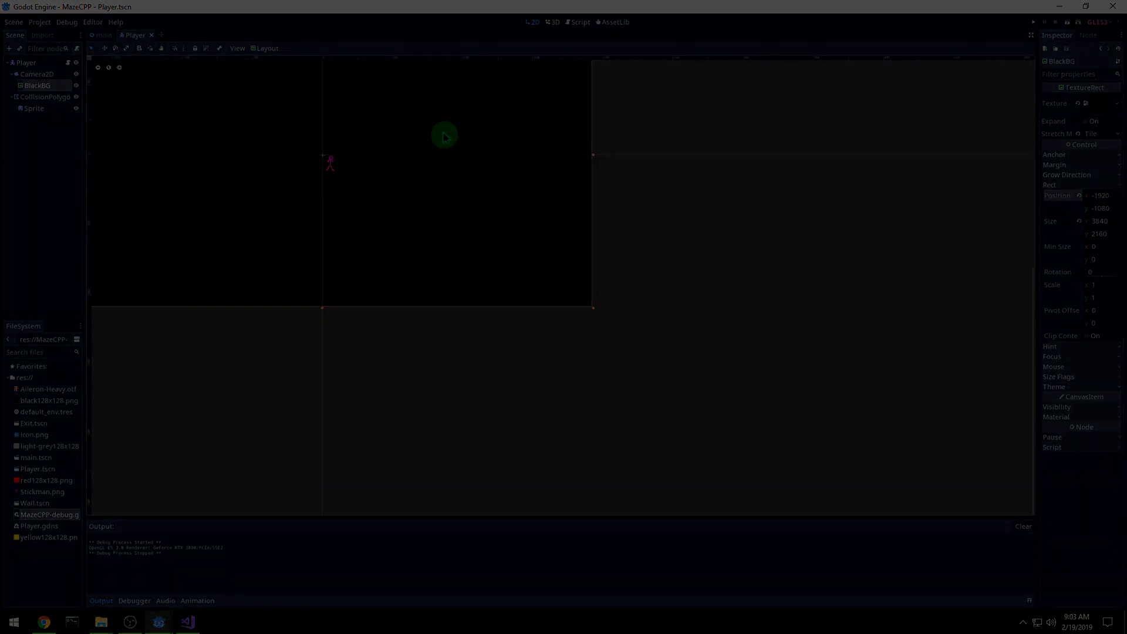